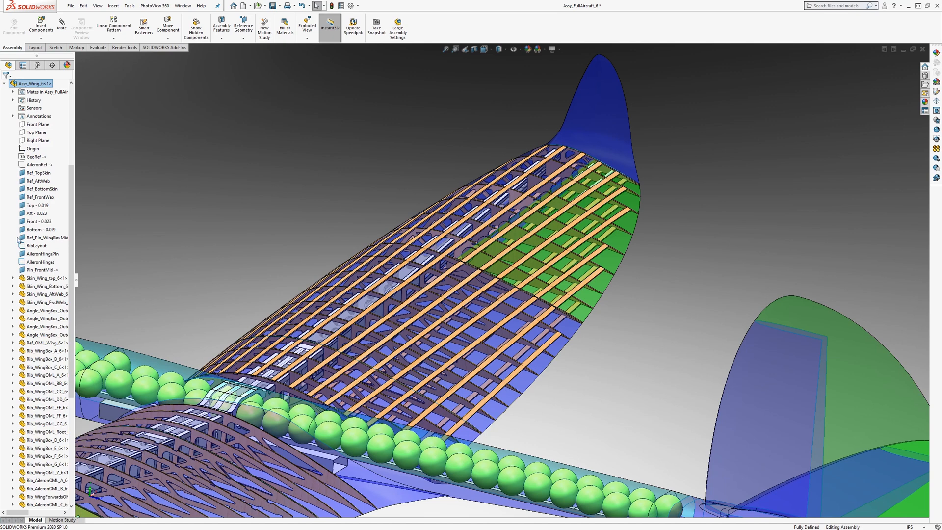
Highlight the StringersTop component in the wing assembly tree, then clear the selection.
scroll("down", 3)
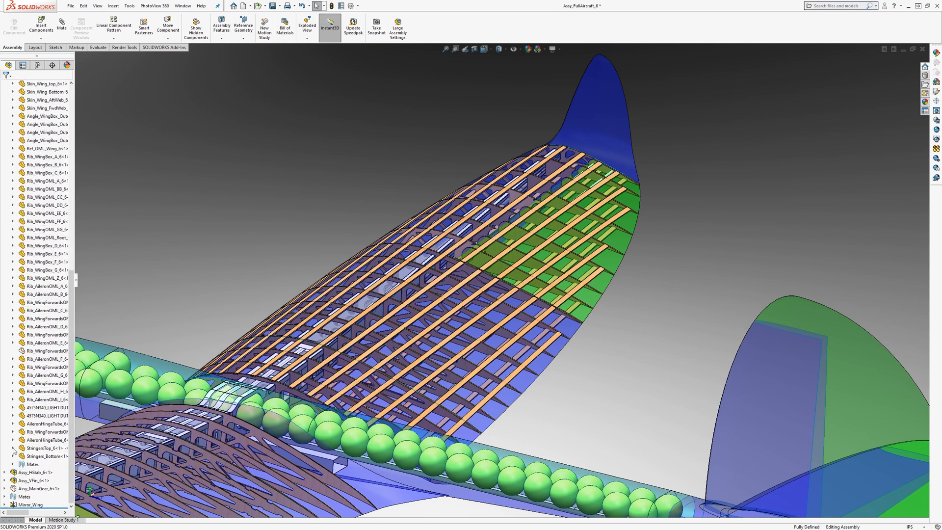
left_click(14, 448)
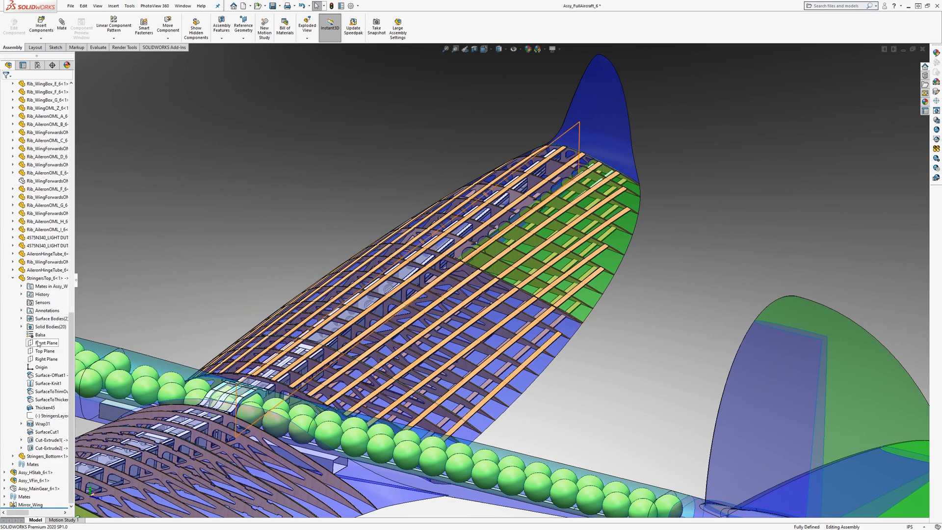
left_click(41, 277)
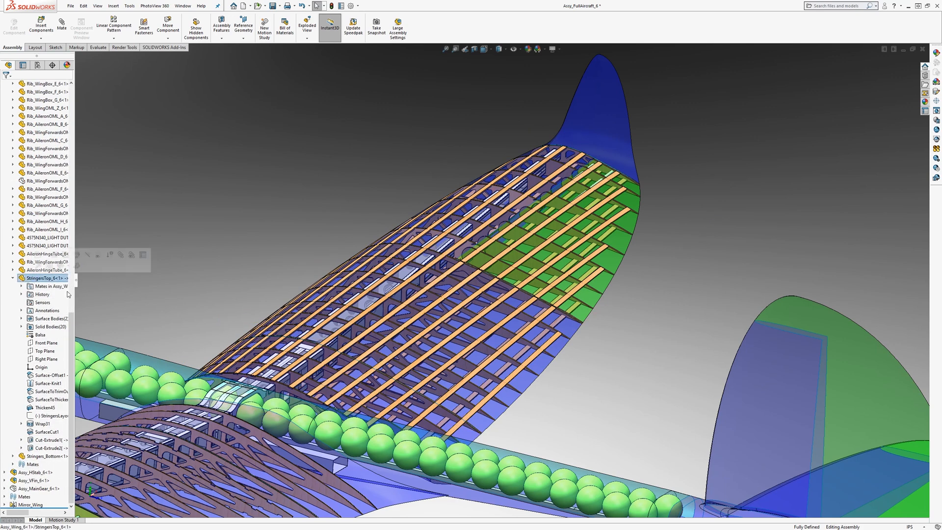
left_click(39, 278)
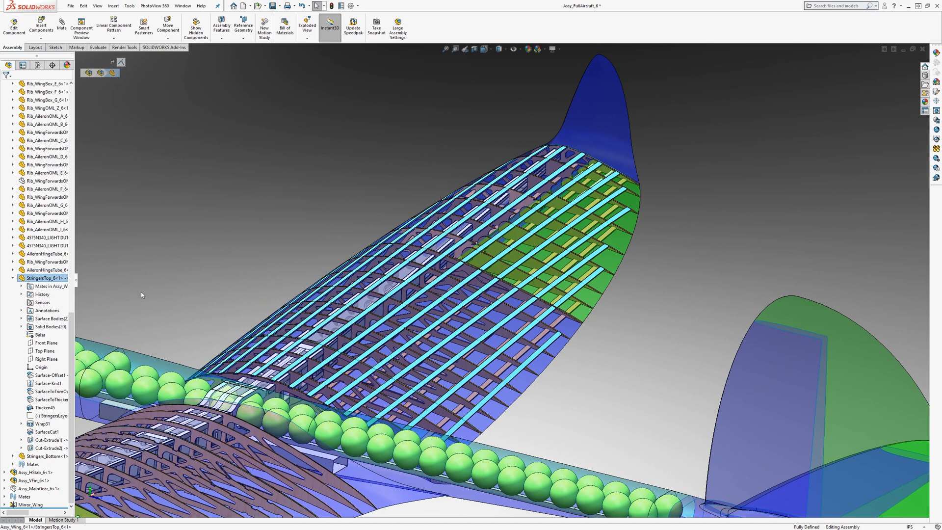
left_click(37, 423)
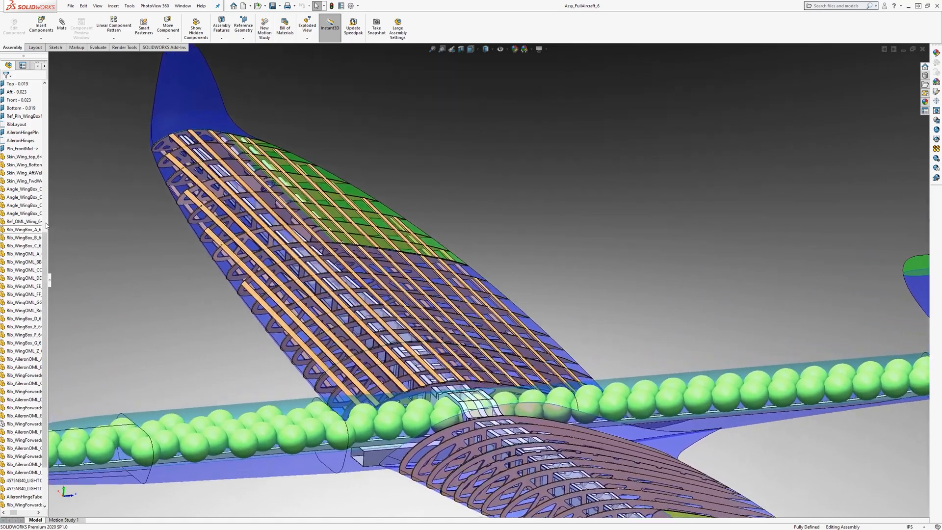
Bring up the Example-BentStringers part and orbit around the BendOnly stringer body.
left_click(22, 220)
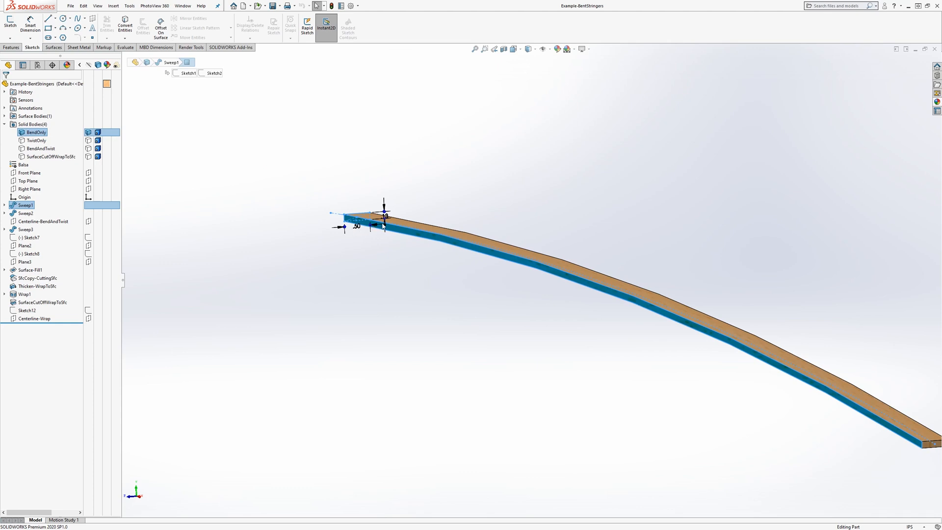
mouse_move(380, 242)
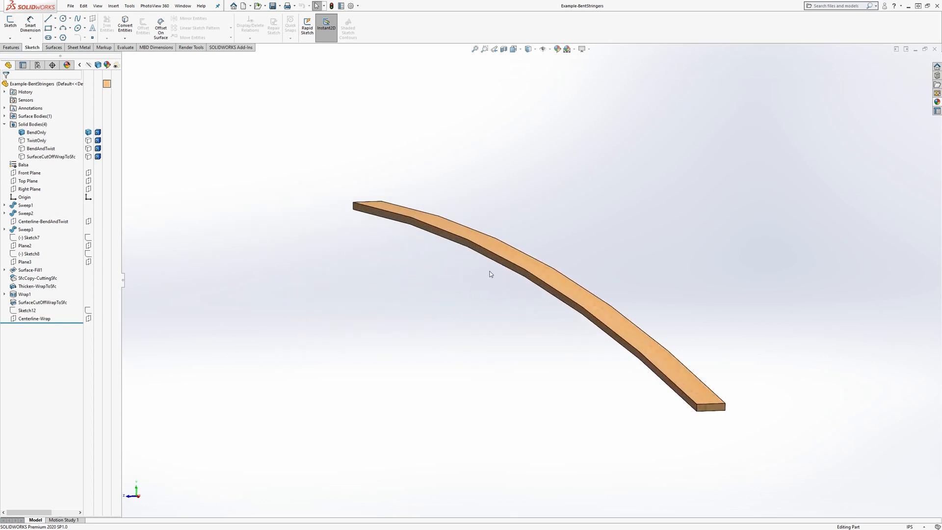
left_click_drag(489, 274, 511, 289)
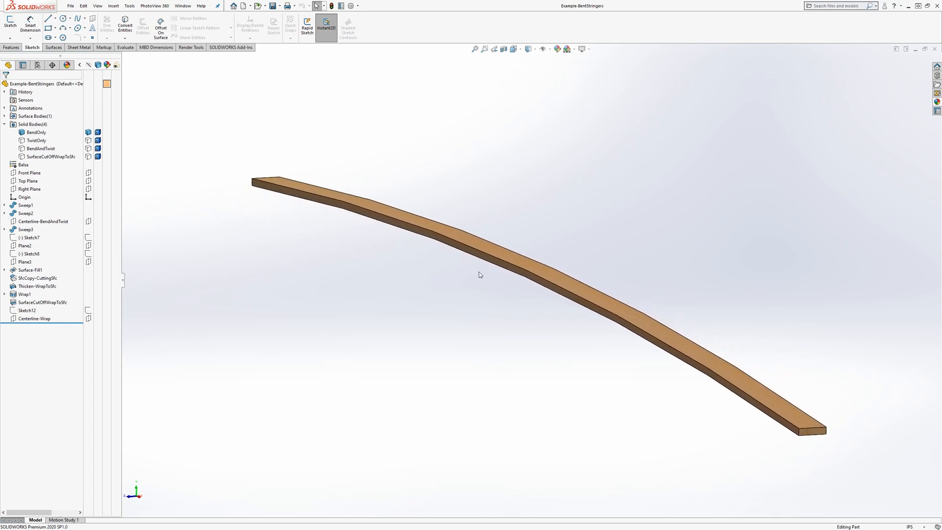
mouse_move(483, 261)
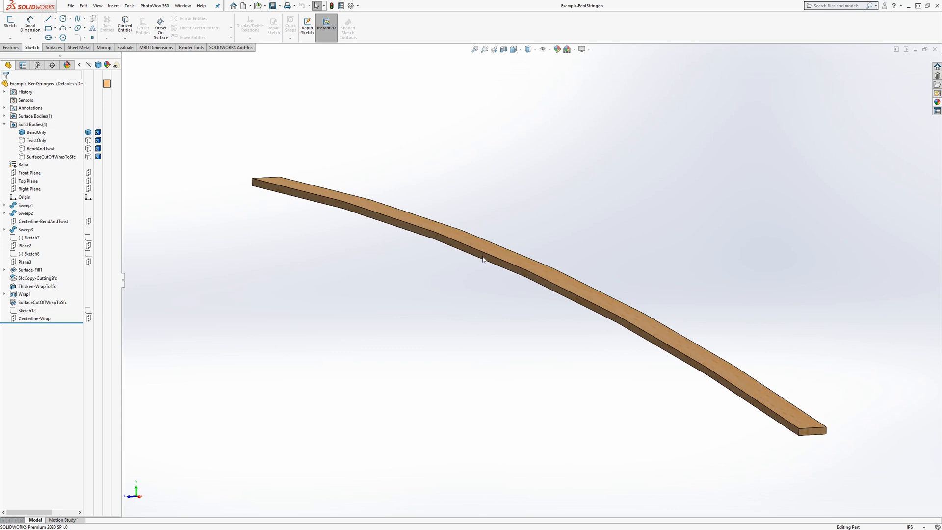
mouse_move(470, 260)
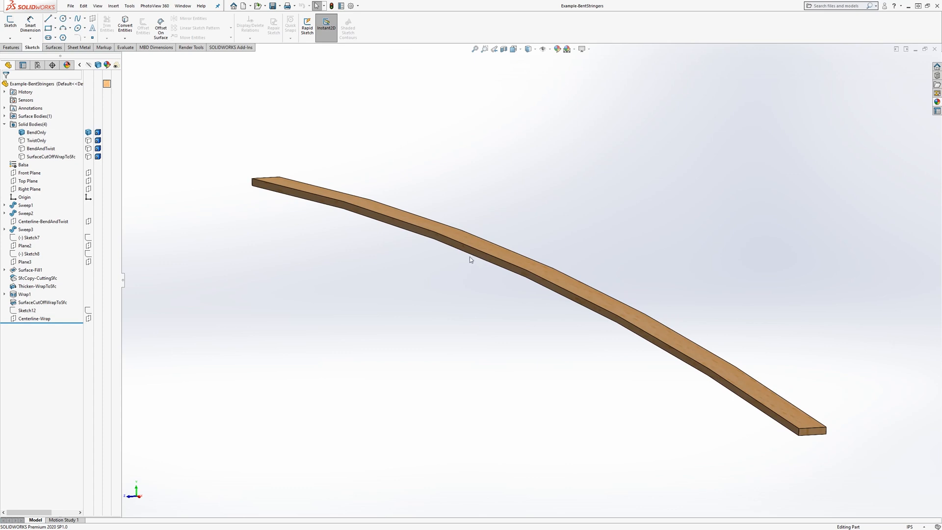
mouse_move(302, 201)
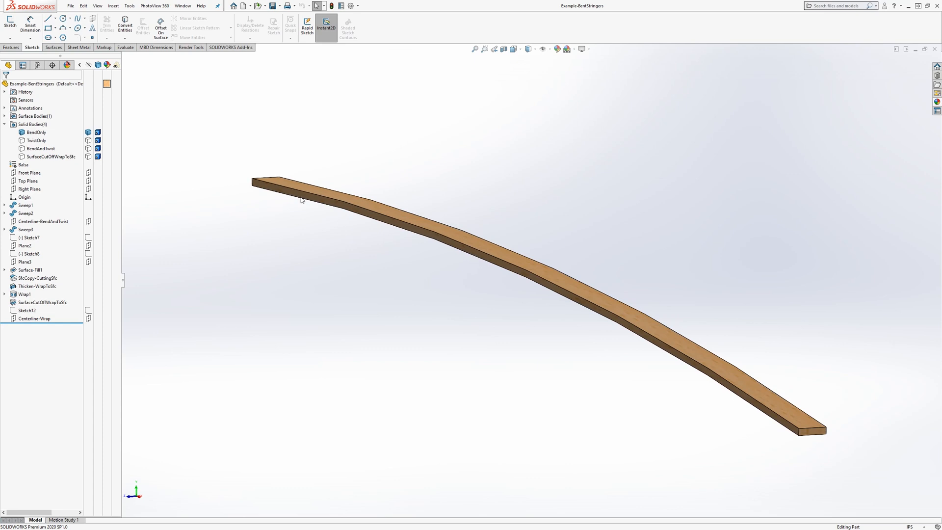
mouse_move(344, 275)
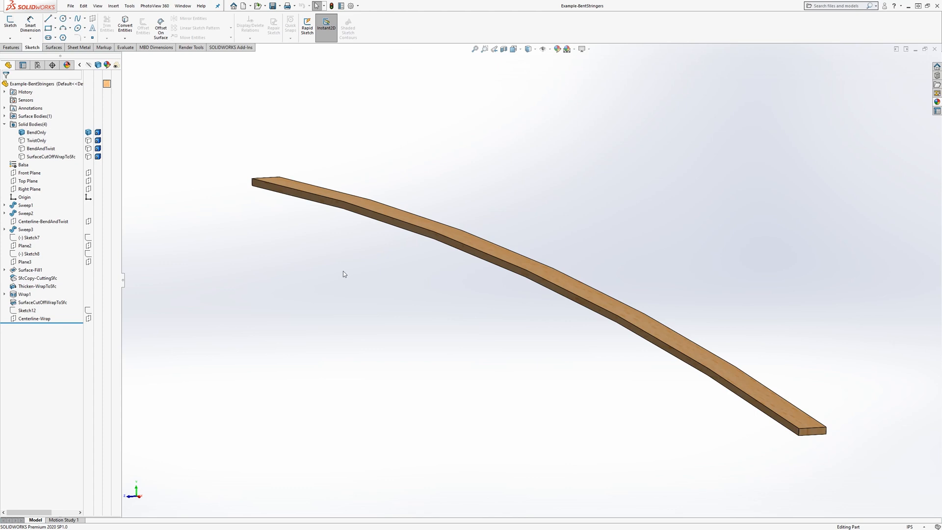
mouse_move(401, 258)
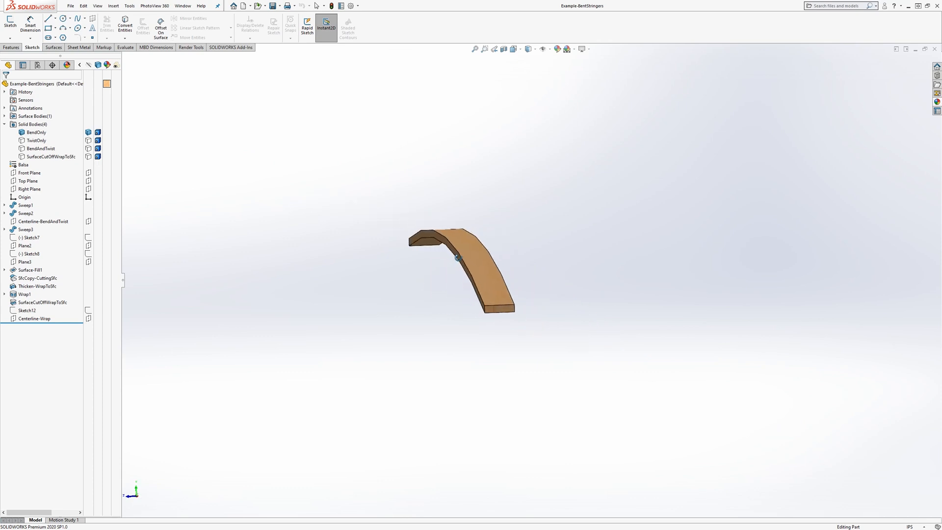
left_click_drag(459, 259, 447, 249)
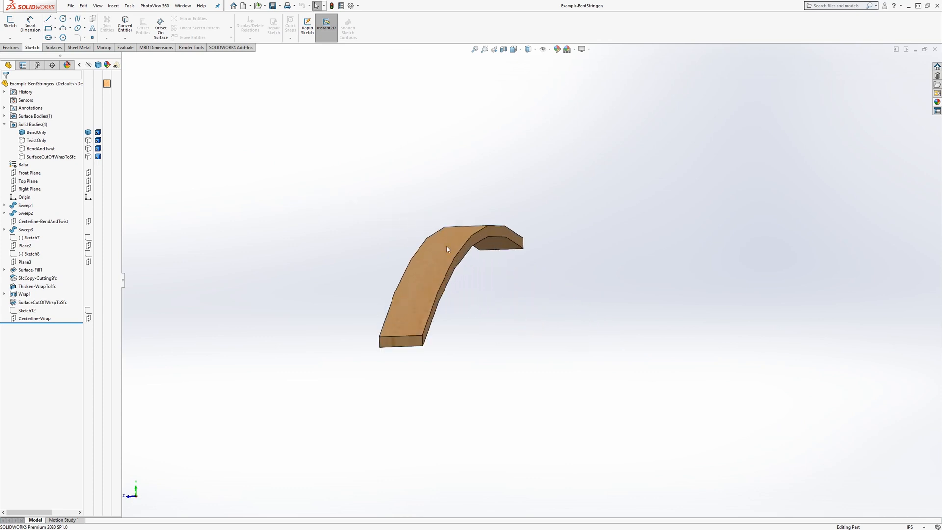
left_click(448, 261)
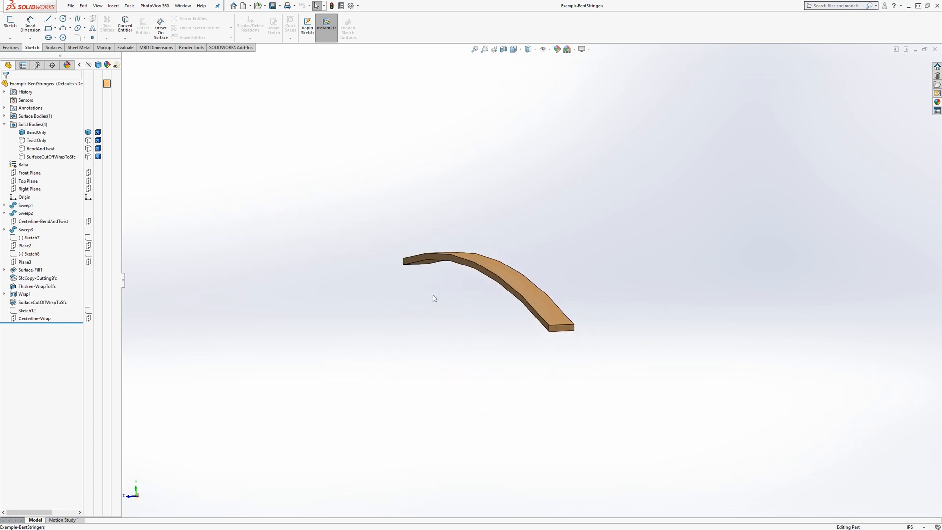
Show the TwistOnly and BendAndTwist bodies and orbit to see all three stringers together.
right_click(33, 132)
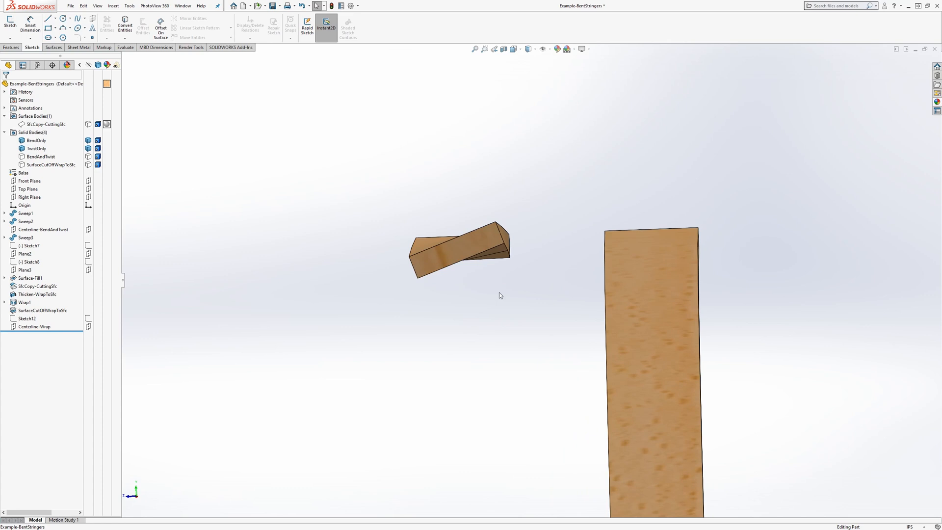
mouse_move(478, 283)
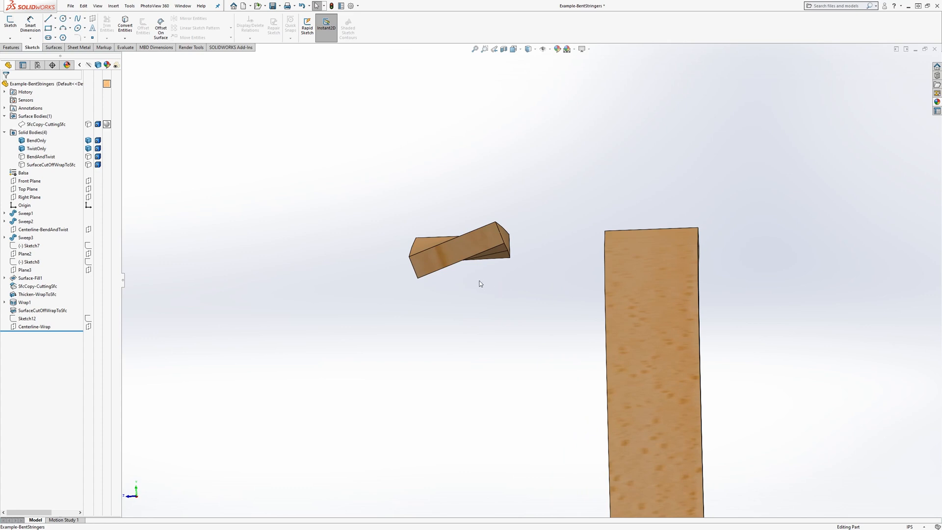
mouse_move(473, 281)
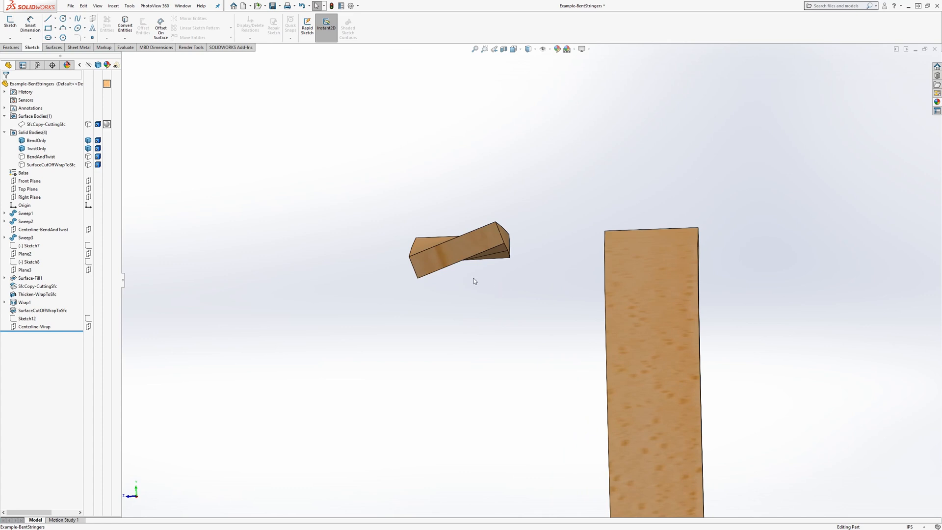
mouse_move(479, 282)
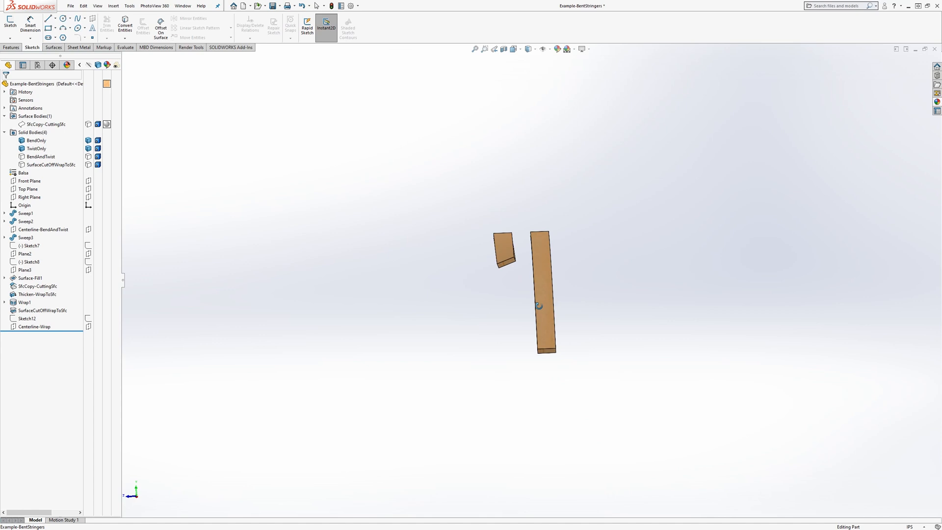
right_click(40, 157)
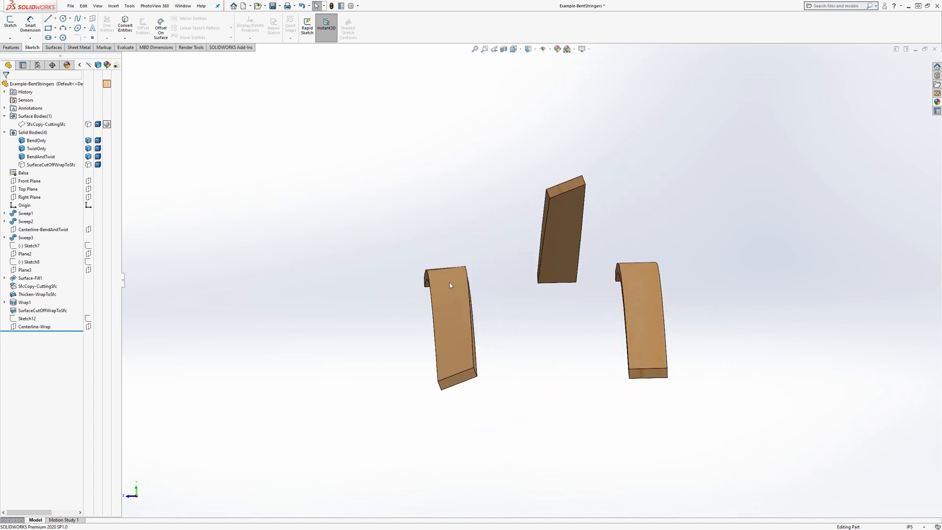
left_click_drag(450, 285, 444, 315)
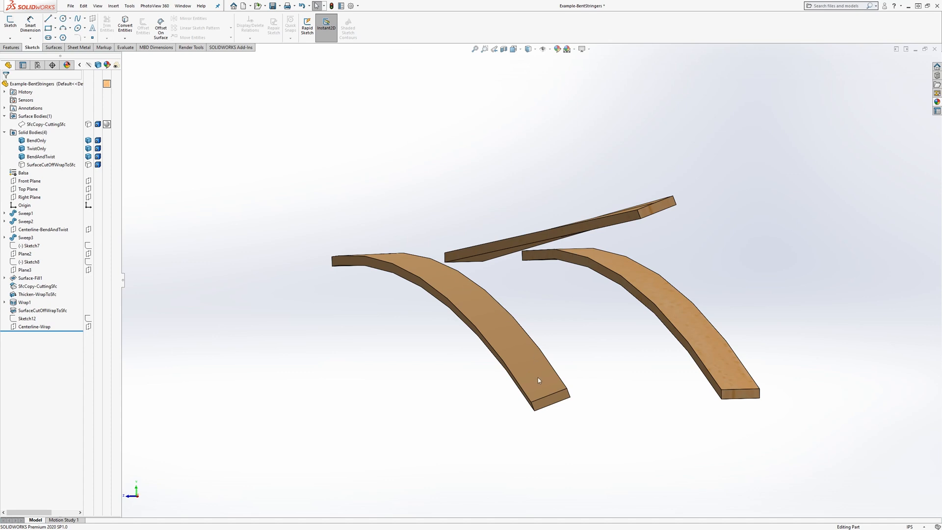
mouse_move(487, 318)
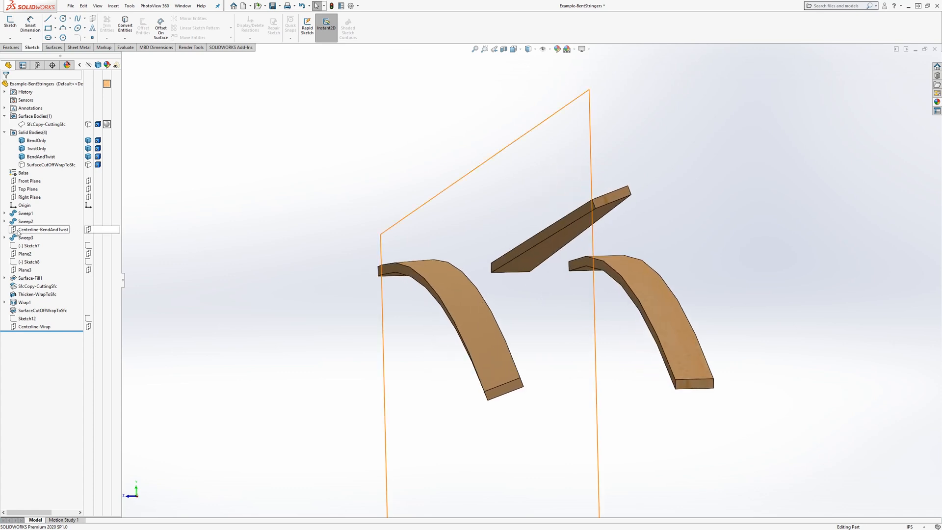
Edit Sweep3 and enter a twist value of 100.00deg.
right_click(25, 237)
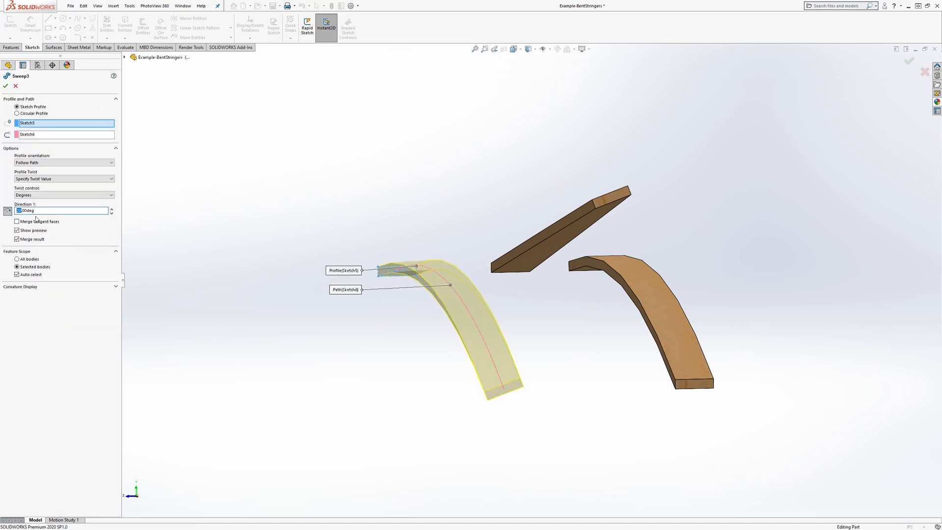
type("100.00deg")
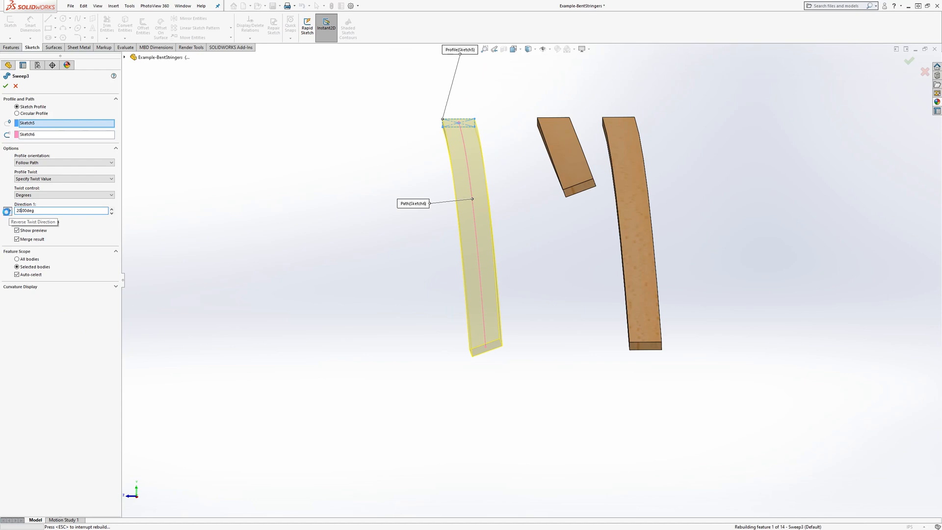
Confirm the new Sweep3 twist angle and orbit around the cutting surface and stringers.
left_click(5, 84)
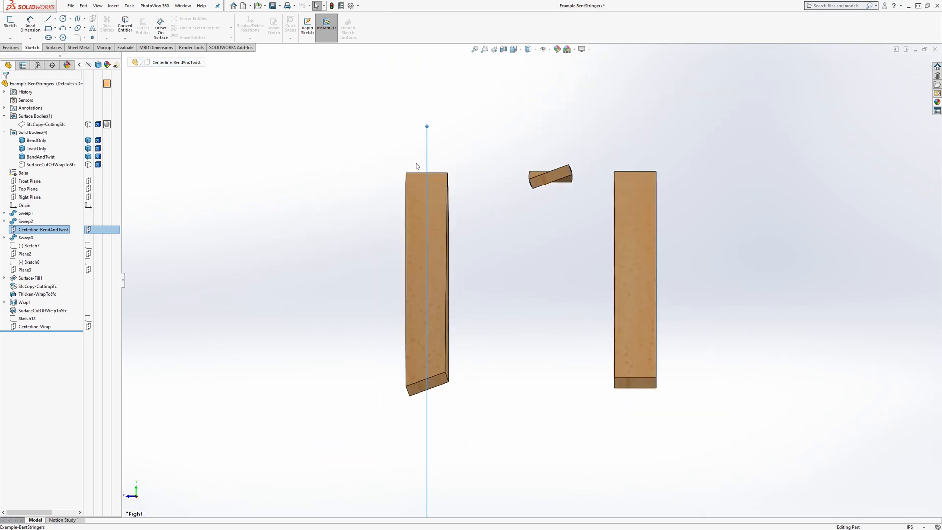
mouse_move(432, 394)
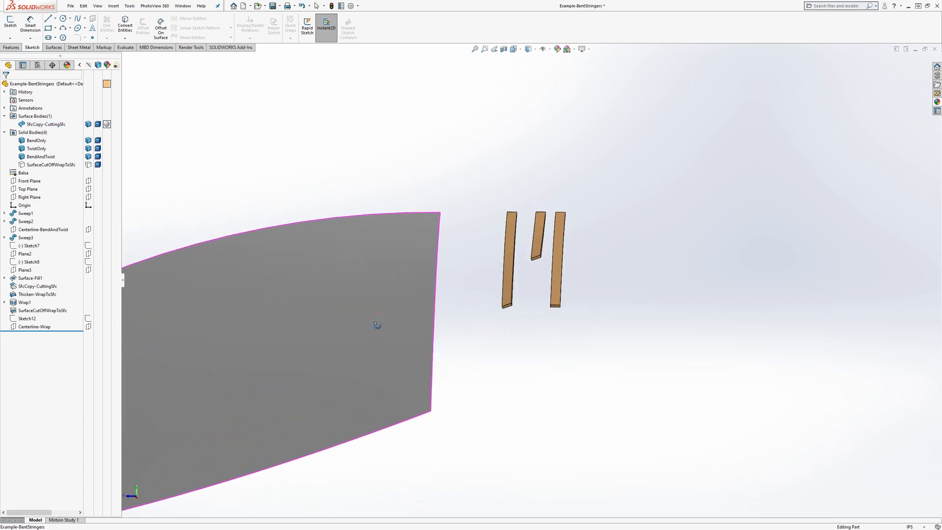
left_click_drag(379, 324, 418, 290)
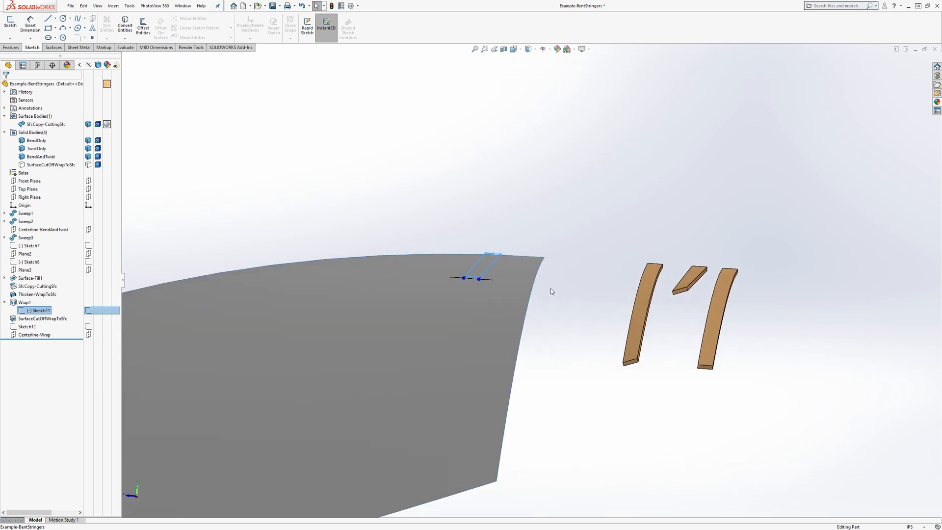
mouse_move(607, 294)
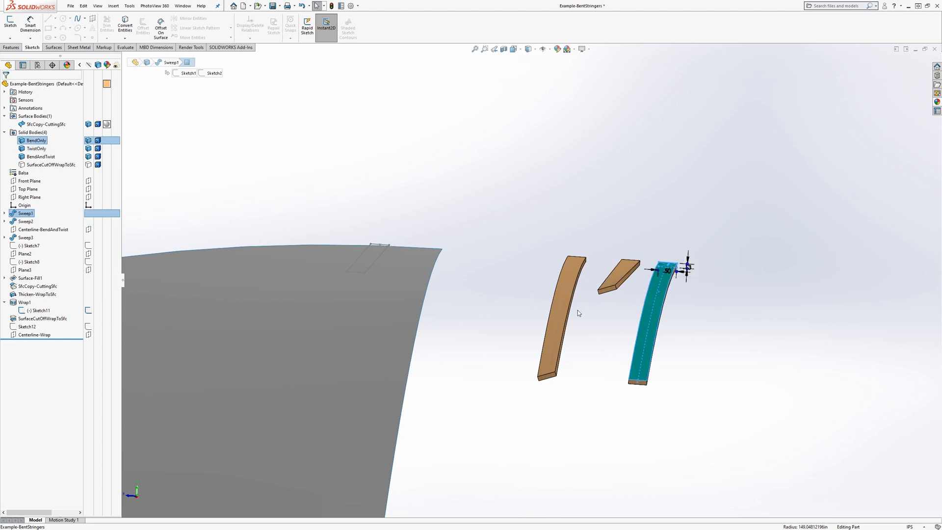
mouse_move(382, 249)
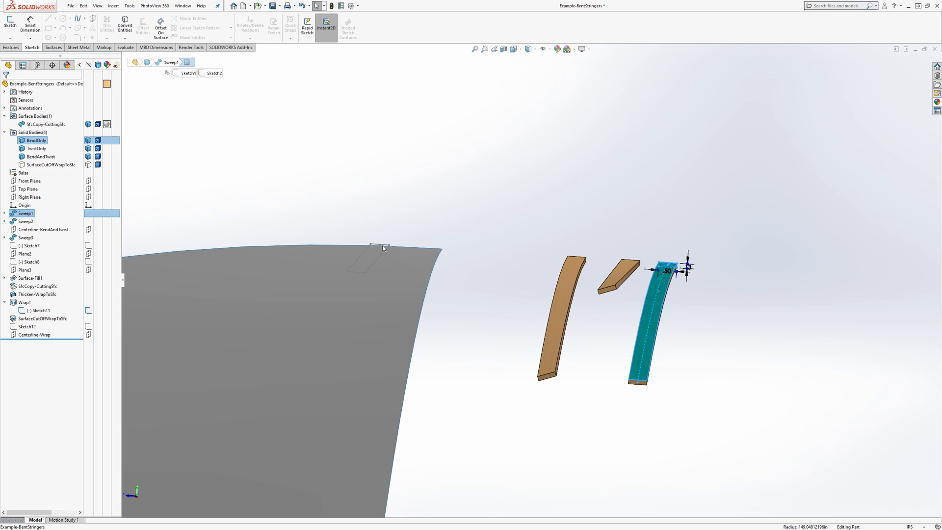
mouse_move(375, 251)
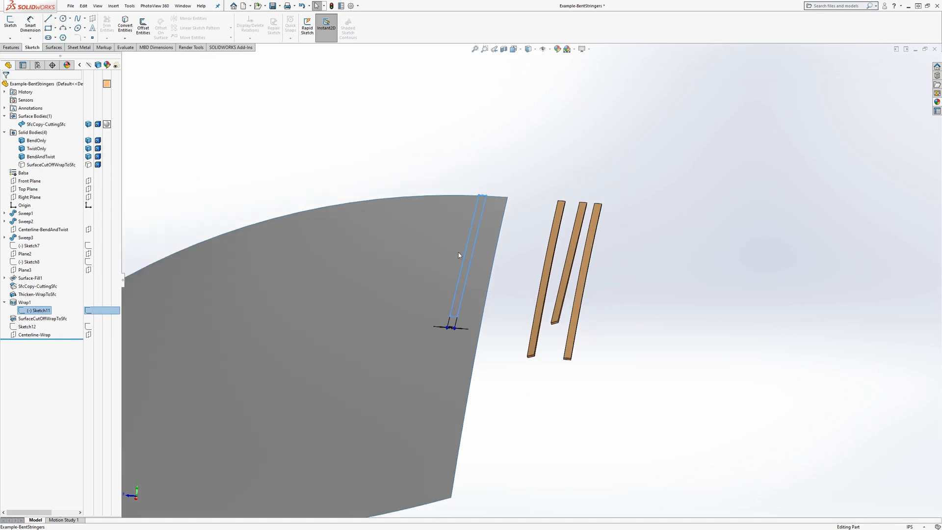
mouse_move(475, 323)
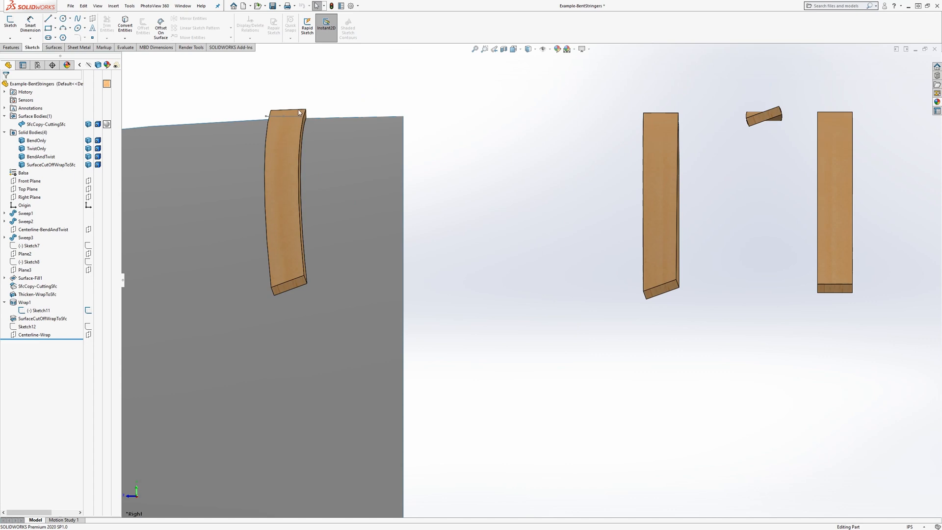
mouse_move(292, 264)
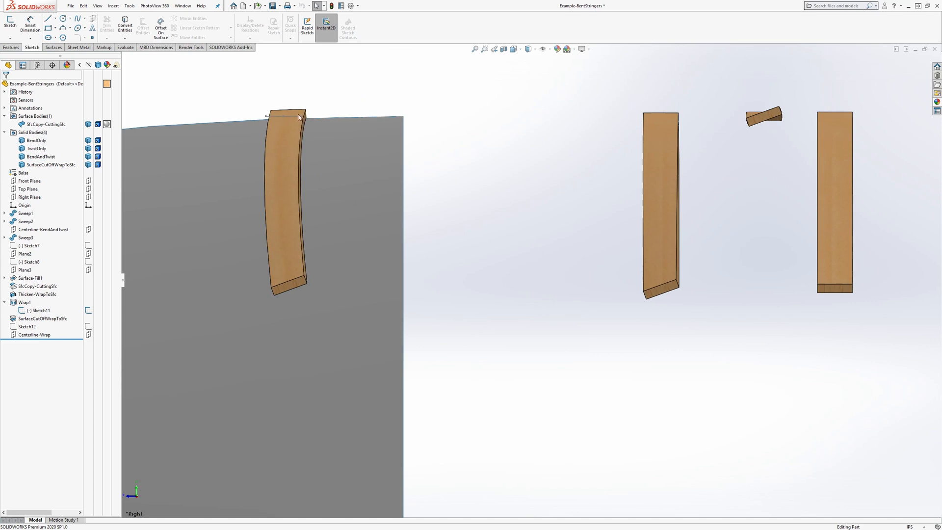
mouse_move(272, 153)
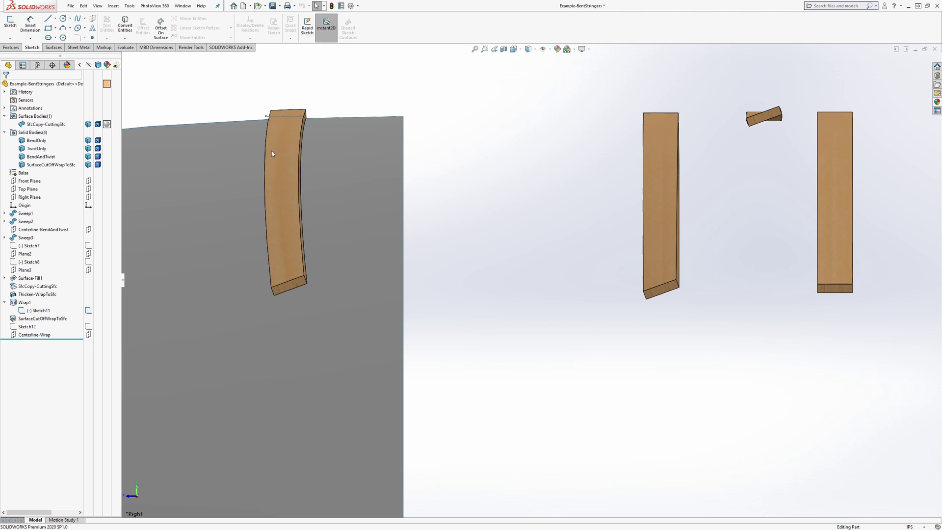
left_click(32, 334)
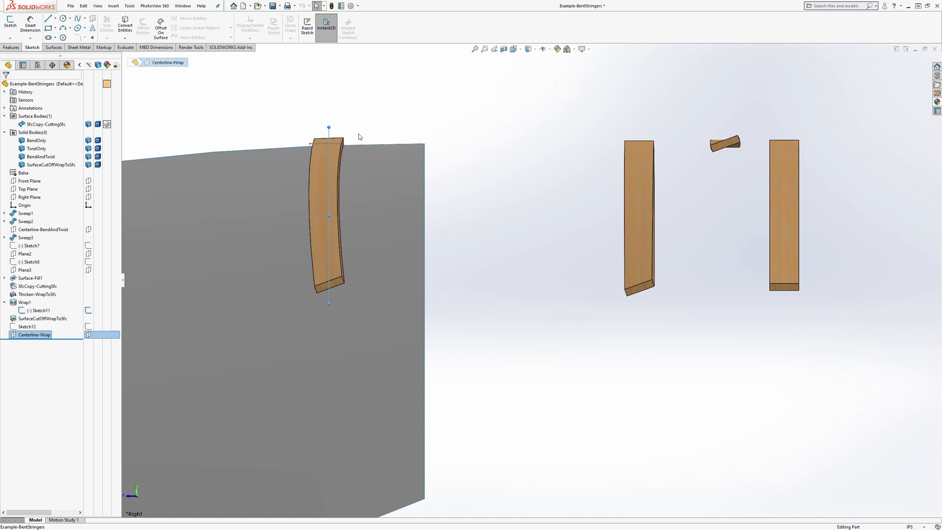
mouse_move(329, 143)
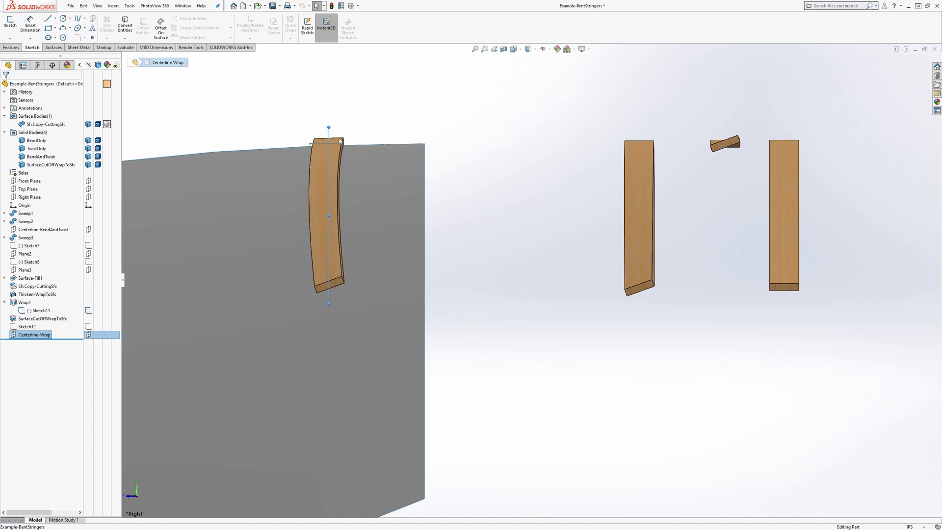
mouse_move(347, 278)
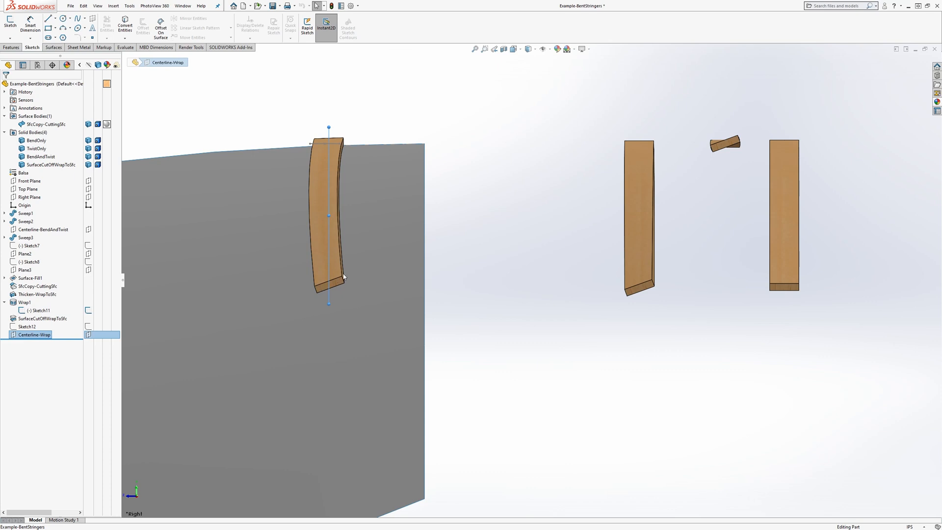
mouse_move(329, 199)
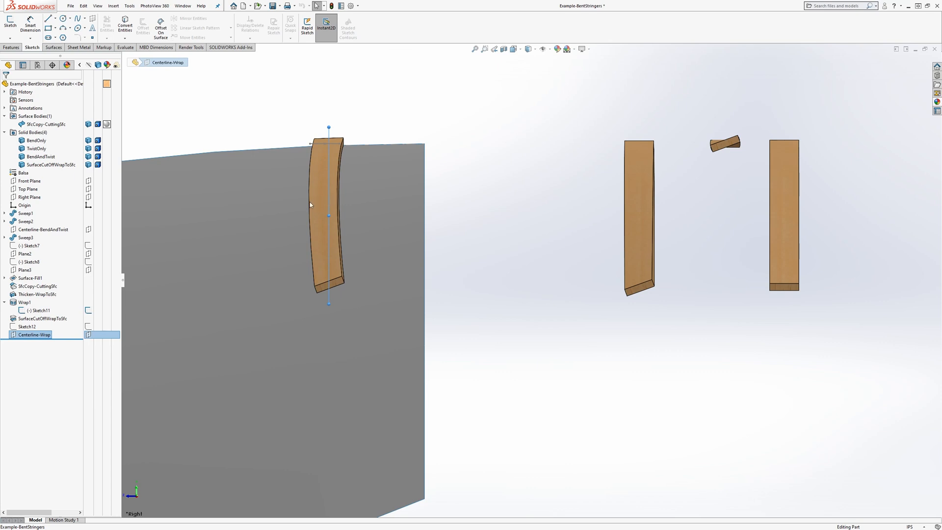
mouse_move(324, 217)
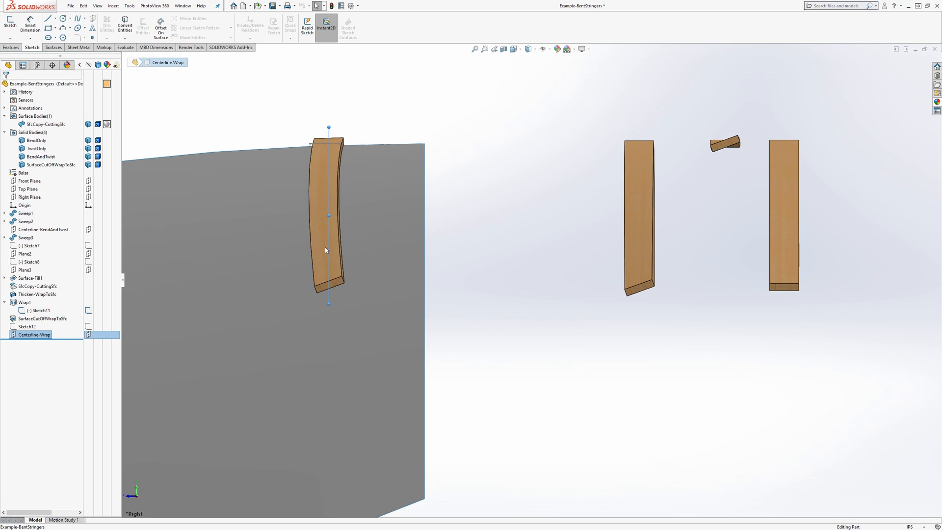
mouse_move(332, 141)
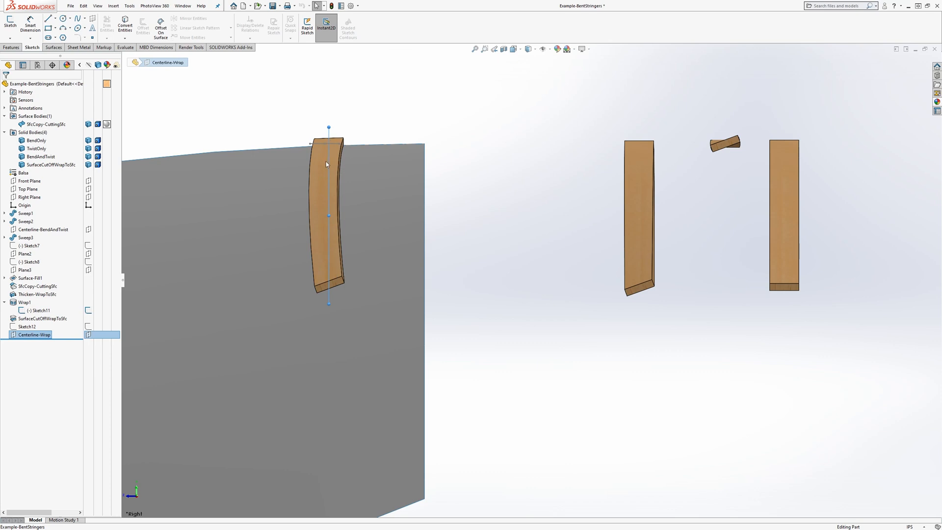
mouse_move(782, 190)
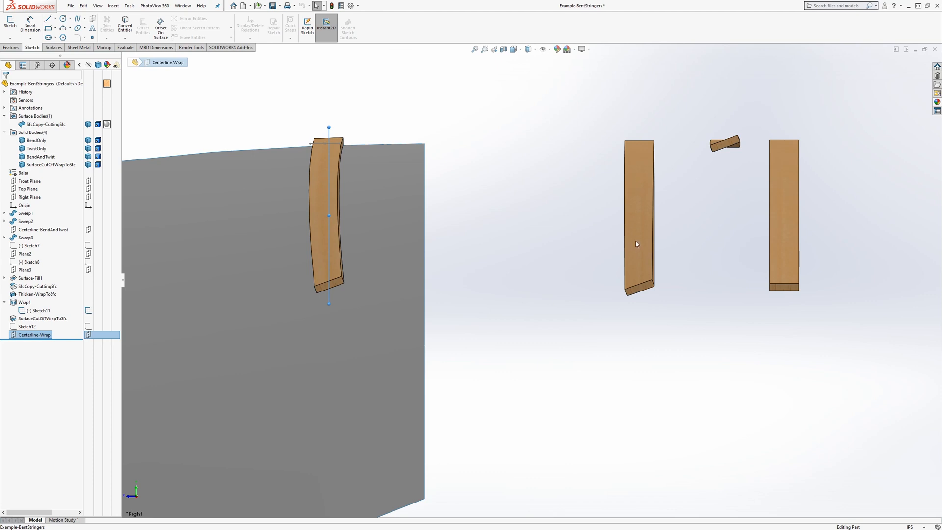
left_click(635, 244)
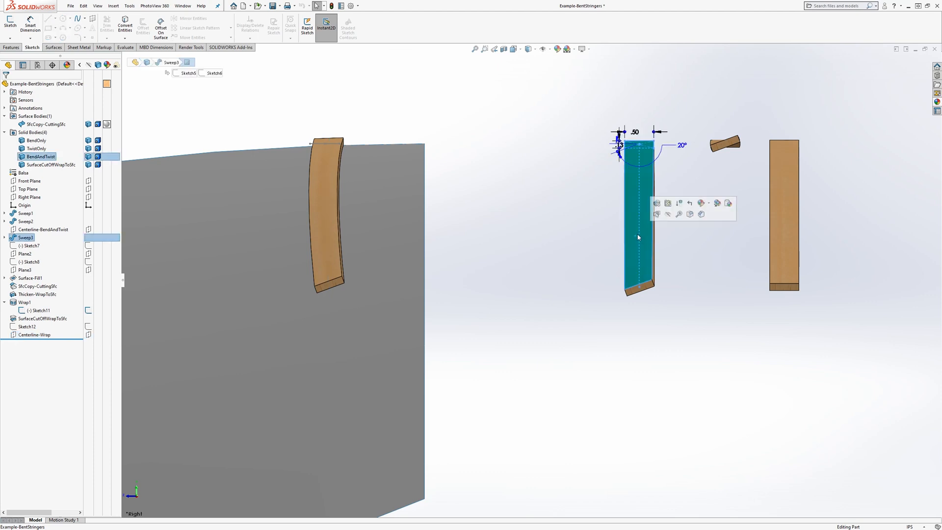
left_click(705, 270)
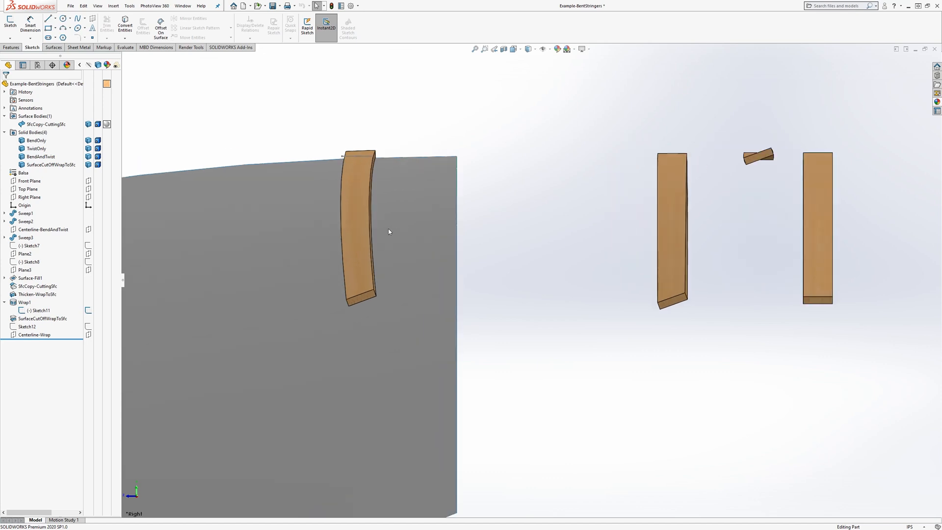
left_click(24, 302)
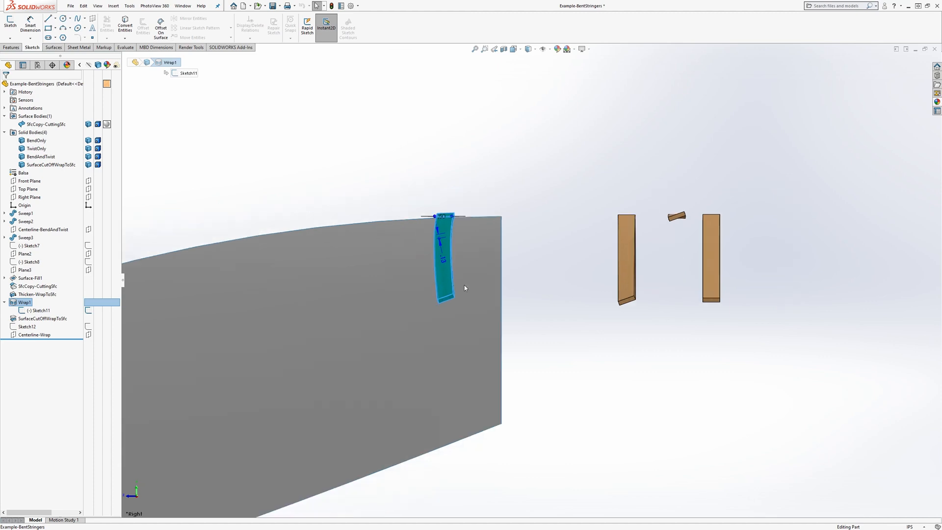
mouse_move(480, 249)
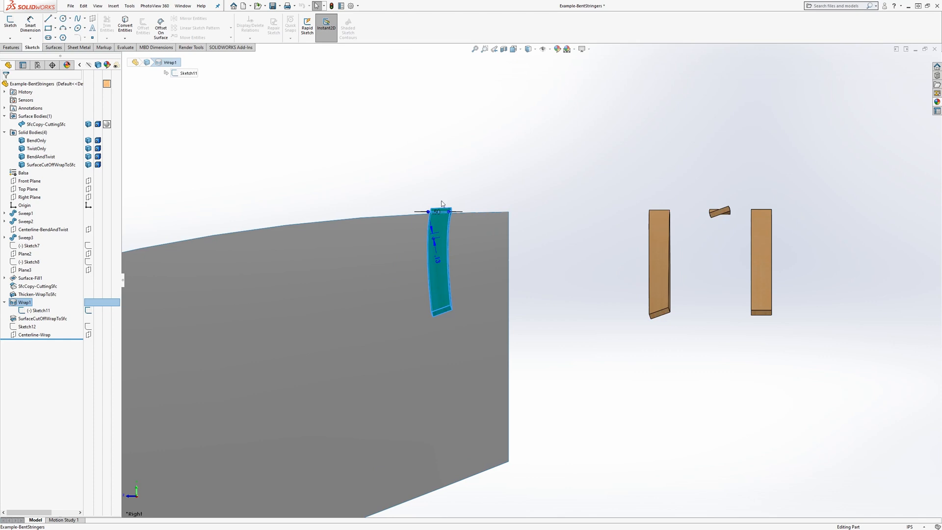
mouse_move(452, 324)
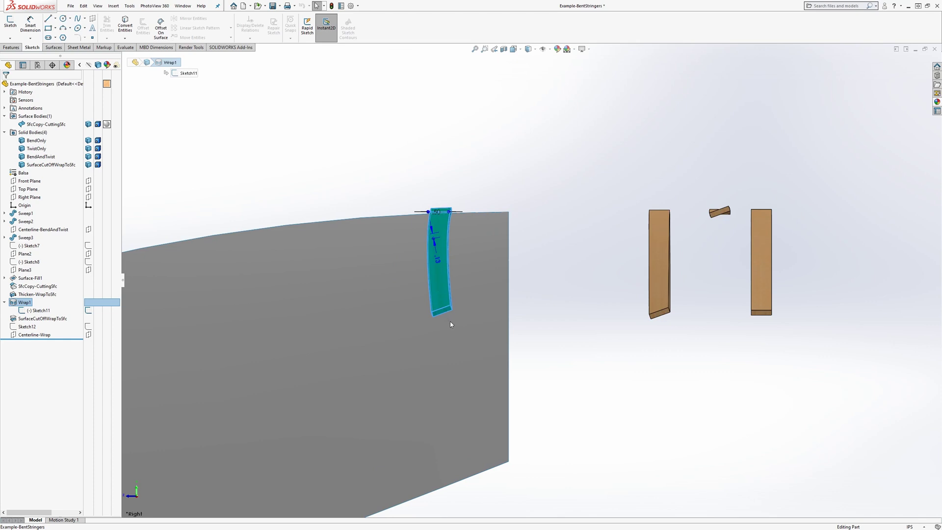
mouse_move(445, 311)
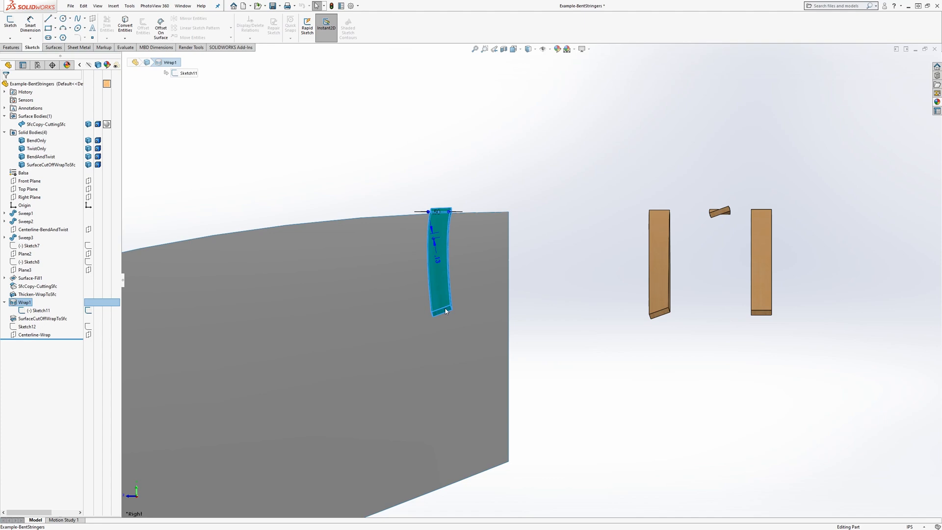
mouse_move(723, 214)
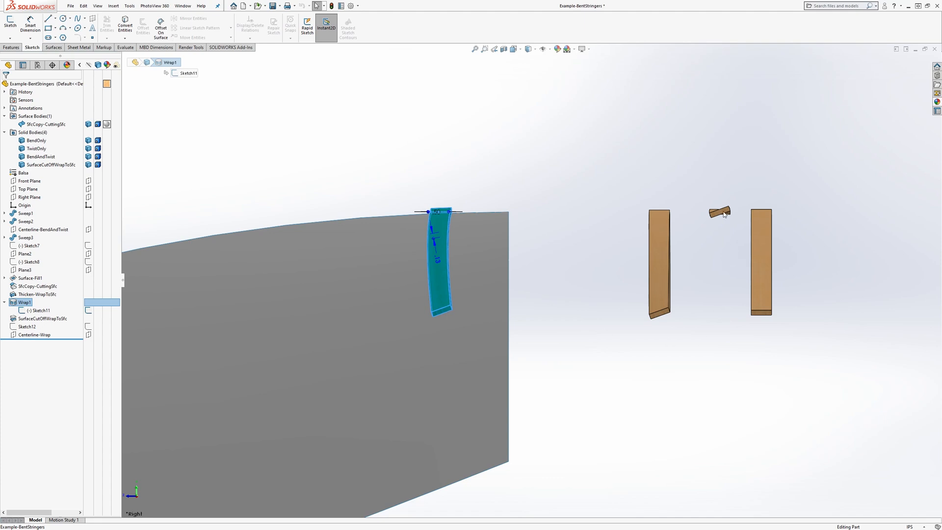
mouse_move(524, 259)
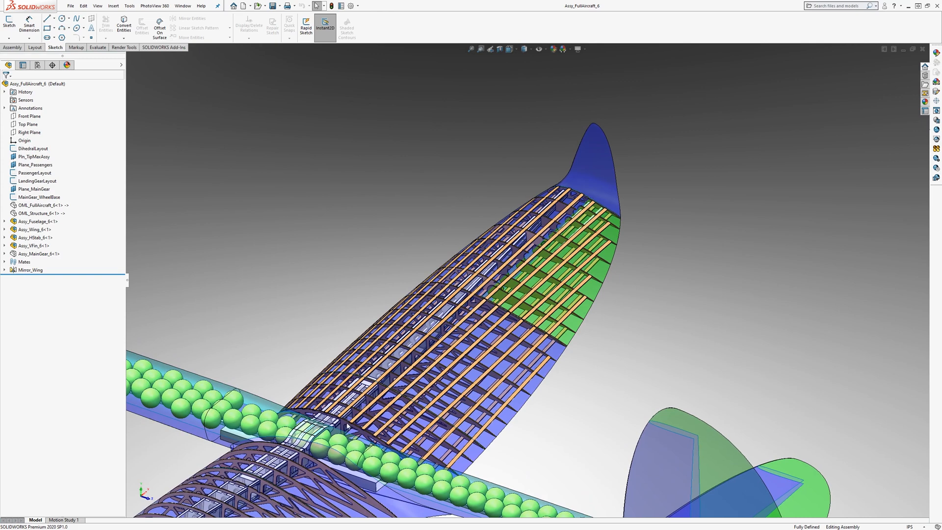
mouse_move(352, 432)
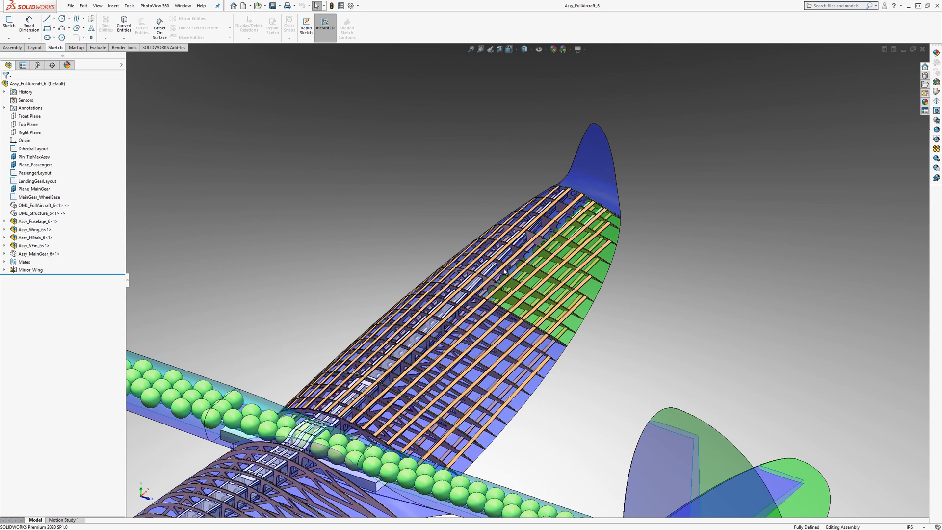
mouse_move(515, 294)
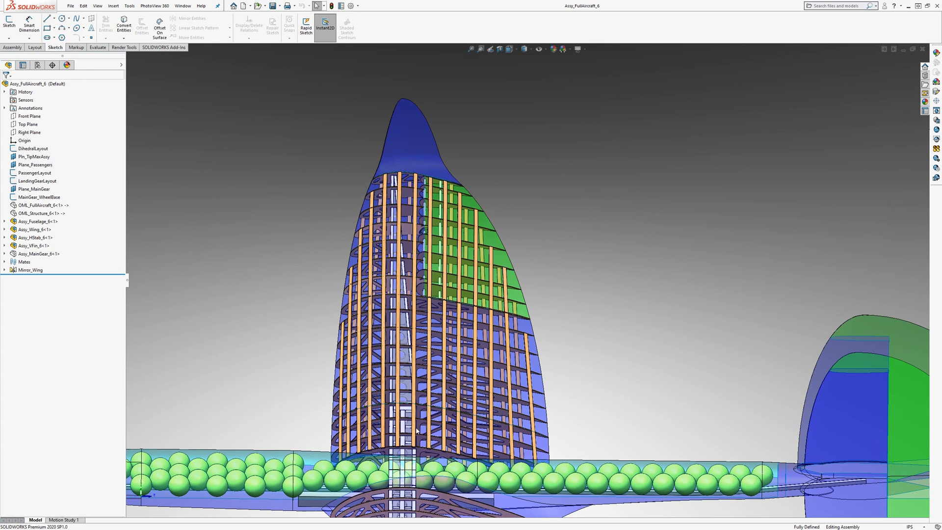
mouse_move(413, 365)
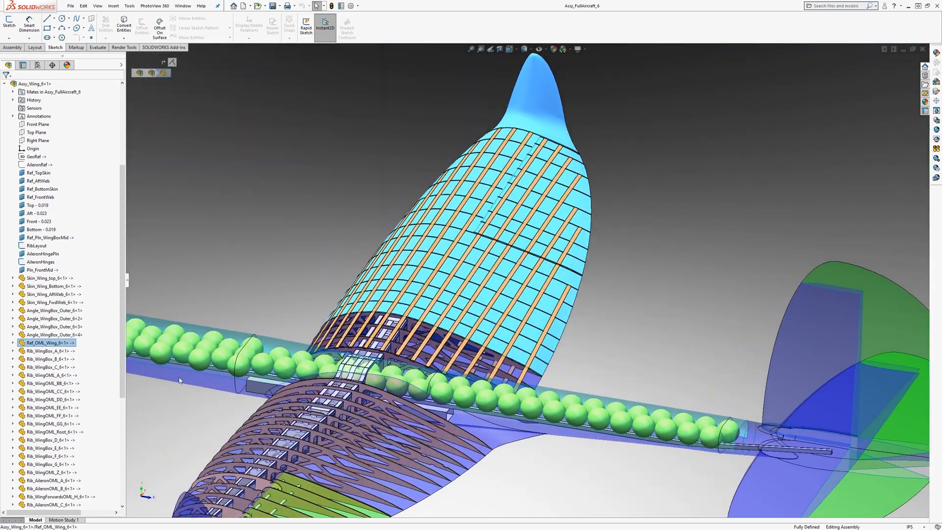
Highlight the StringersTop and Stringers_Bottom components in the wing.
scroll("down", 3)
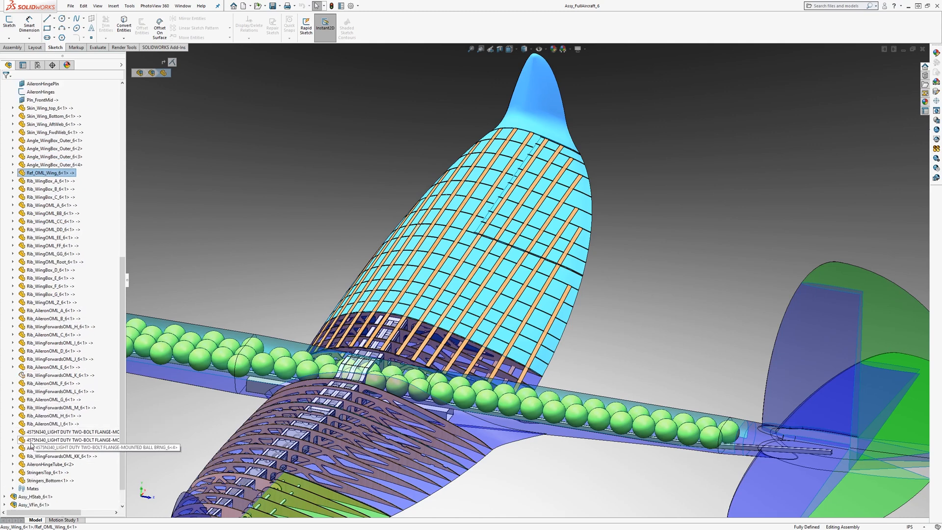
scroll("down", 3)
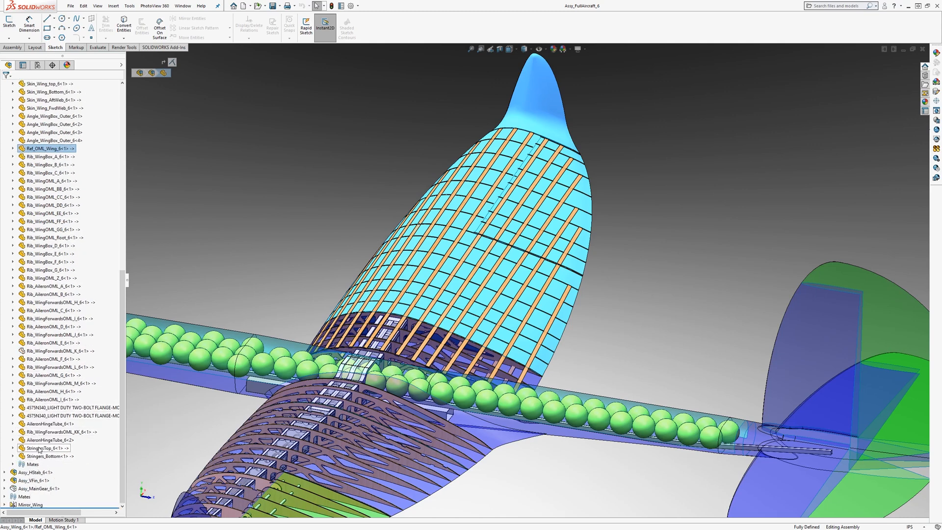
left_click(38, 447)
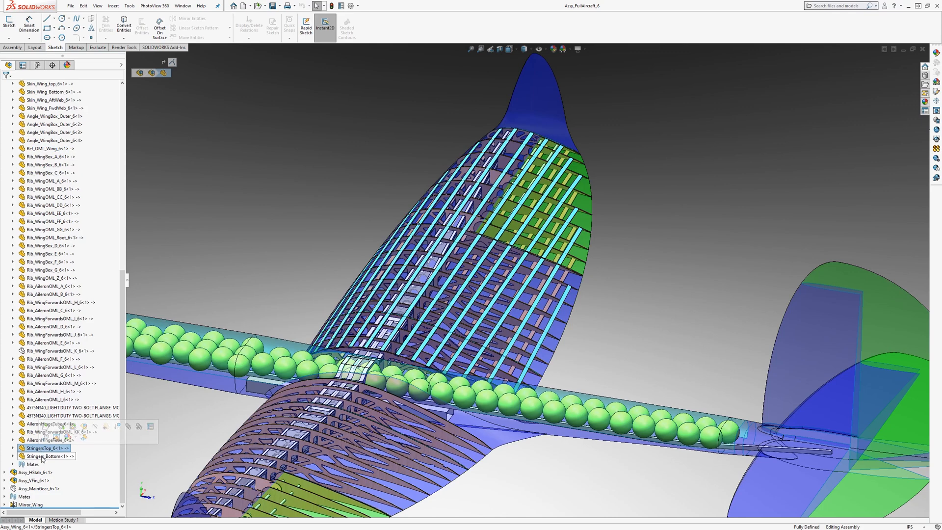
left_click(40, 456)
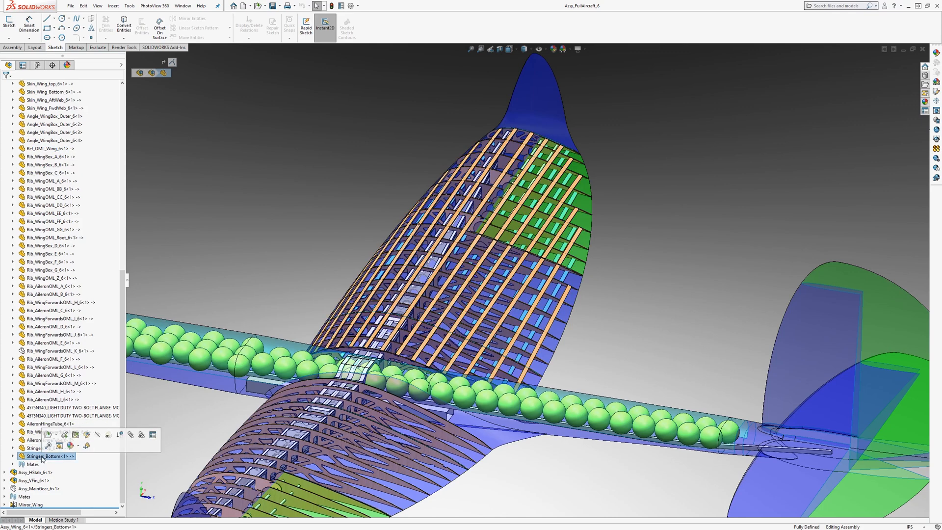
Expand StringersTop's feature history and start editing the part in context.
left_click(39, 447)
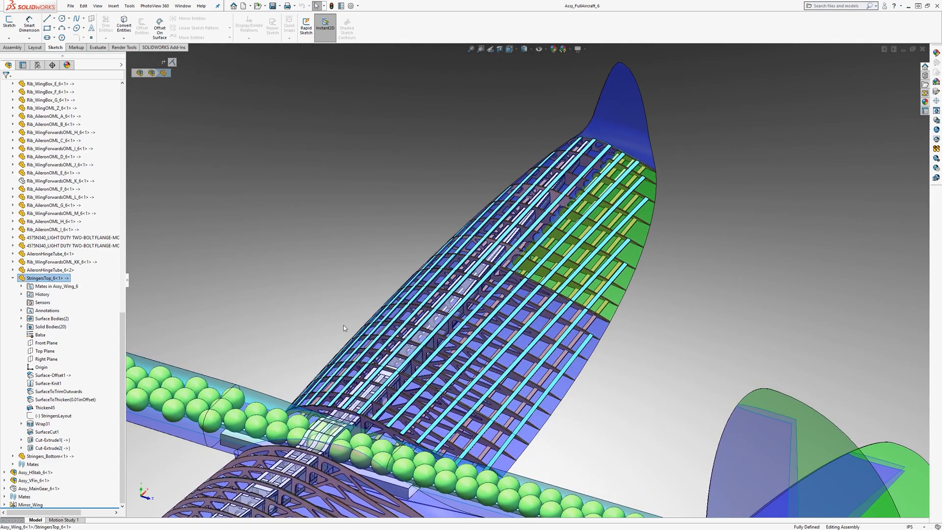
mouse_move(334, 331)
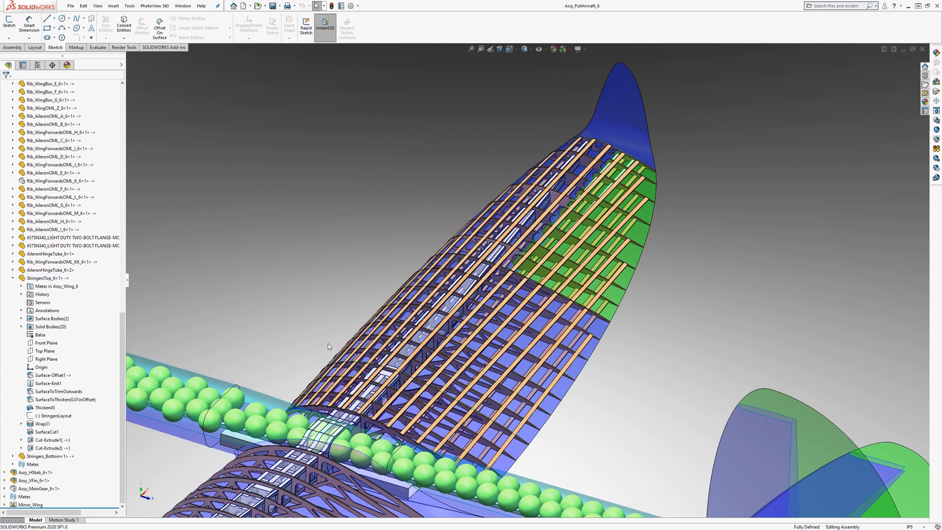
left_click(44, 278)
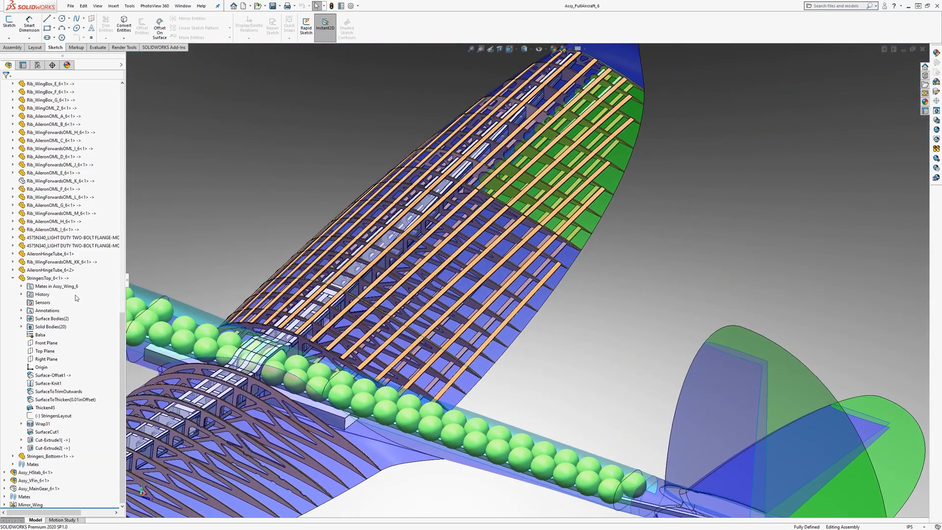
left_click(39, 278)
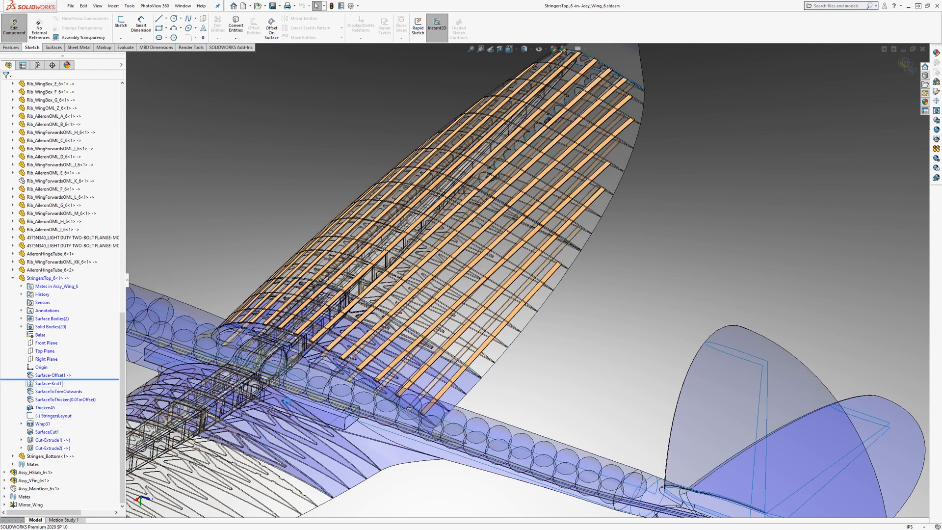
Review the offset surface's wing-skin faces, then bring up the StringersTop component options.
left_click(51, 375)
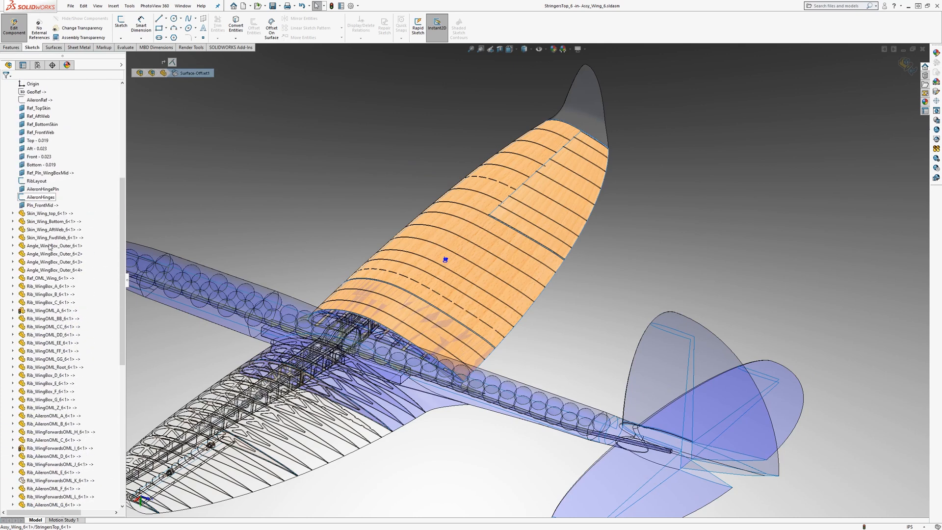
right_click(32, 374)
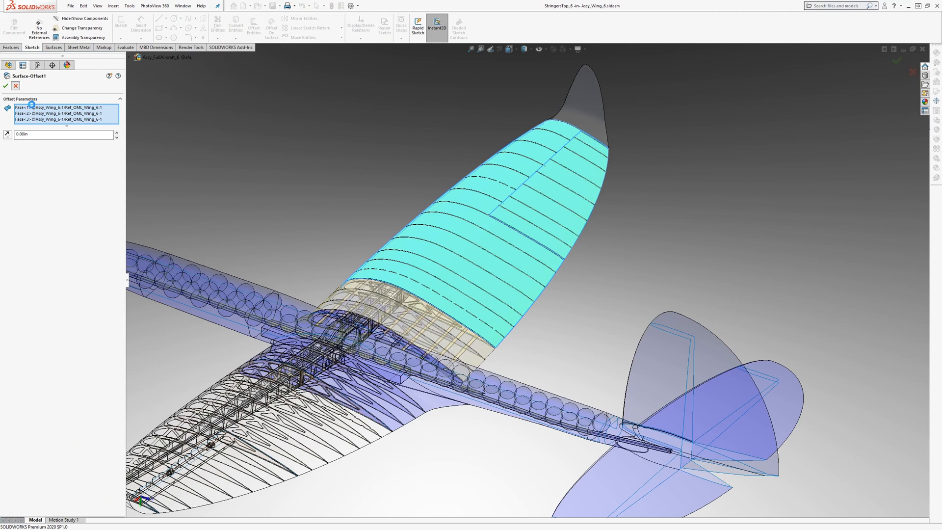
left_click(6, 86)
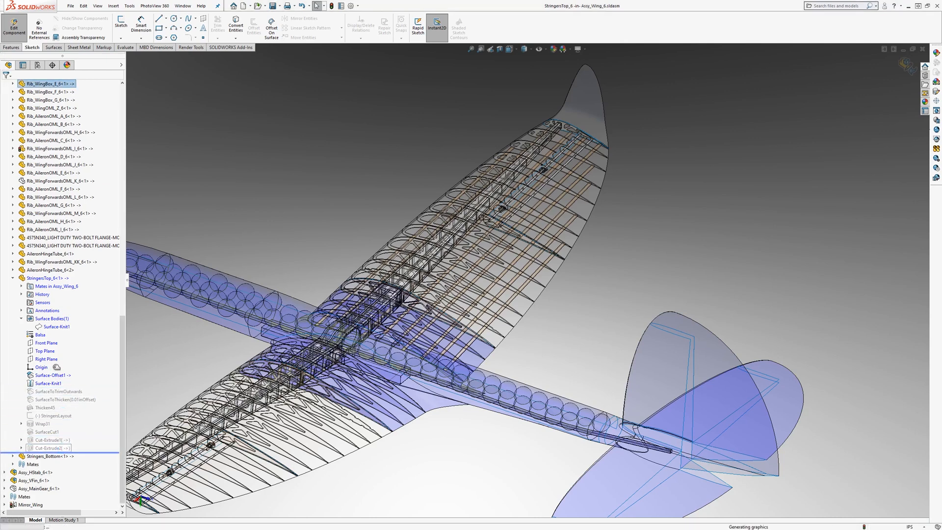
right_click(42, 261)
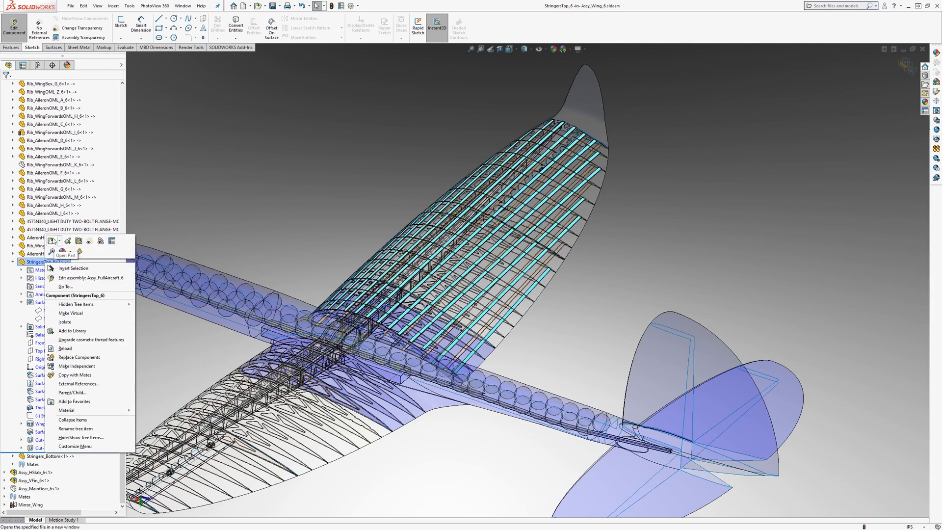
Open StringersTop in its own window and start editing its Wrap1 feature.
left_click(51, 240)
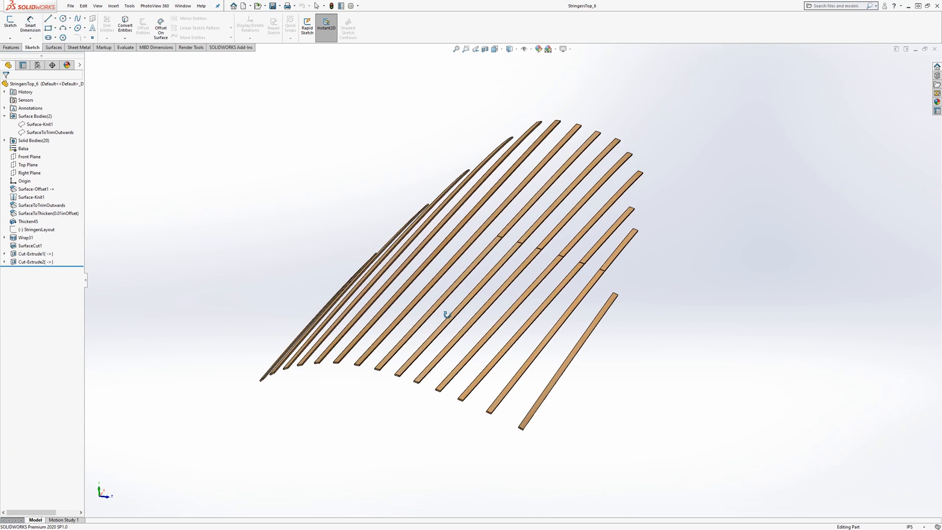
left_click(34, 188)
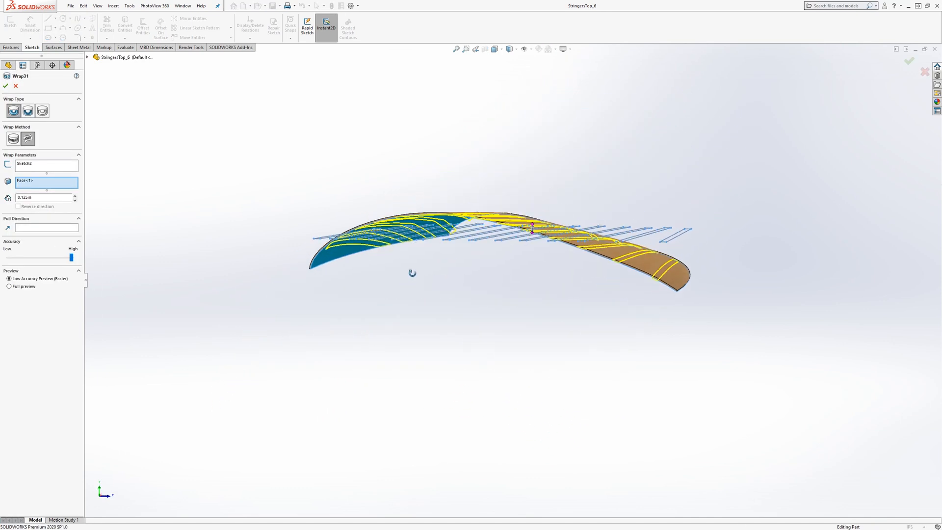
left_click_drag(412, 272, 440, 296)
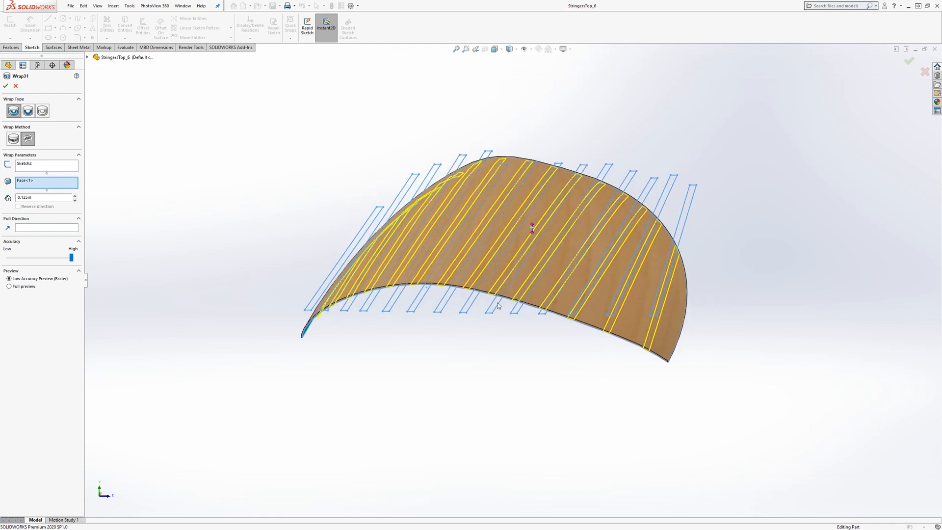
left_click_drag(498, 241, 632, 275)
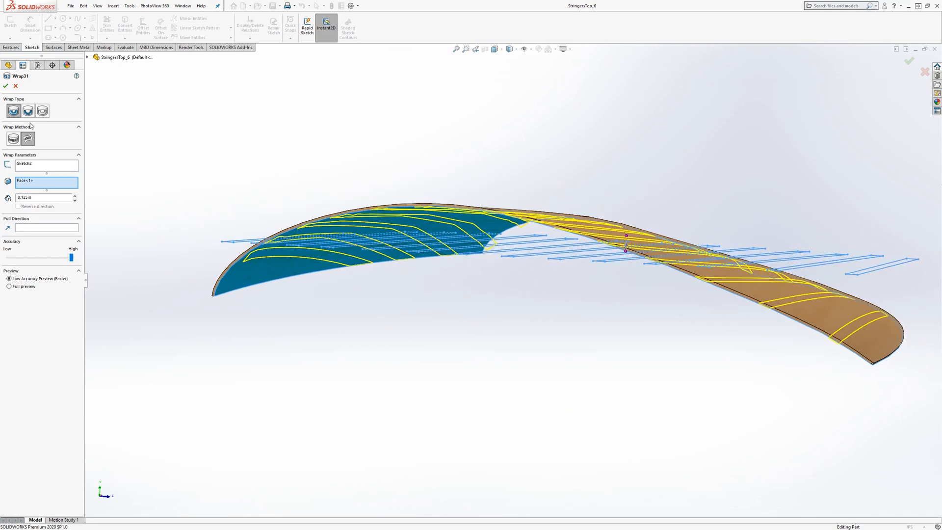
mouse_move(11, 108)
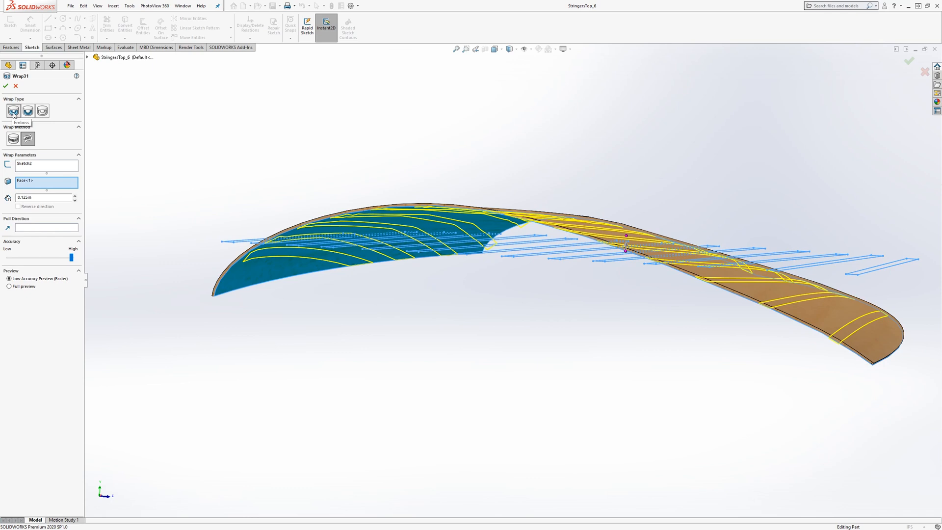
mouse_move(27, 111)
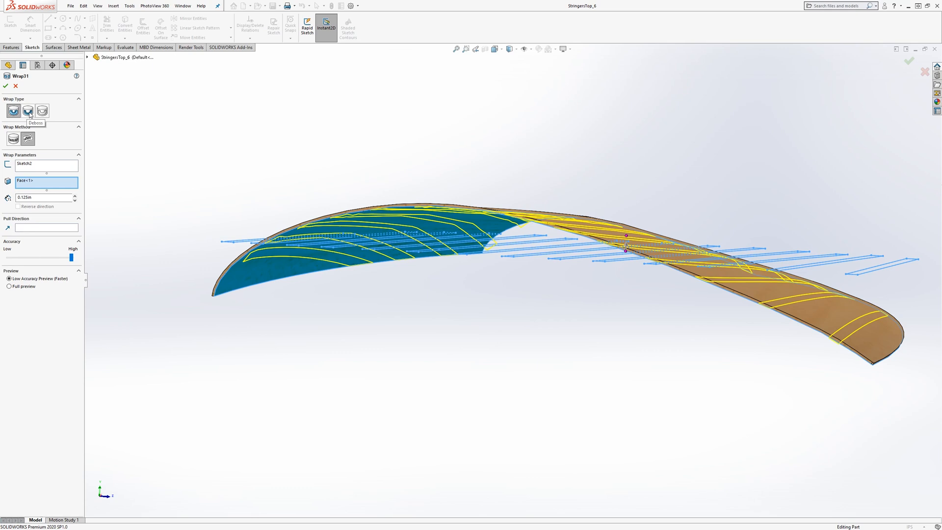
mouse_move(42, 110)
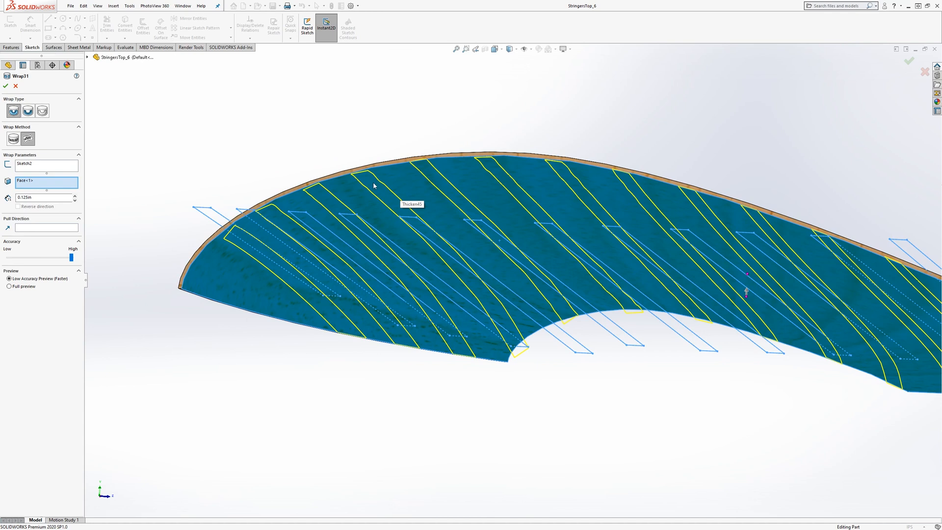
mouse_move(367, 177)
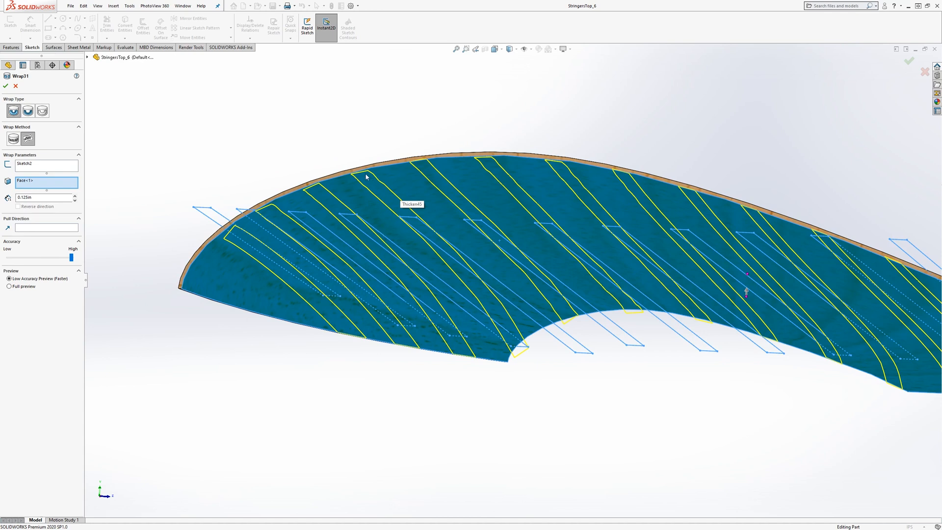
mouse_move(265, 232)
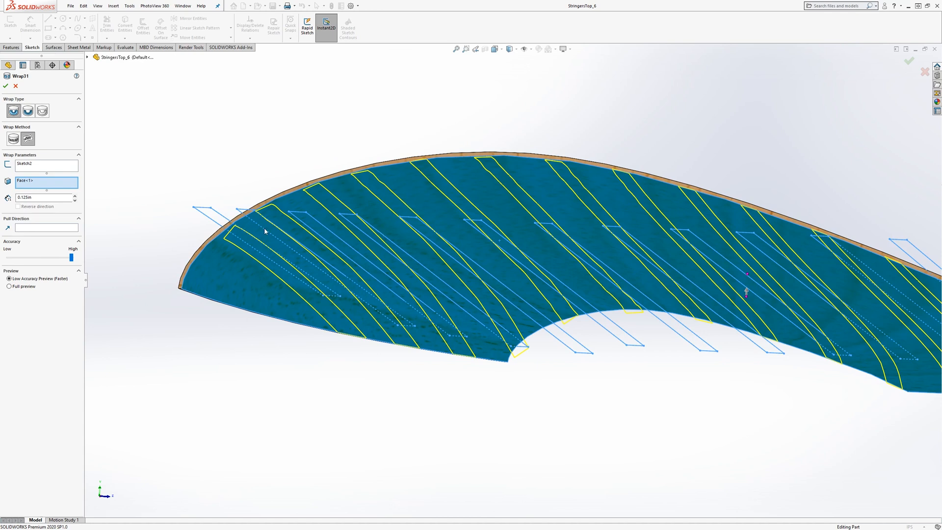
mouse_move(546, 188)
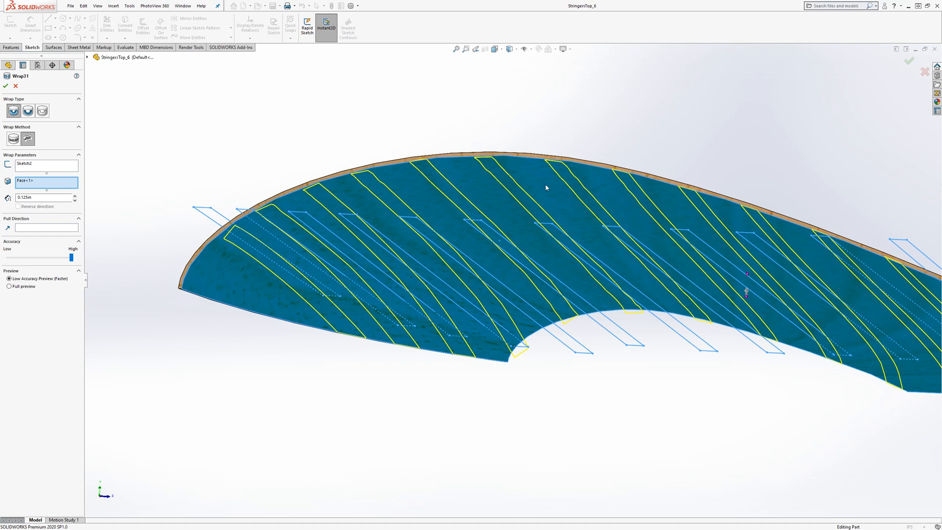
mouse_move(295, 253)
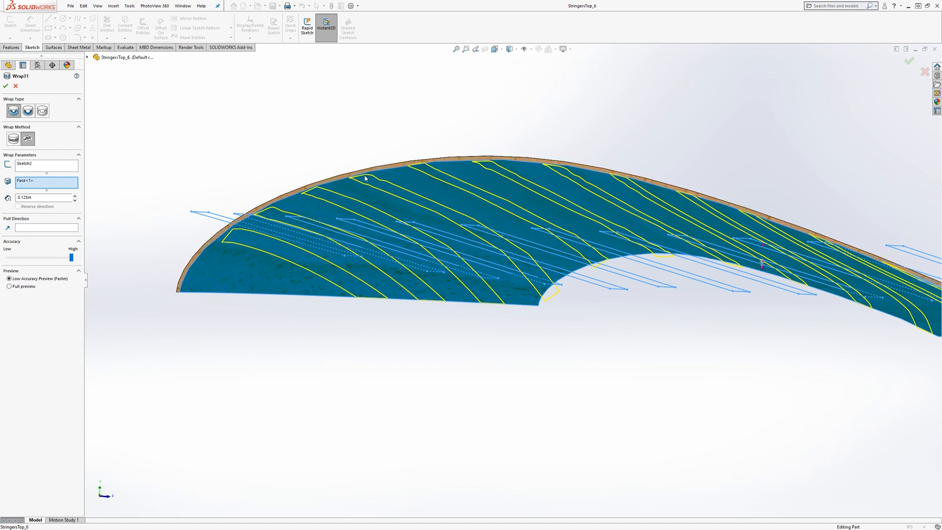
mouse_move(379, 191)
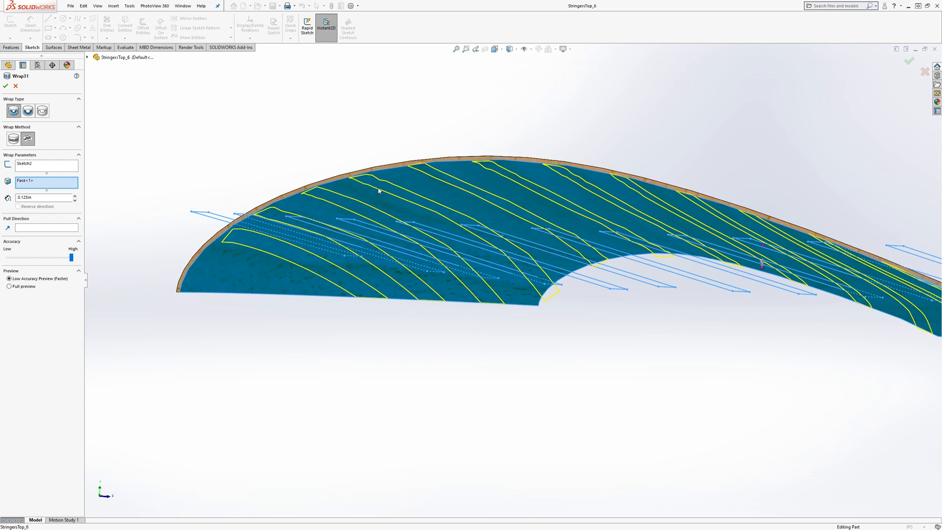
mouse_move(444, 222)
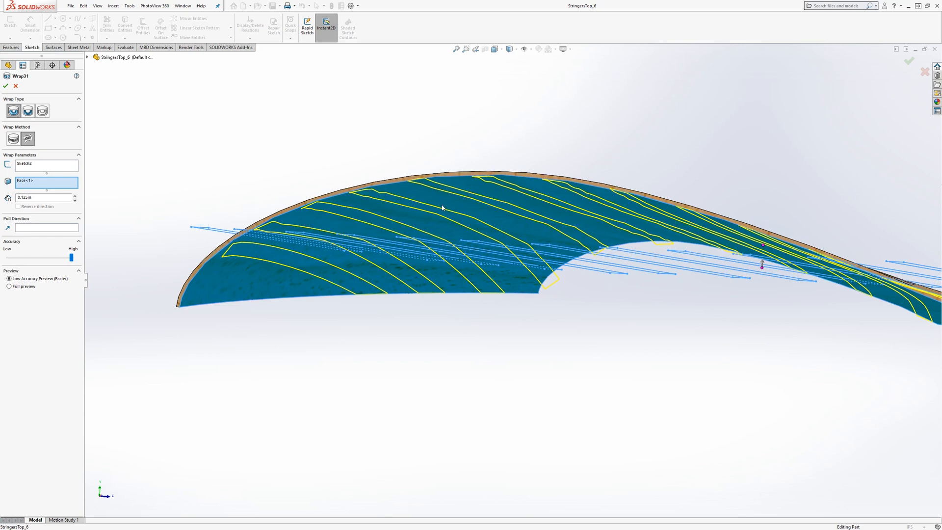
mouse_move(412, 183)
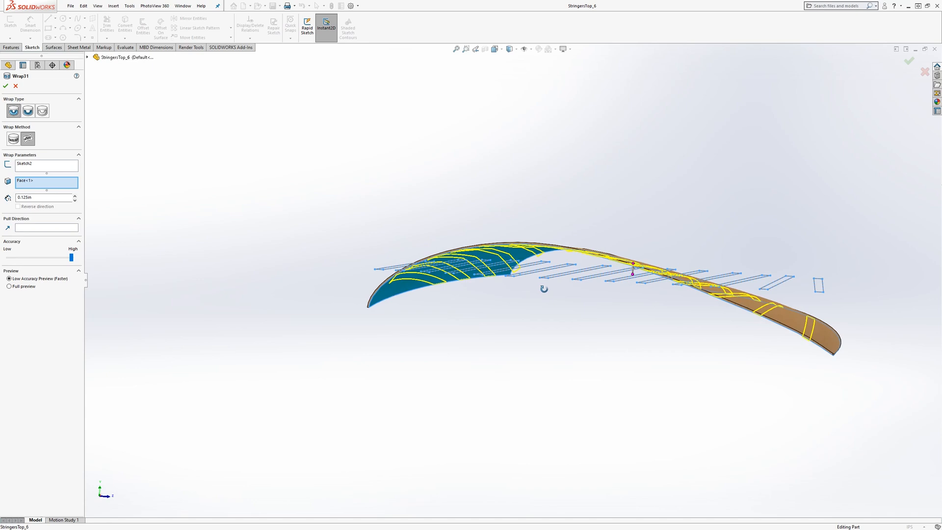
left_click_drag(542, 288, 546, 305)
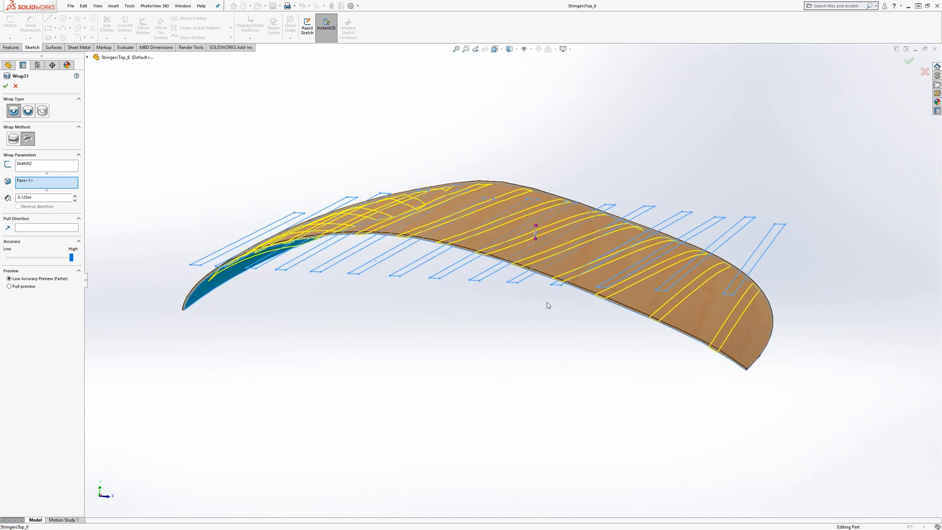
Cancel the Wrap and Surface-Offset1 edits and show the Surface-Knit1 outline around the stringers.
left_click(7, 86)
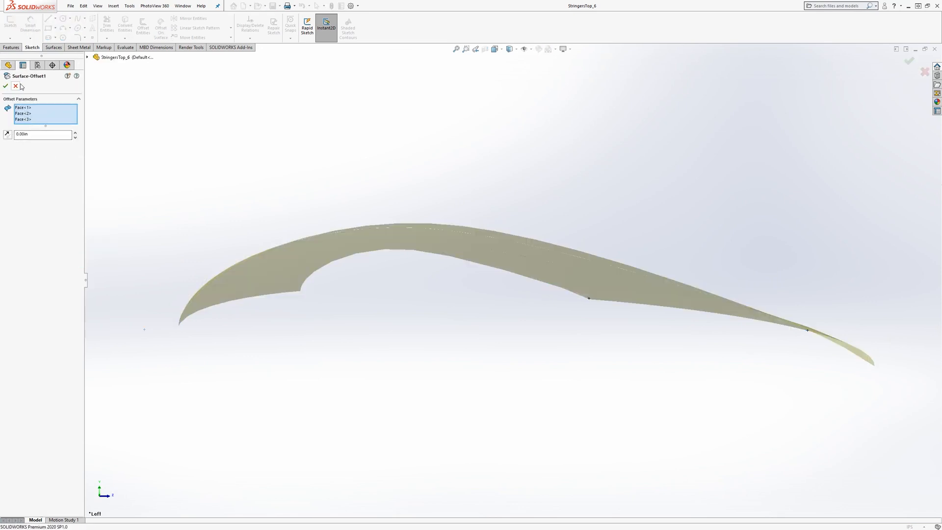
left_click(14, 73)
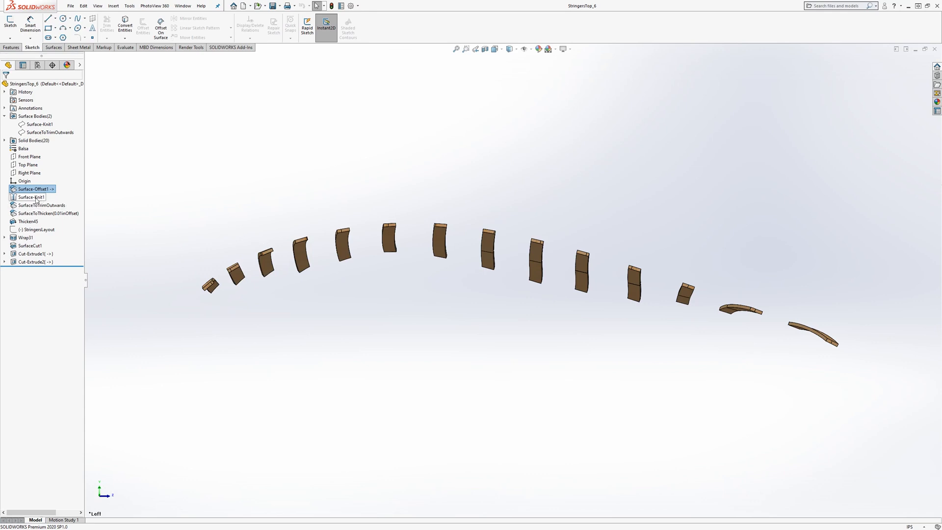
left_click(28, 197)
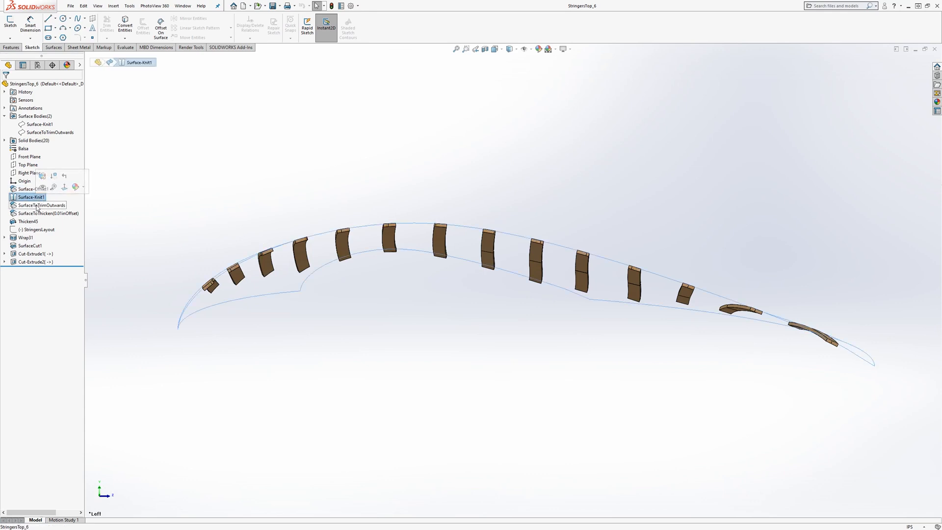
Review the SurfaceToTrimOutwards offset settings, close them, and select its surface body.
left_click(40, 205)
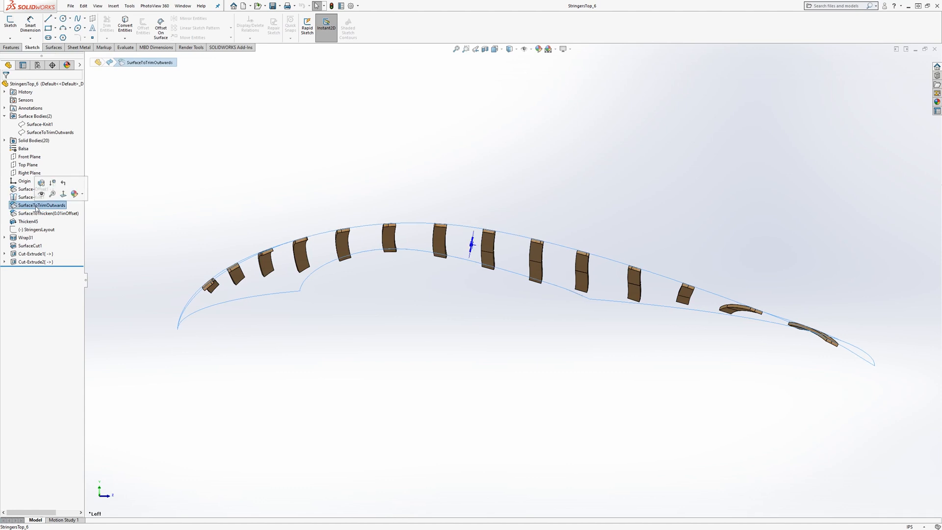
double_click(39, 205)
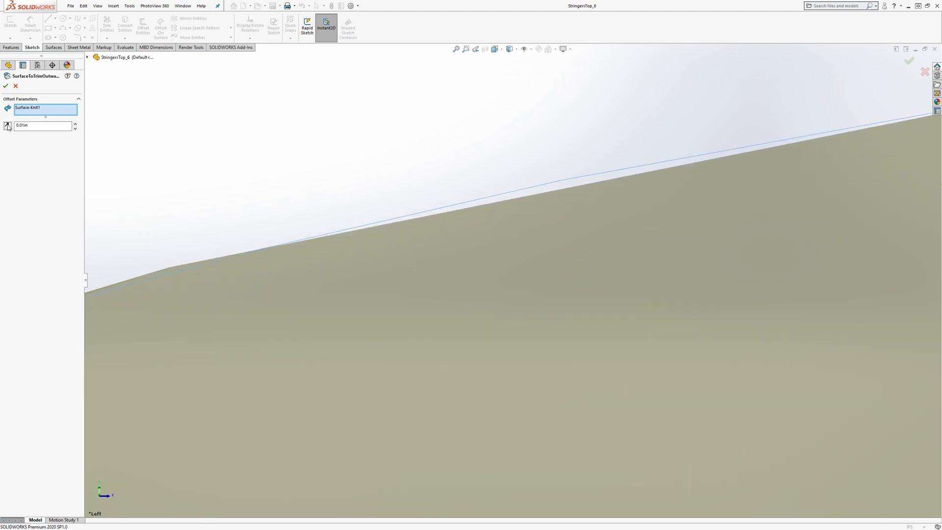
left_click(6, 85)
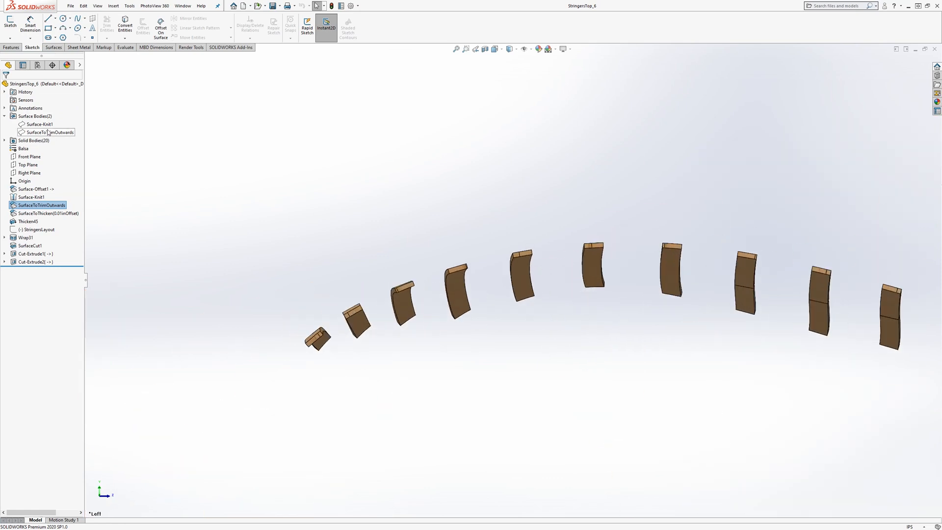
left_click(35, 123)
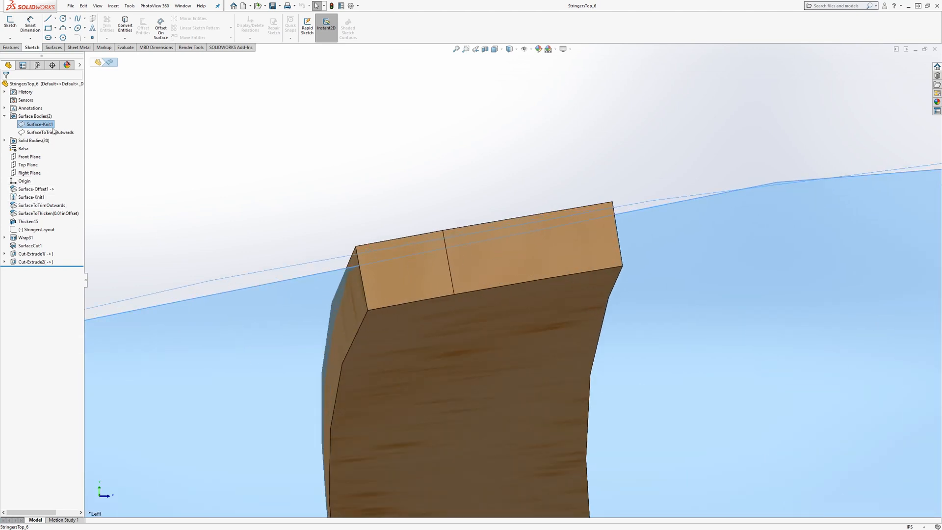
left_click(41, 132)
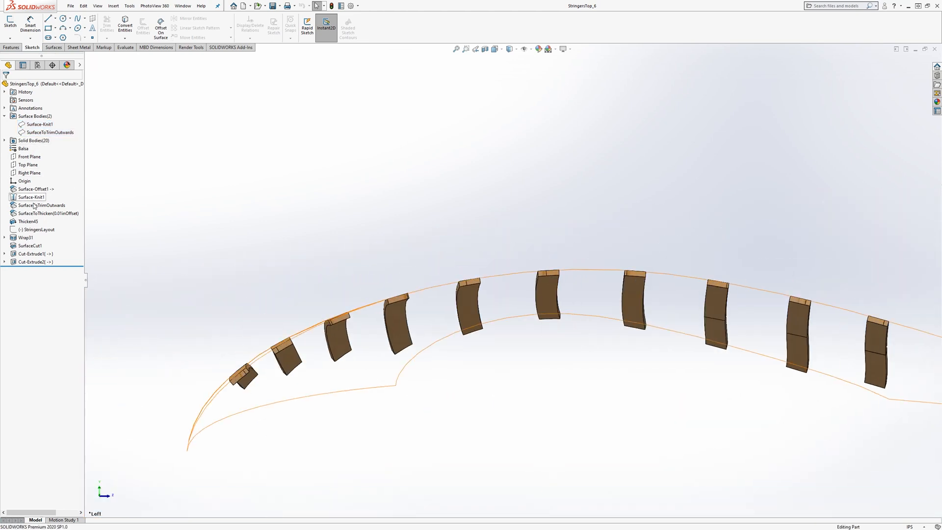
left_click(39, 205)
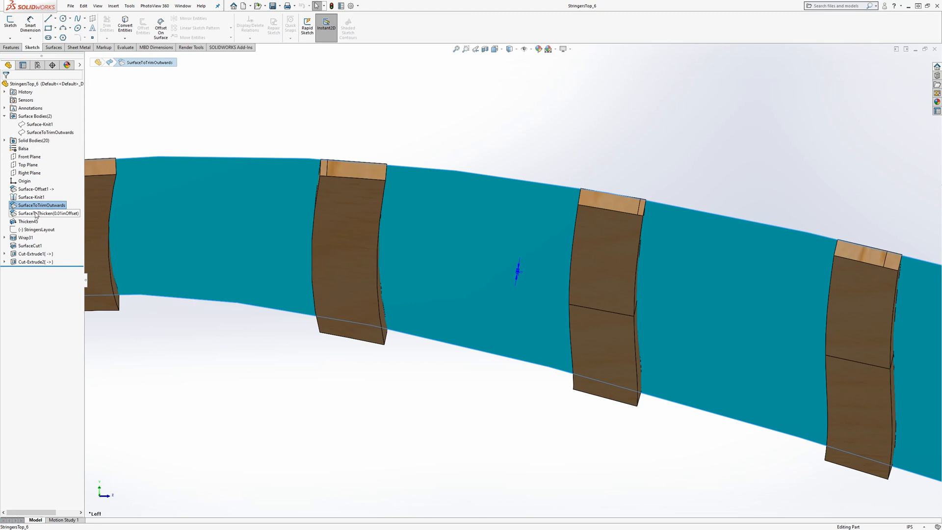
left_click(31, 197)
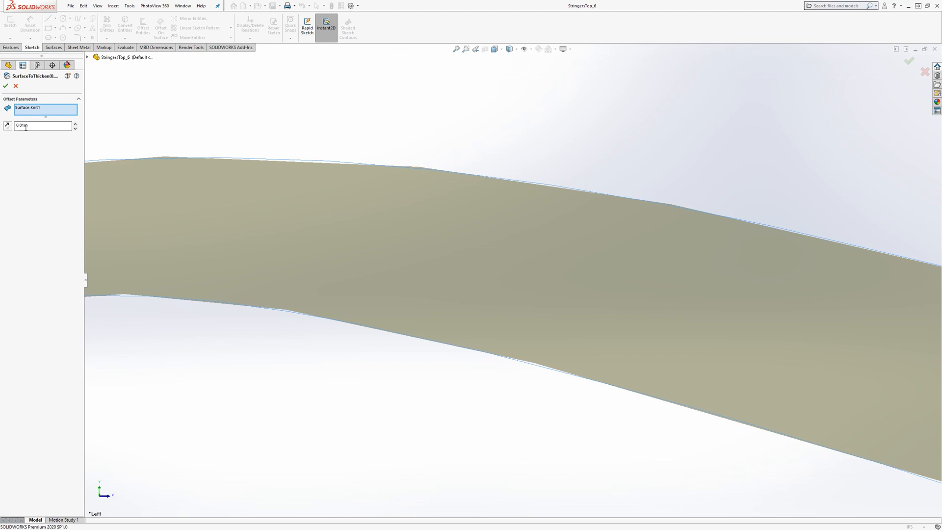
left_click(6, 86)
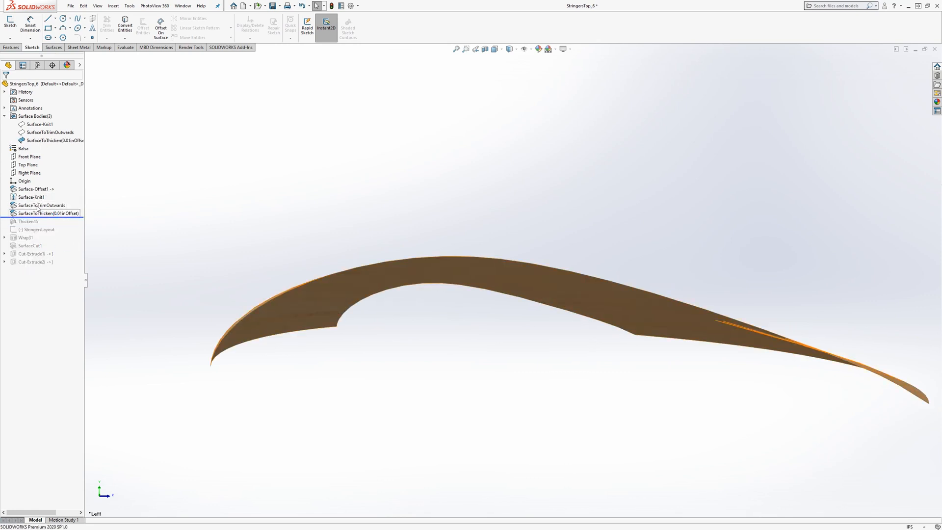
left_click(35, 124)
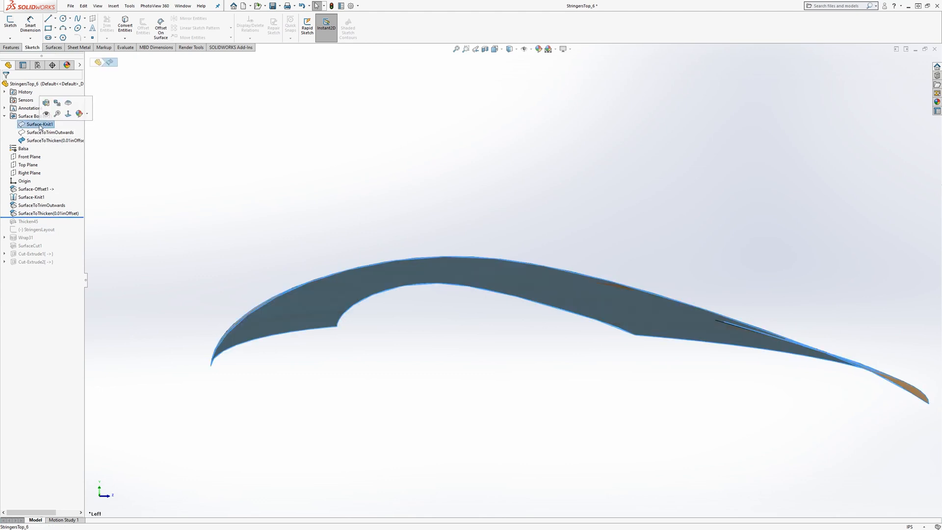
scroll("down", 3)
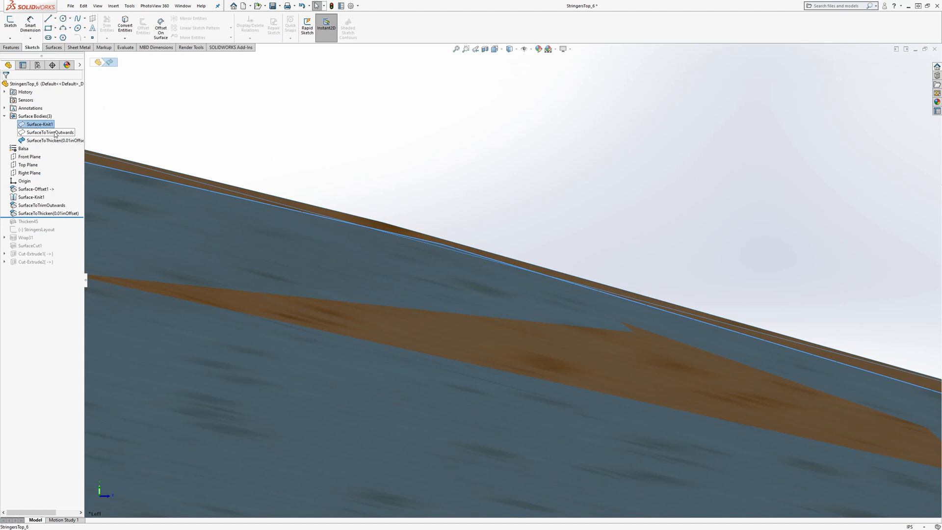
left_click(48, 132)
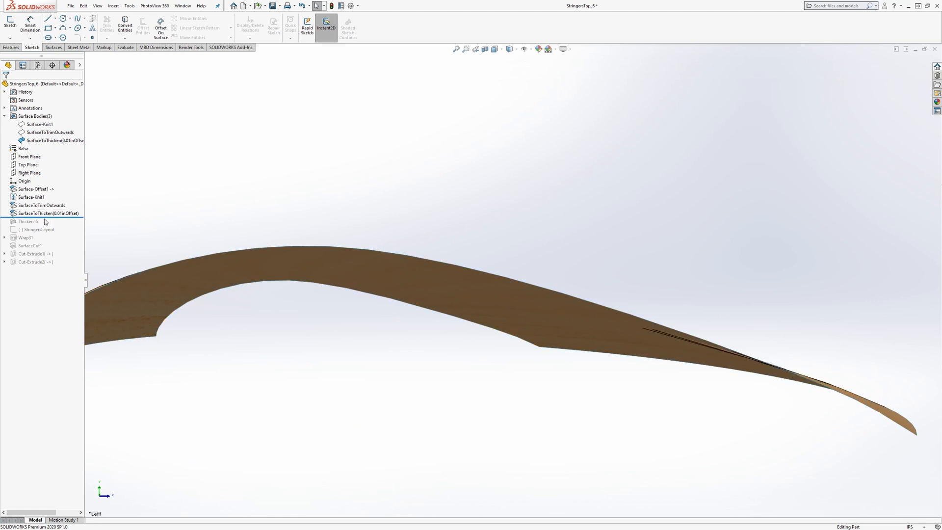
left_click(48, 213)
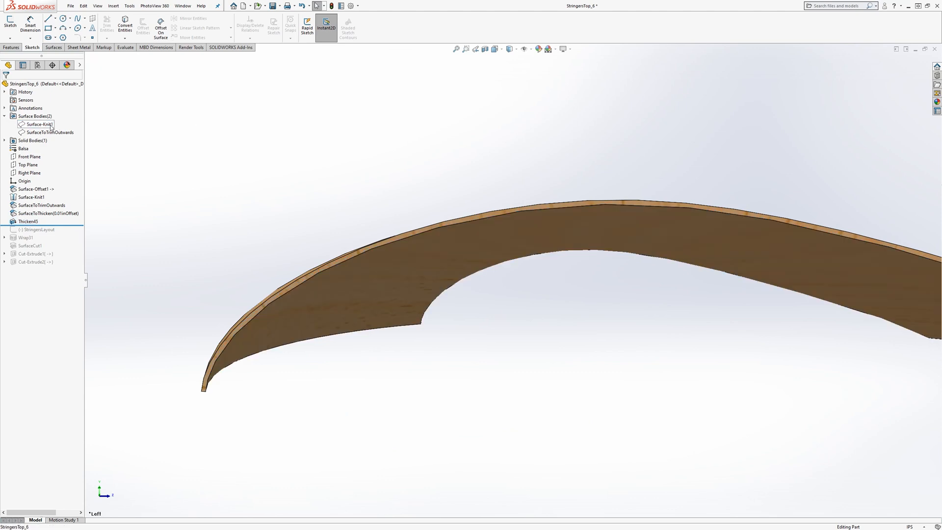
left_click(36, 123)
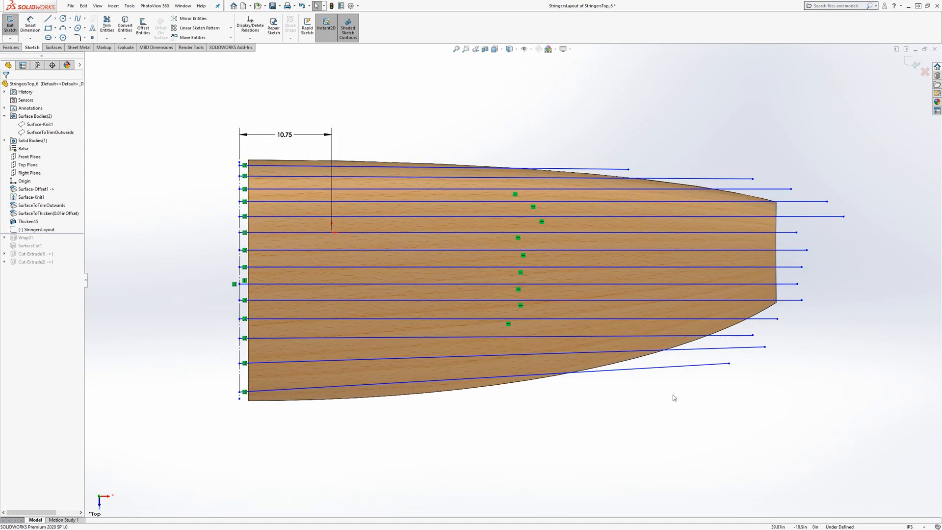
mouse_move(672, 454)
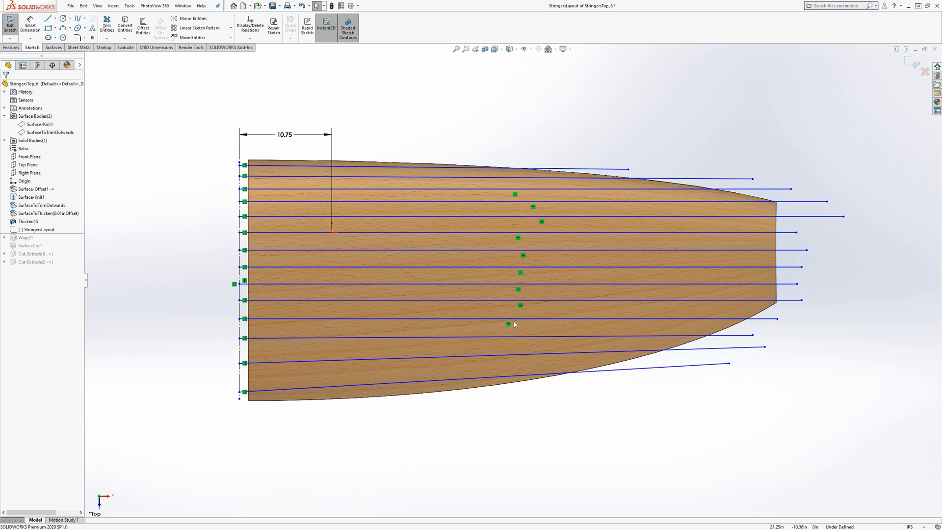
mouse_move(519, 218)
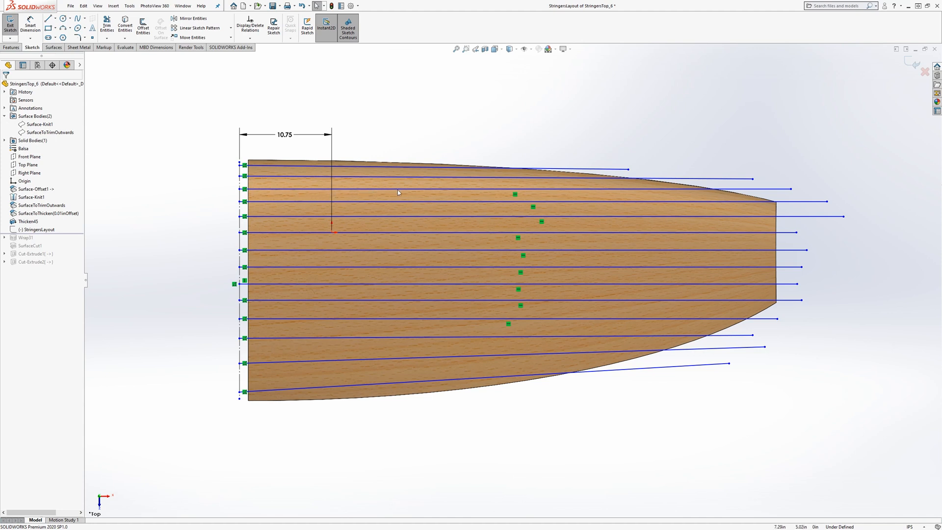
mouse_move(272, 184)
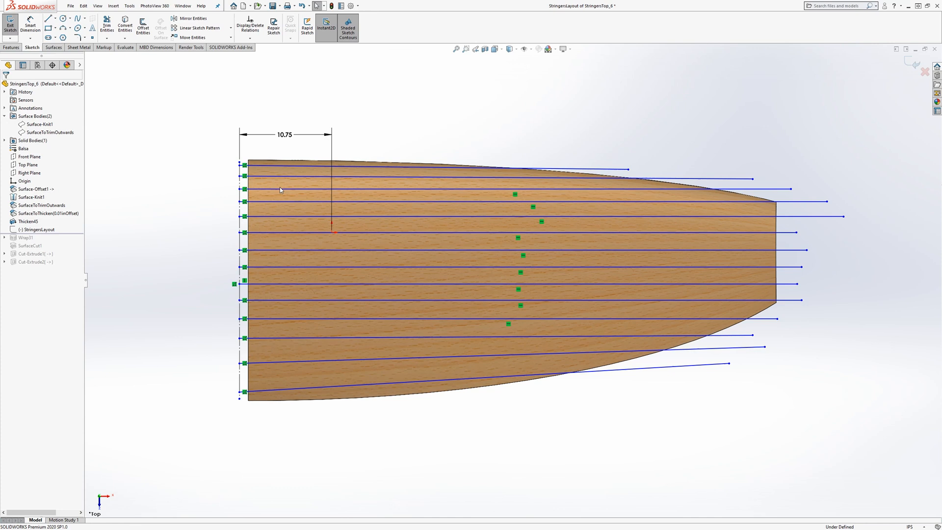
mouse_move(780, 195)
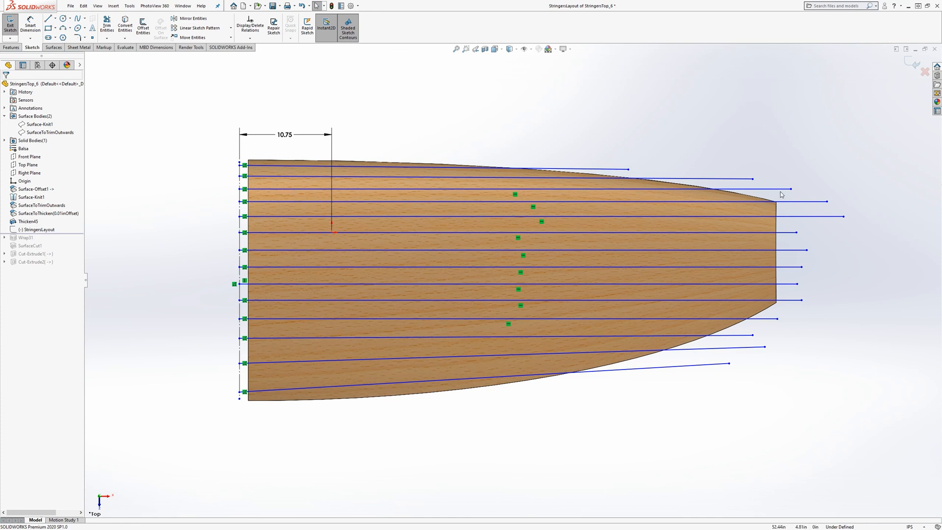
mouse_move(357, 403)
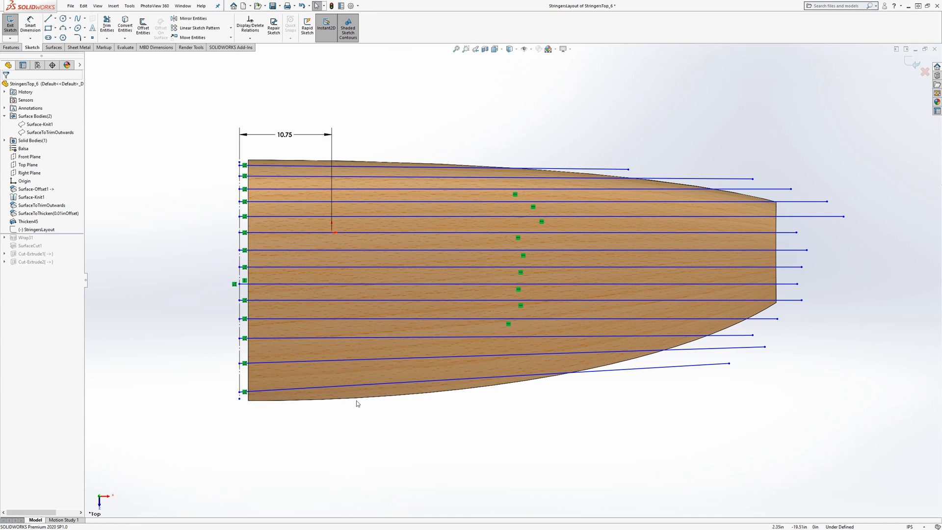
mouse_move(361, 384)
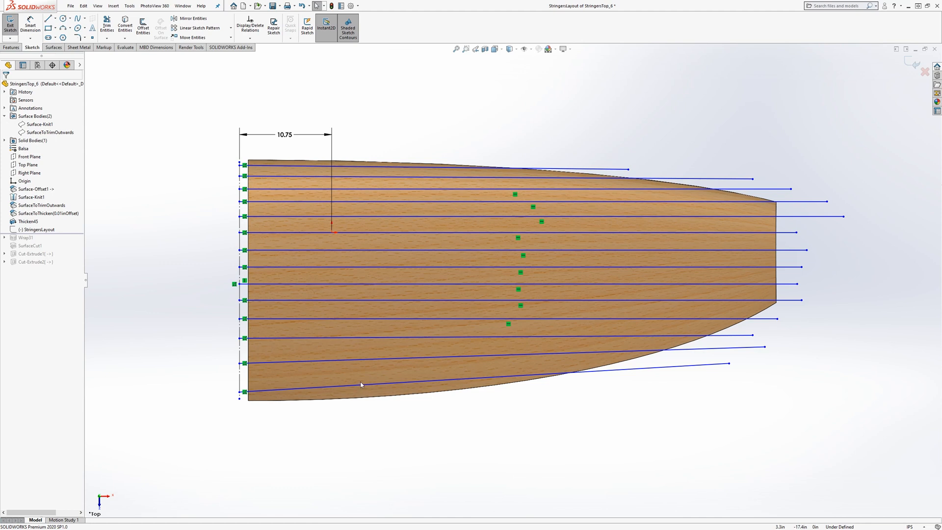
mouse_move(478, 403)
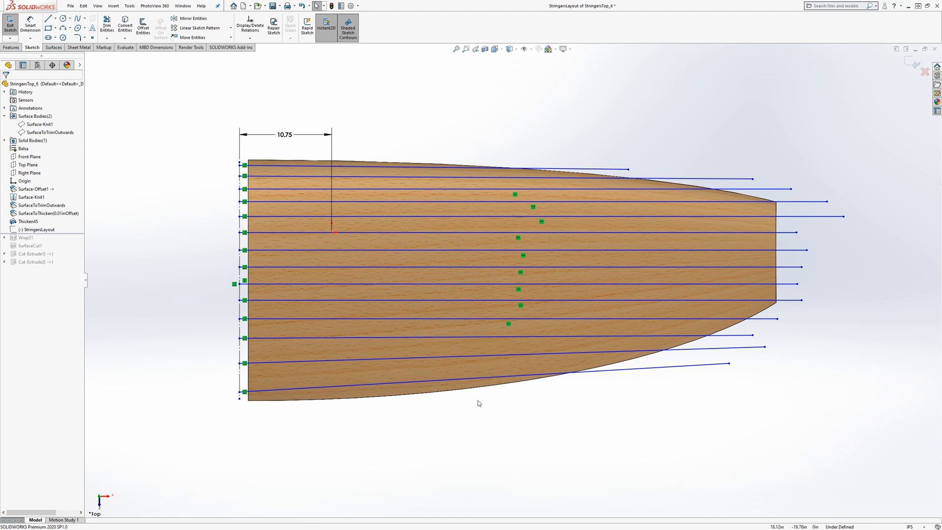
mouse_move(727, 364)
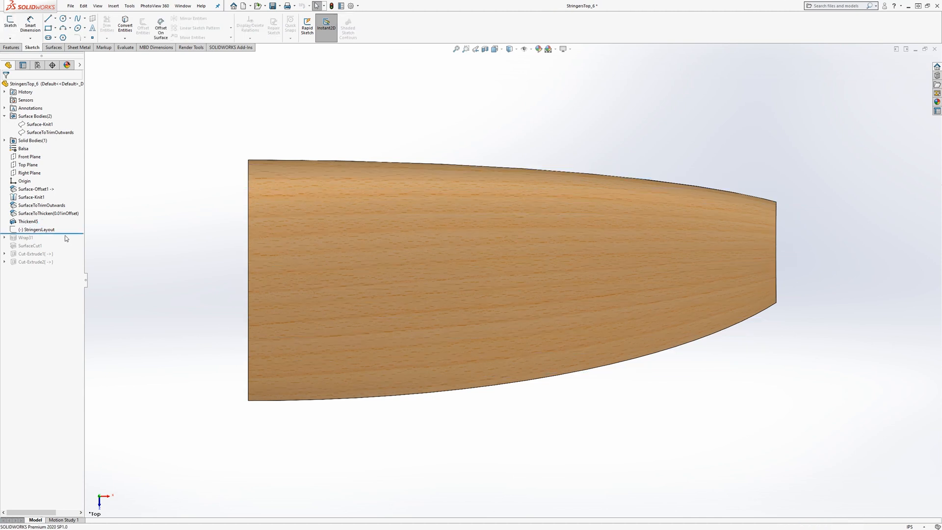
left_click(26, 237)
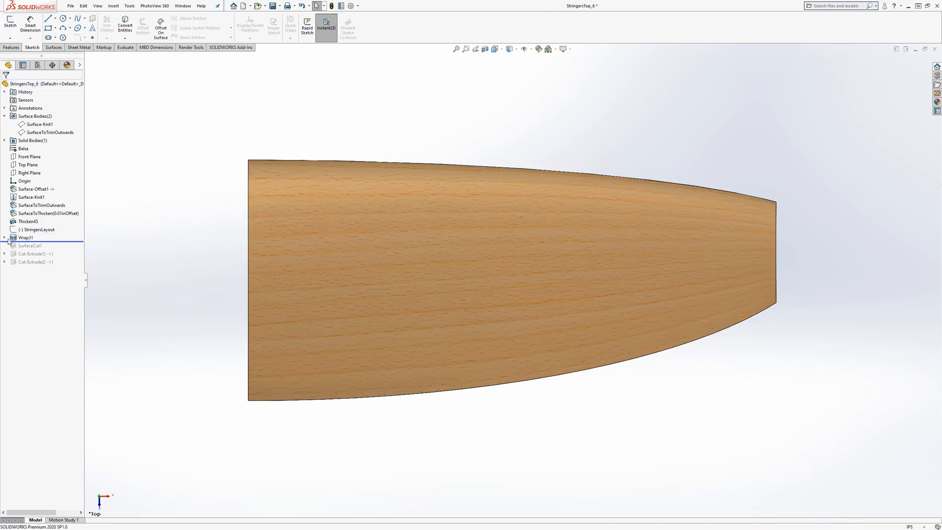
left_click(4, 238)
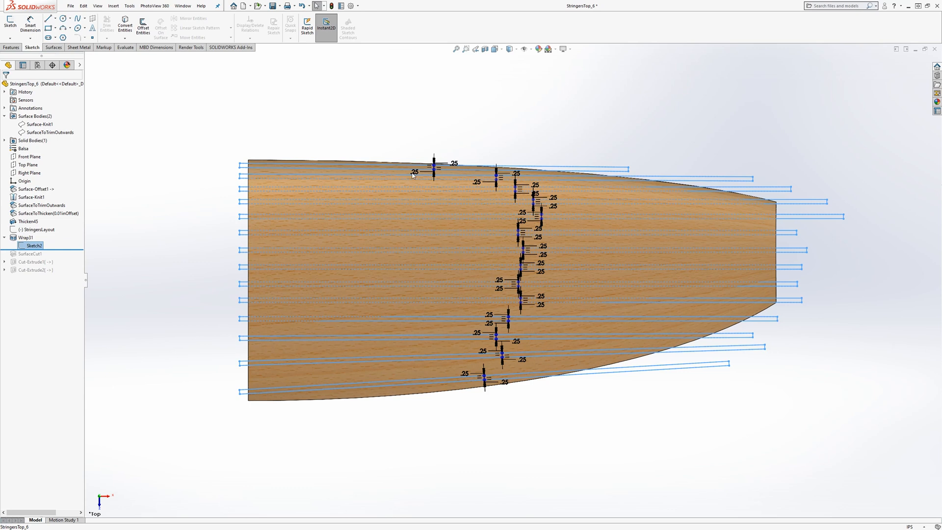
mouse_move(359, 164)
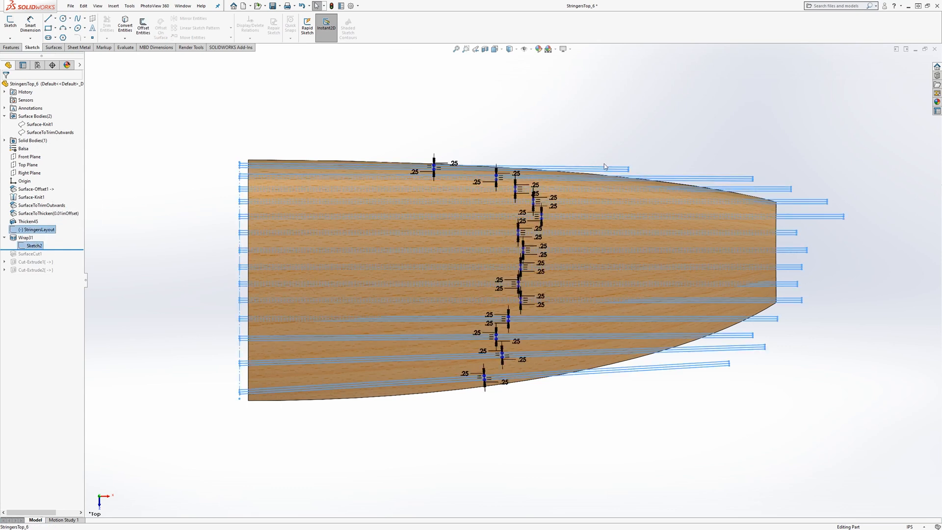
mouse_move(144, 254)
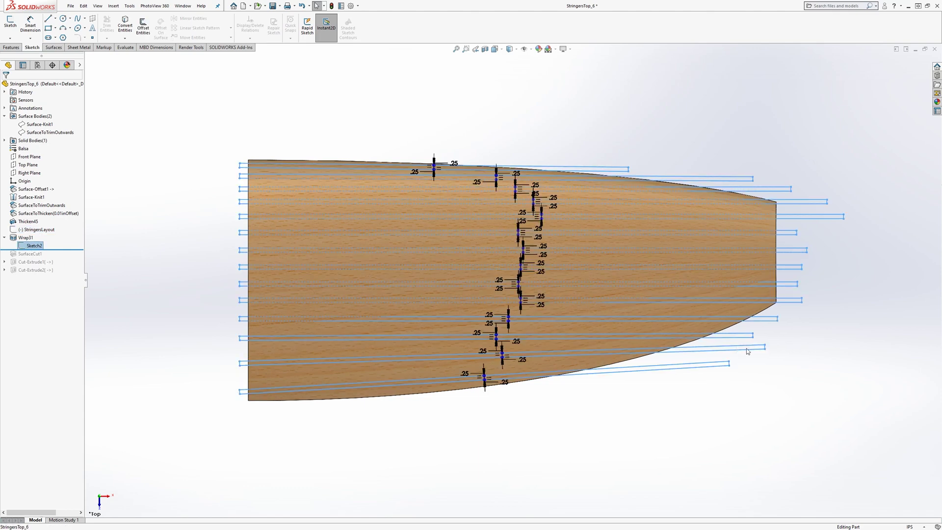
mouse_move(670, 372)
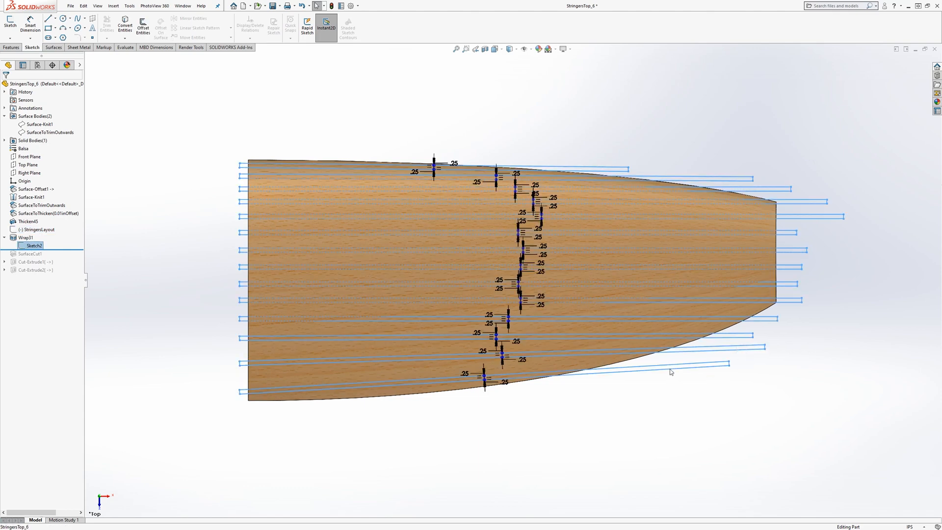
mouse_move(508, 178)
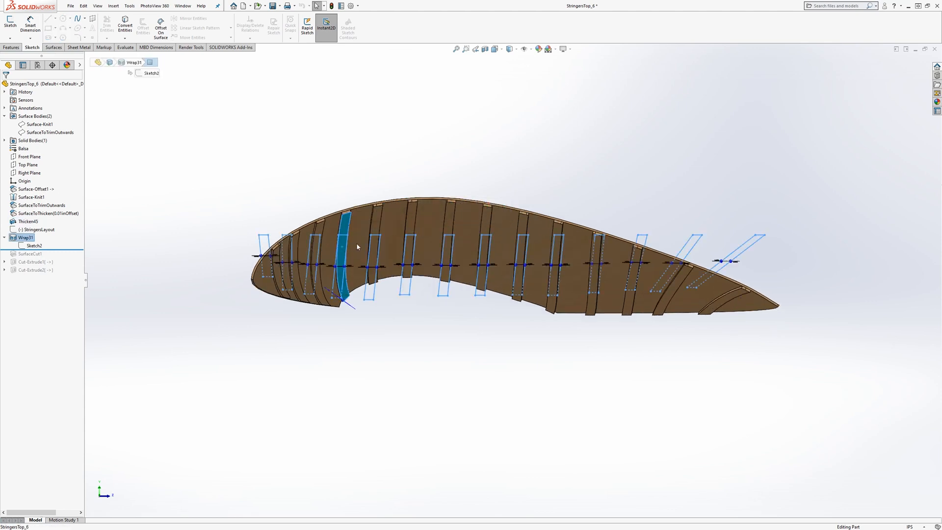
left_click(28, 221)
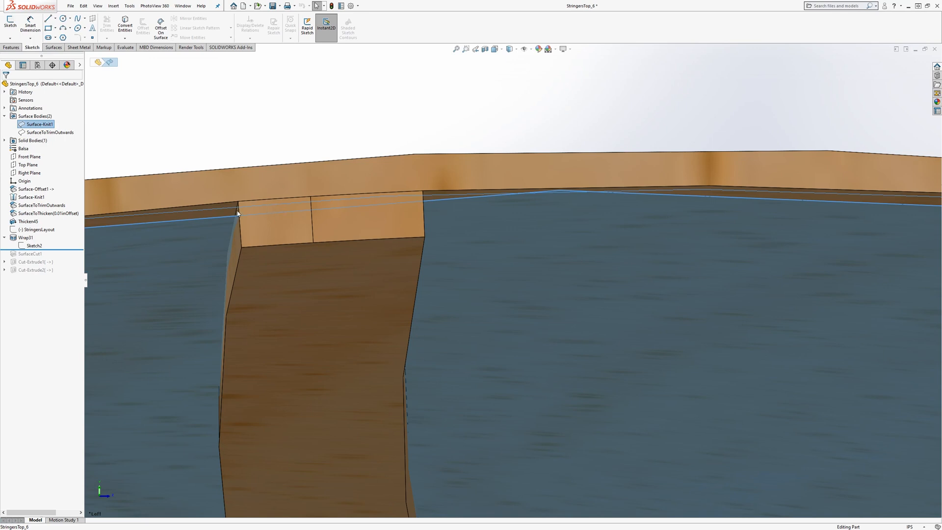
mouse_move(243, 207)
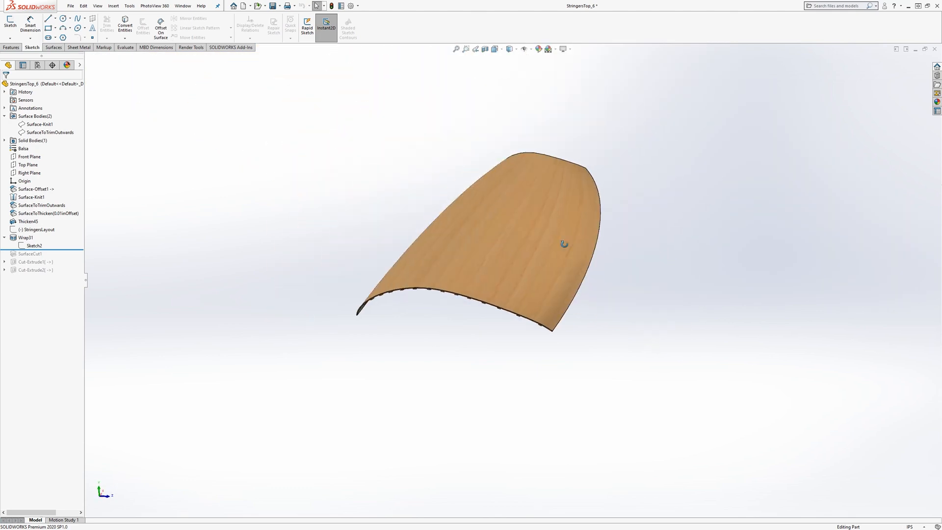
left_click_drag(563, 243, 420, 293)
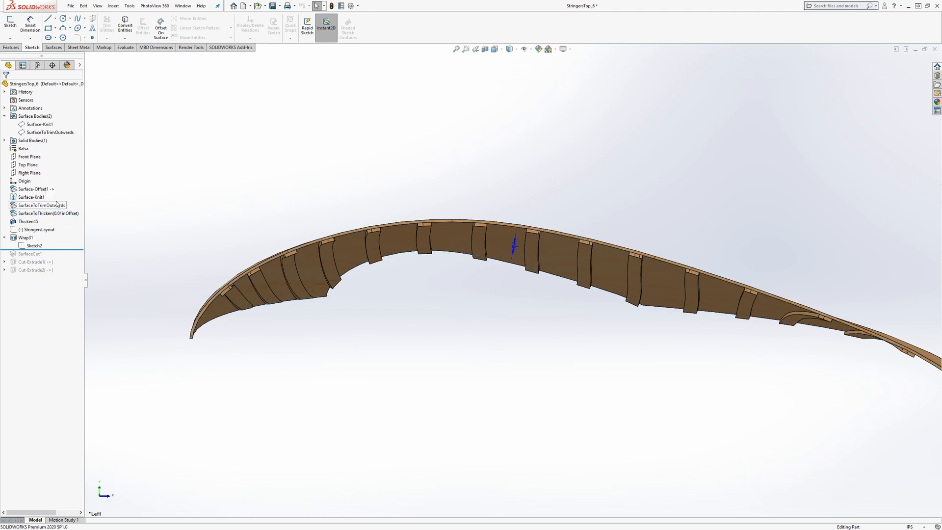
Start a Surface Cut using SurfaceToTrimOutwards as the cutting surface.
left_click(40, 205)
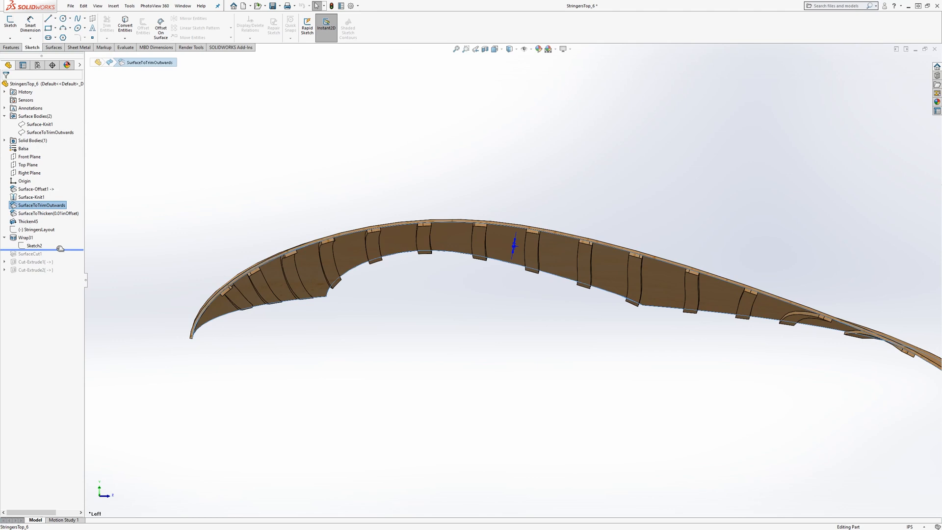
right_click(27, 254)
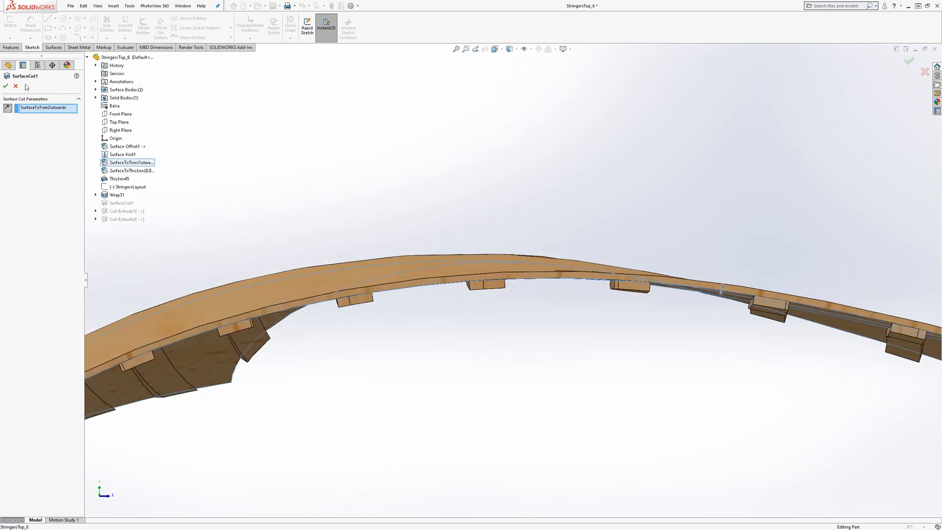
Apply SurfaceCut1 keeping all bodies, then unsuppress Cut-Extrude1 and Cut-Extrude2 for 20 stringer bodies.
left_click(6, 101)
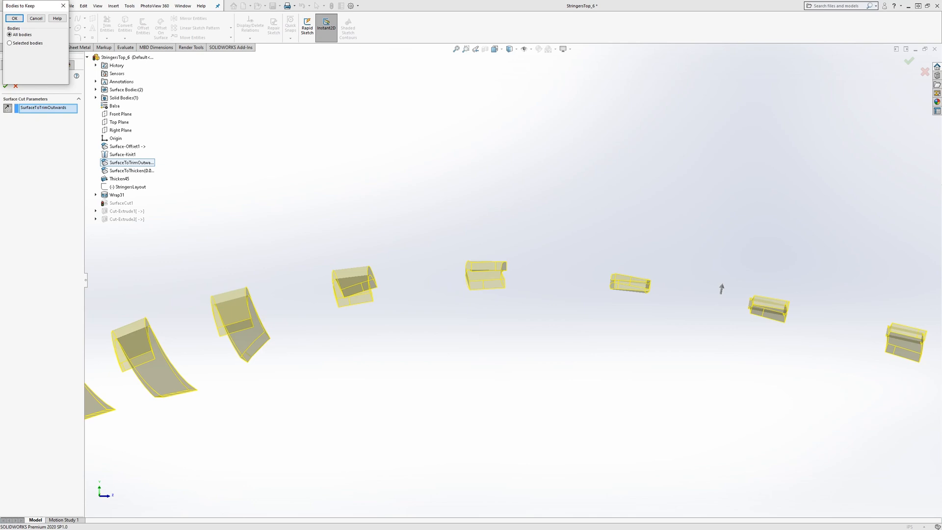
left_click(11, 18)
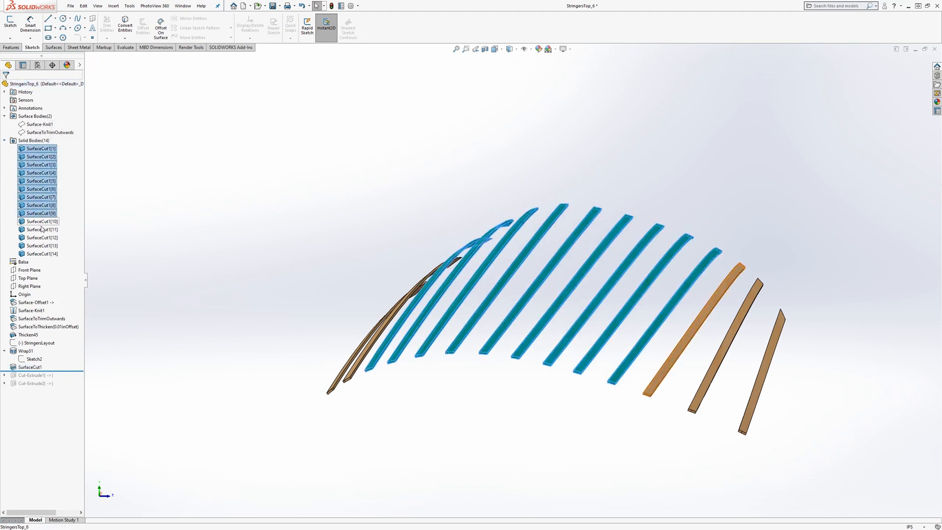
left_click(533, 362)
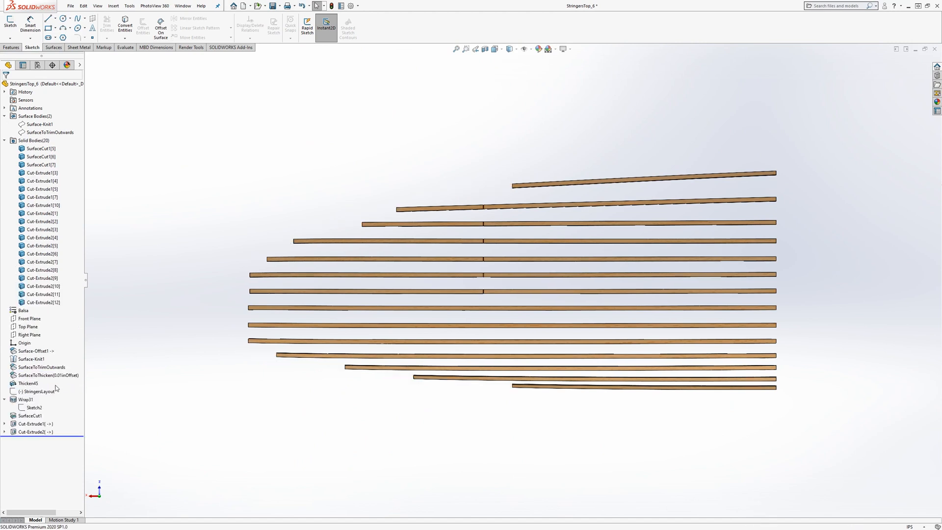
Review the first trim cut from above, then reach the open-documents list for the wing assembly.
left_click(30, 424)
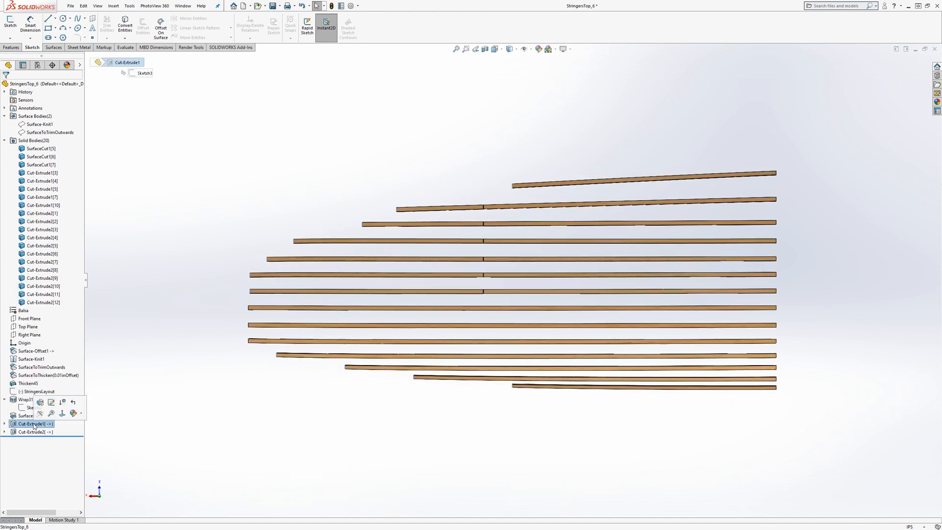
left_click(27, 431)
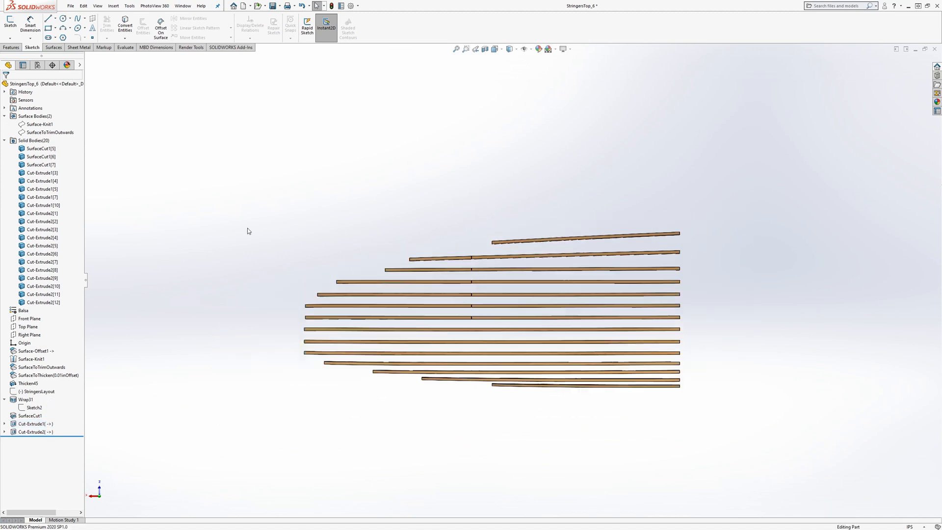
left_click(177, 6)
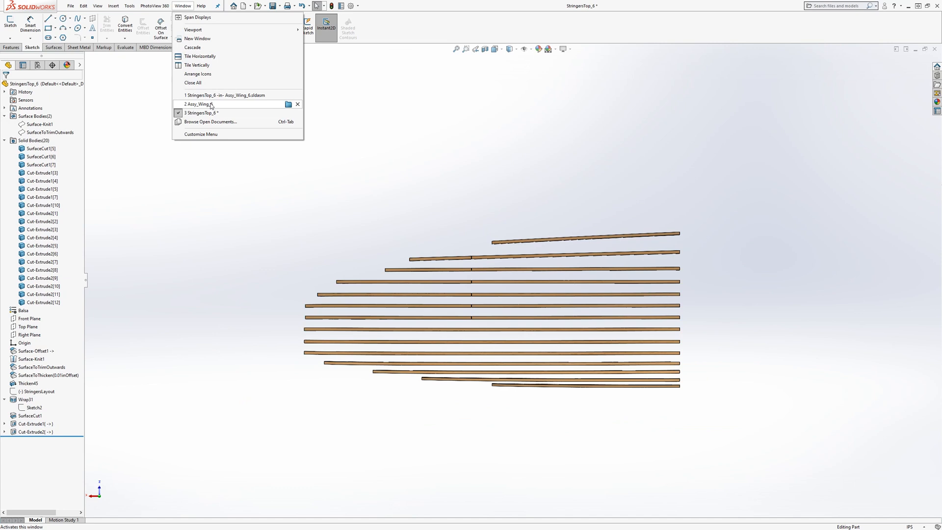
In Assy_Wing_6, check StringersTop's Sketch3 trim against the ribs in context.
left_click(195, 104)
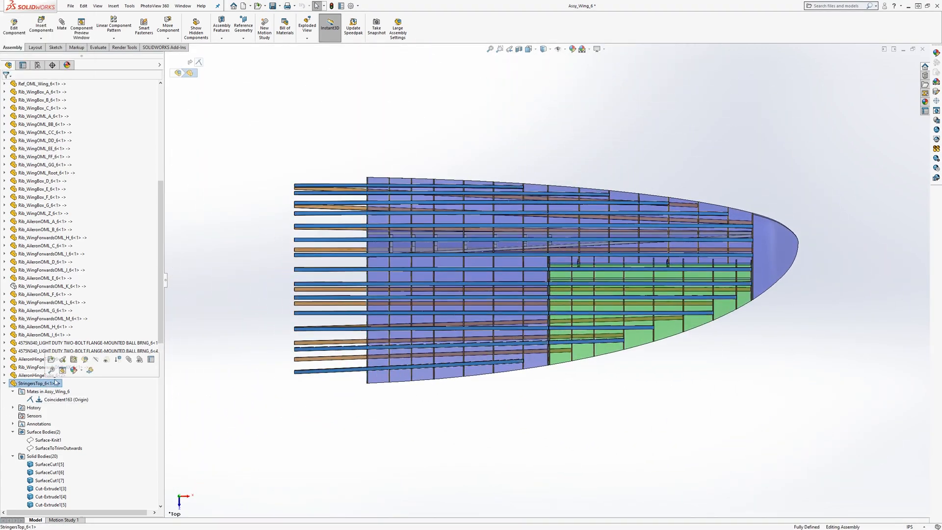
double_click(32, 383)
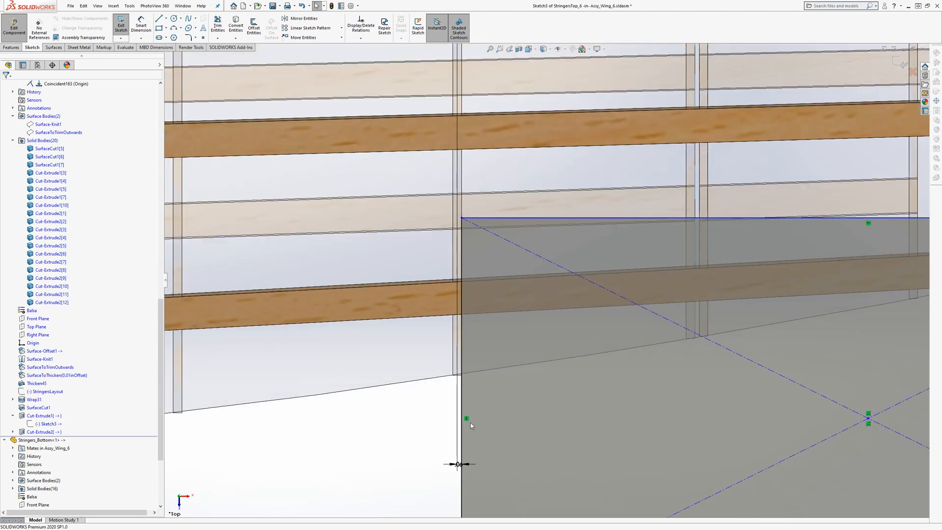
mouse_move(453, 289)
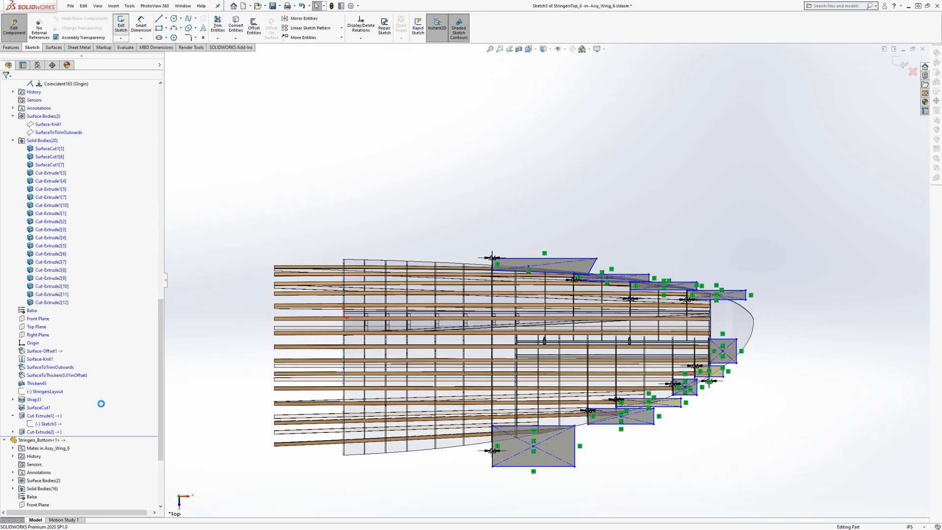
left_click(35, 431)
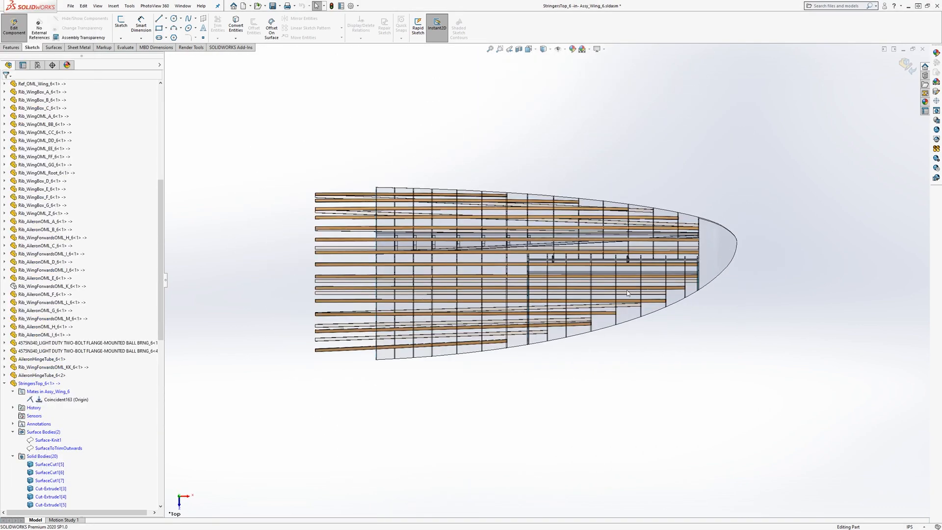
Edit the StringersLayout sketch of Stringers_Bottom in context of the wing assembly.
left_click_drag(627, 293, 361, 281)
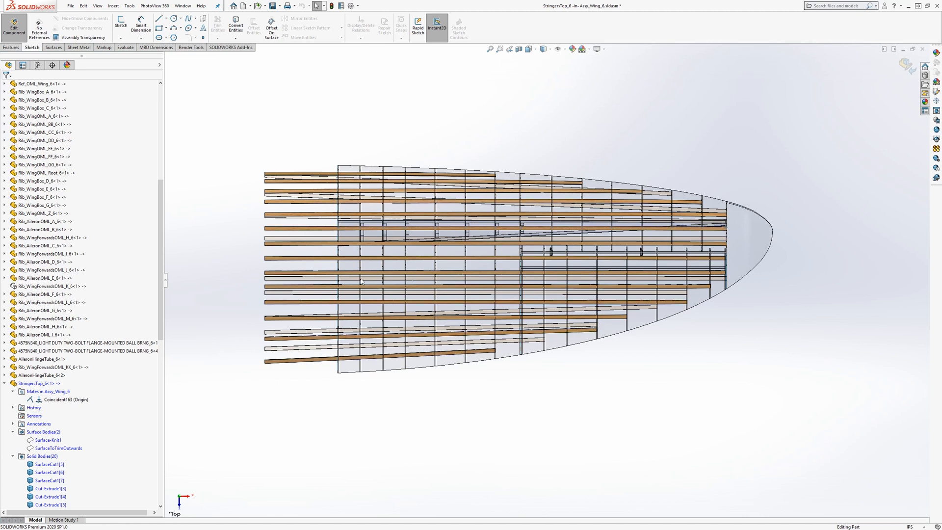
mouse_move(387, 365)
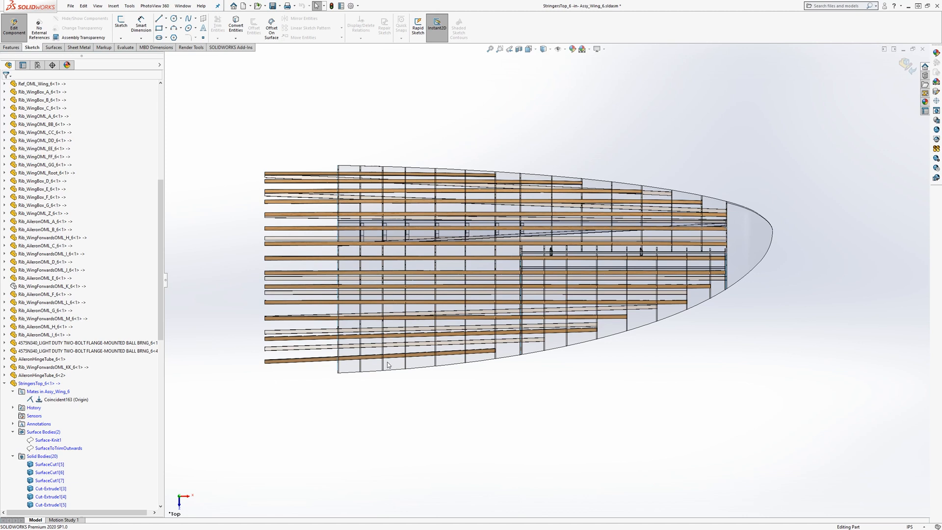
mouse_move(392, 299)
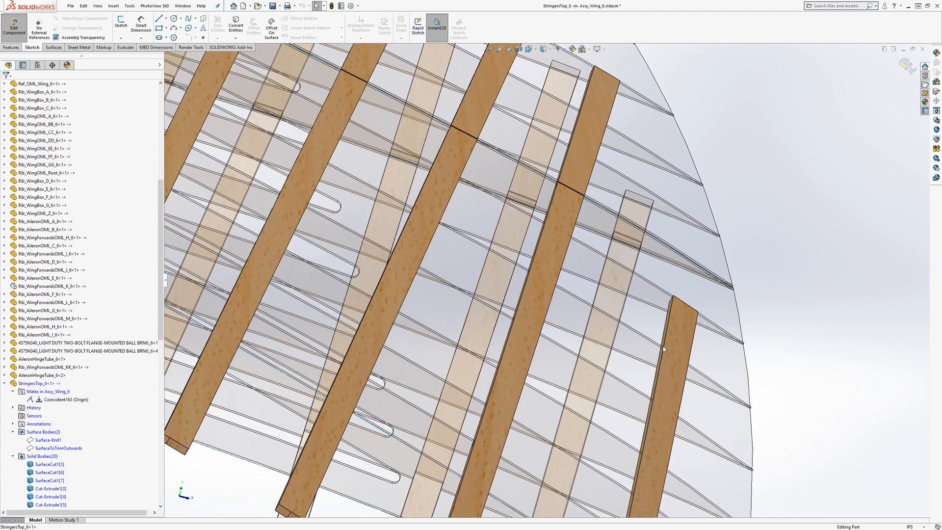
mouse_move(528, 256)
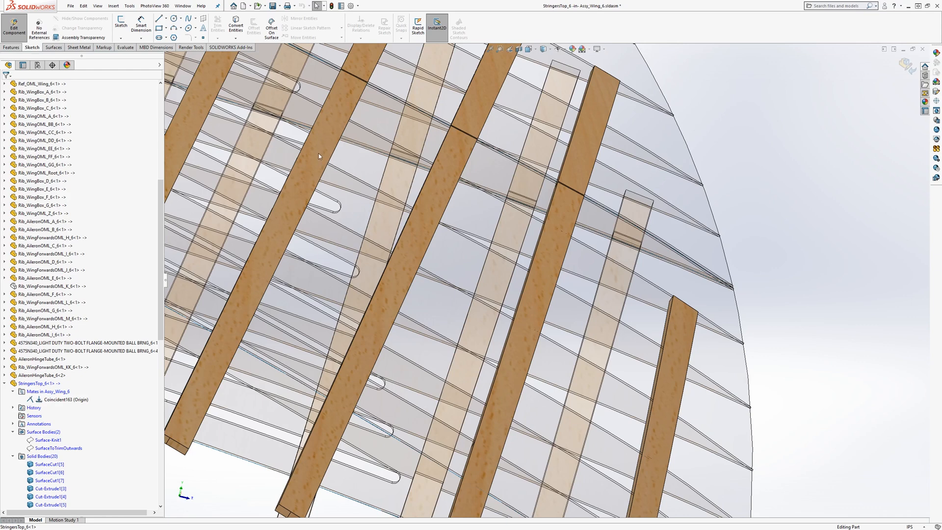
left_click(319, 155)
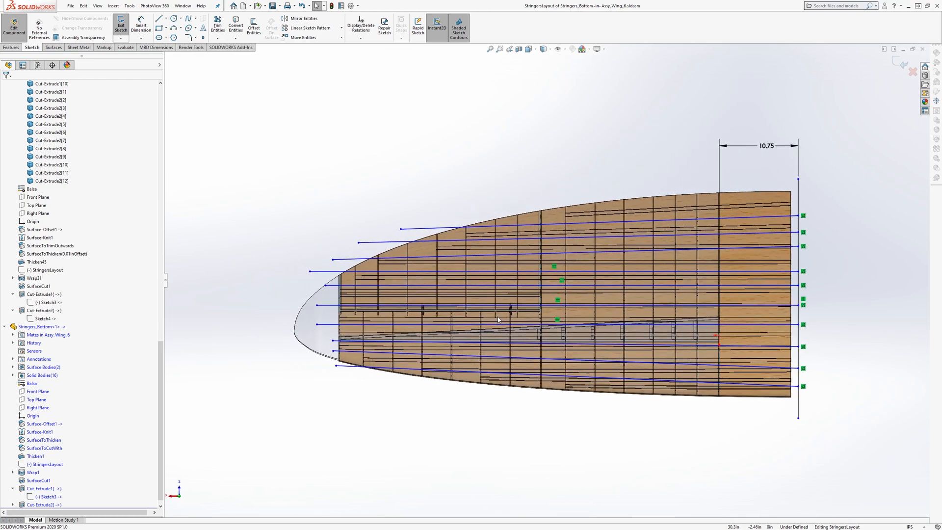
mouse_move(401, 232)
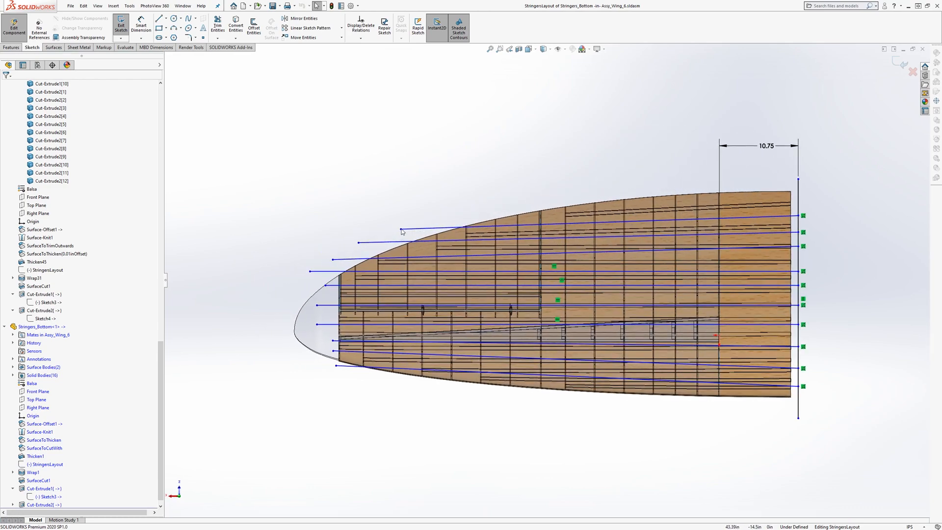
Review Cut-Extrude1 on Rib_WingOML_A, then edit Rib_WingOML_BB in context.
left_click(121, 22)
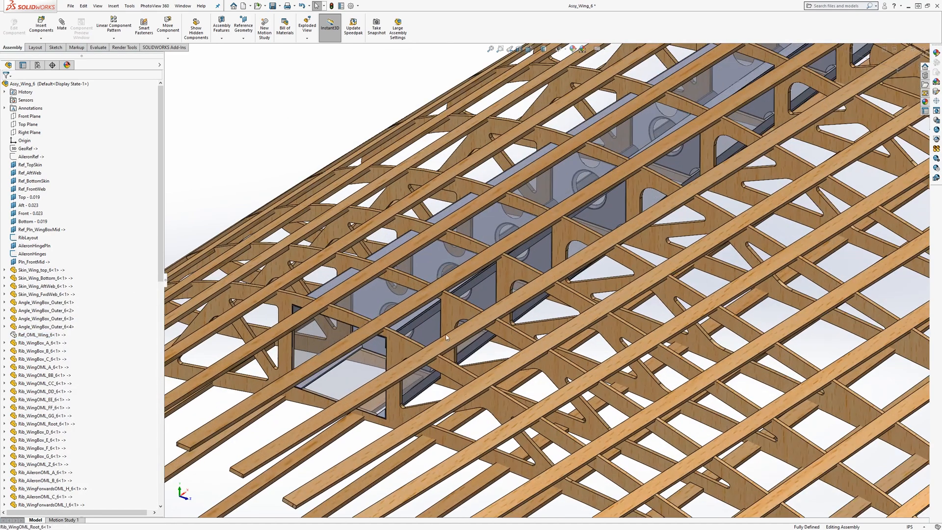
left_click(39, 367)
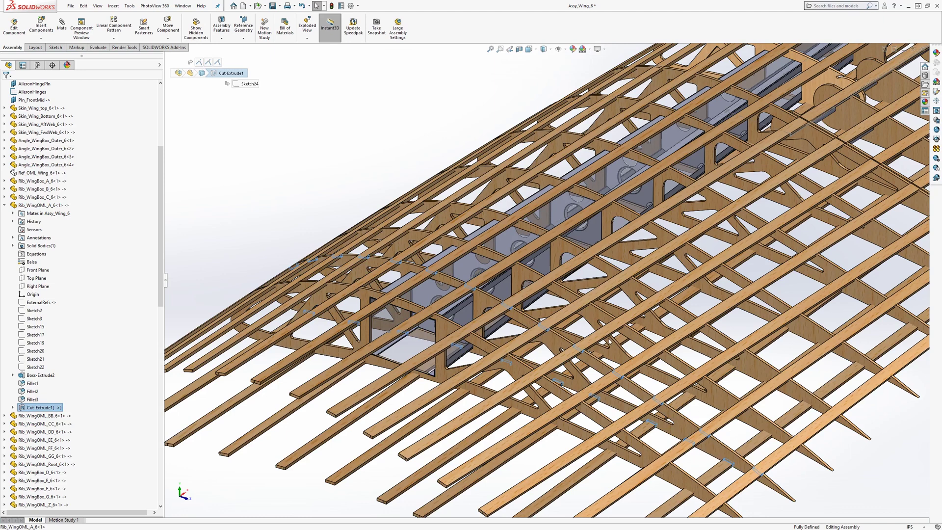
mouse_move(729, 450)
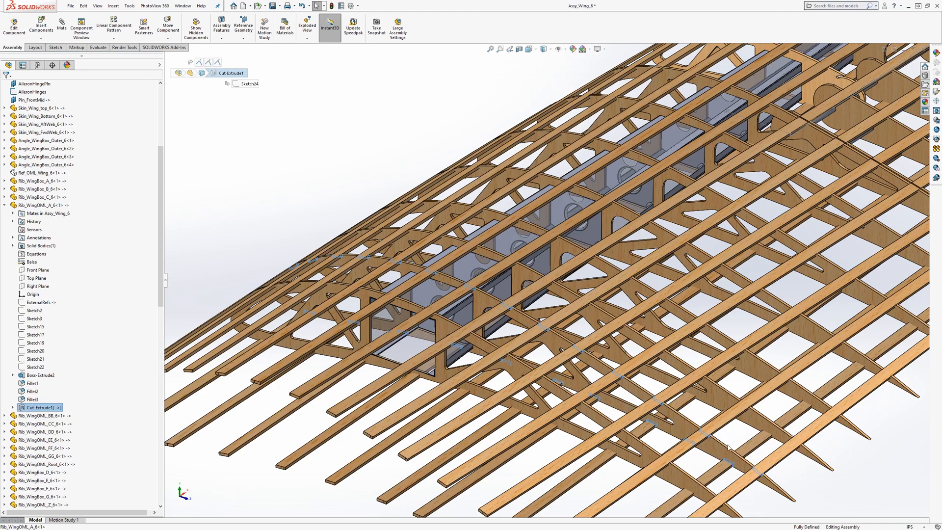
mouse_move(639, 360)
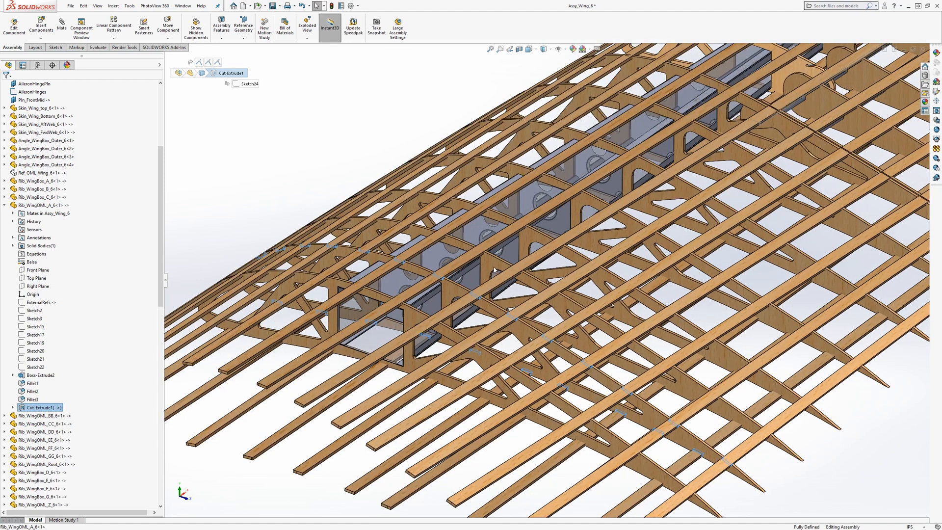
left_click(39, 415)
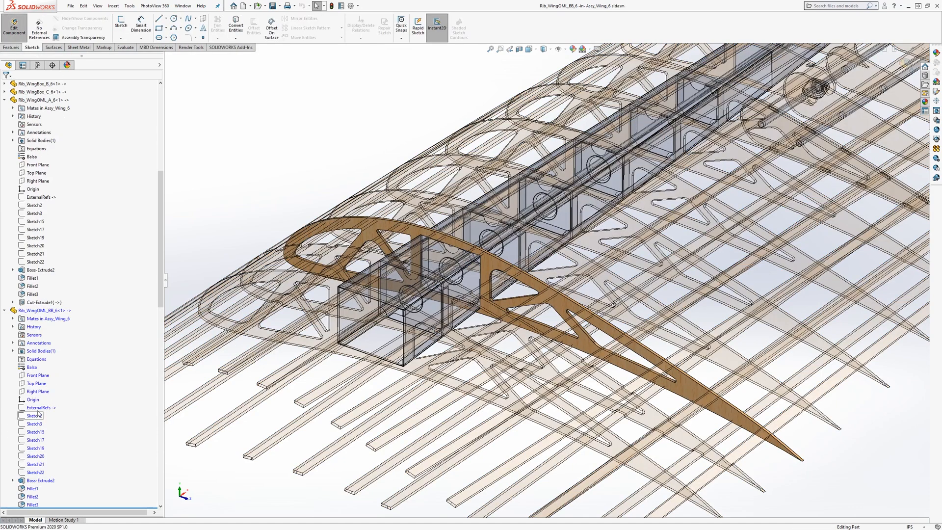
Sketch24 on rib BB's Right Plane with intersection curves of the rib and both stringer bodies.
left_click(37, 391)
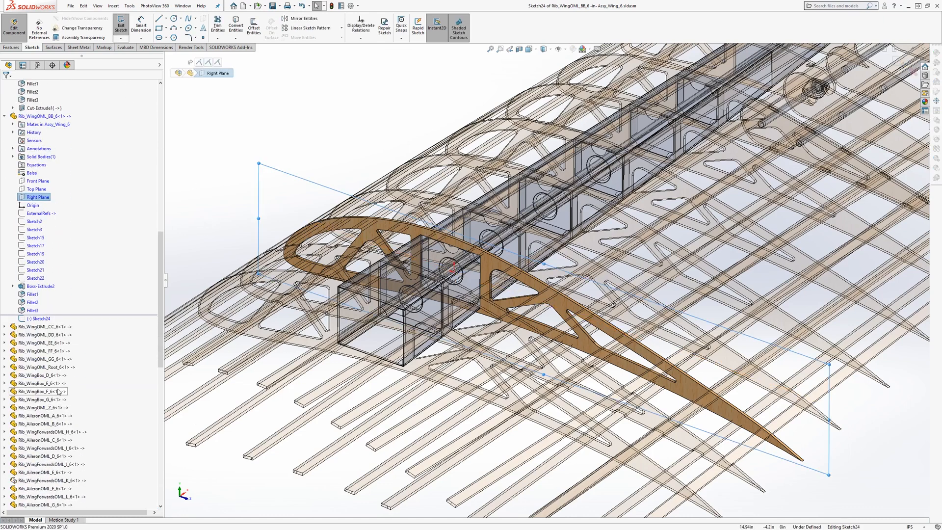
scroll("down", 3)
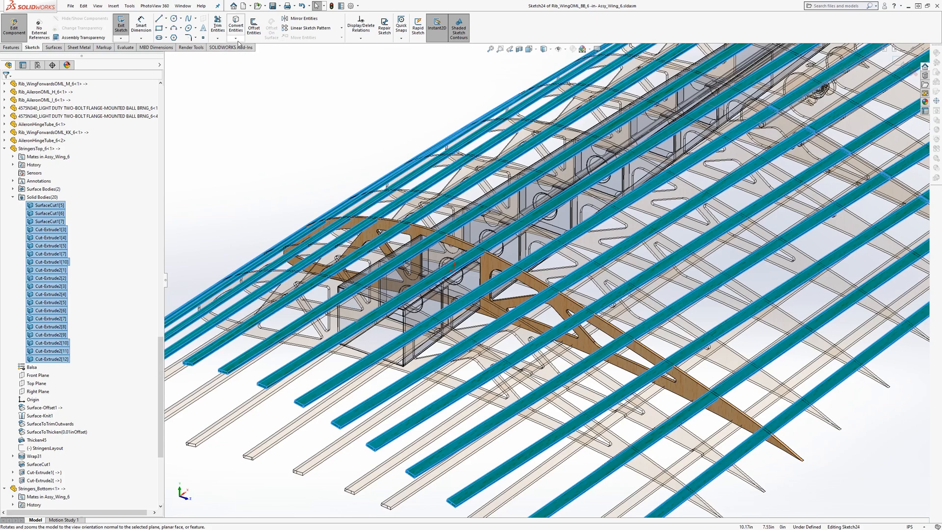
left_click(236, 38)
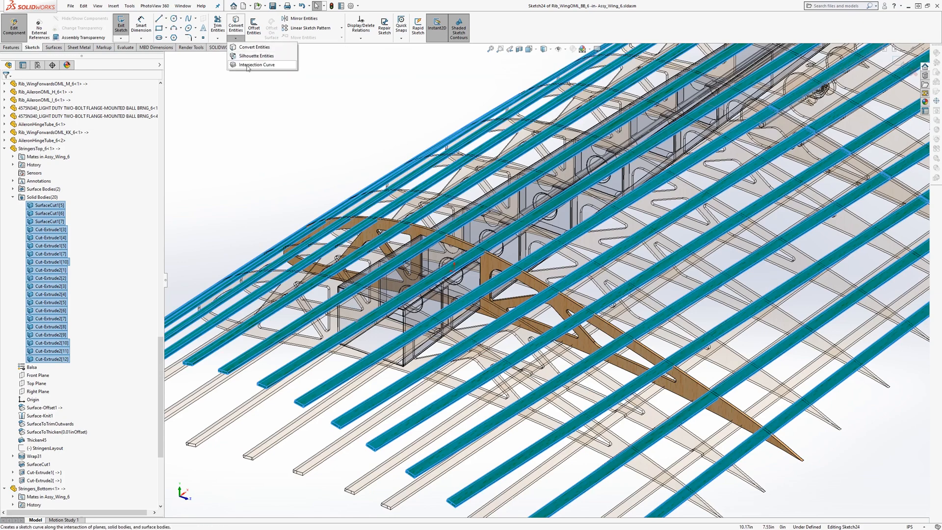
left_click(261, 64)
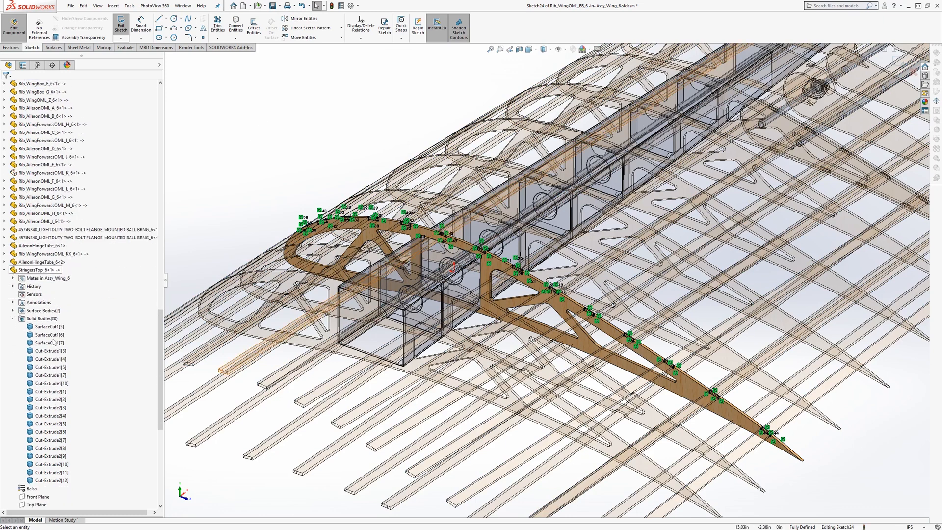
scroll("down", 3)
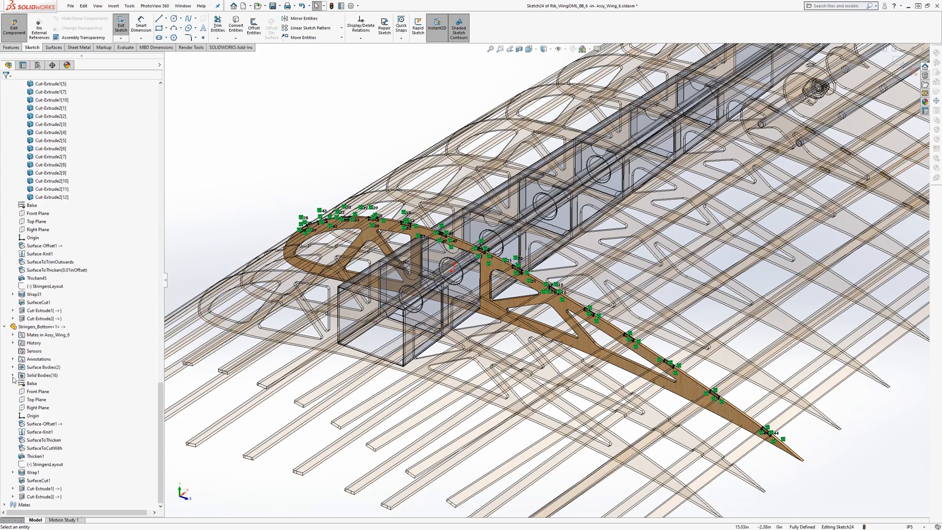
left_click(48, 383)
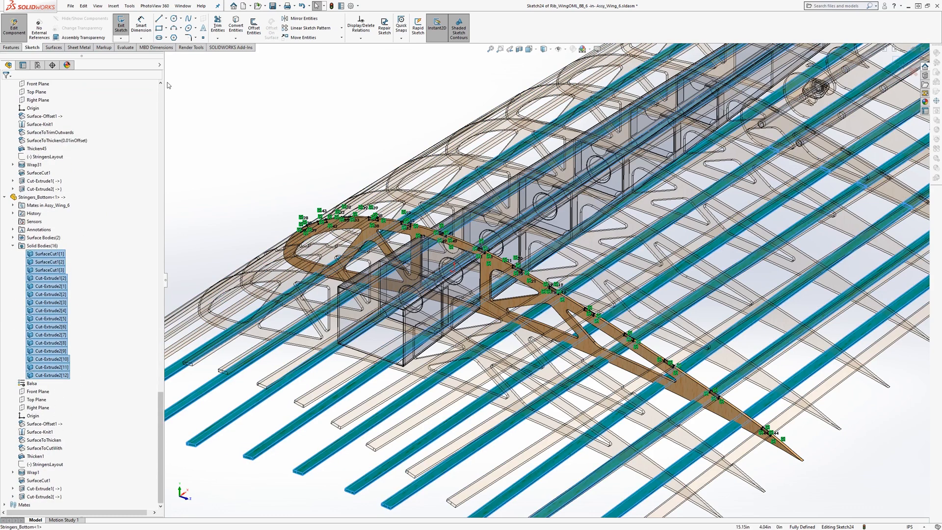
left_click(235, 36)
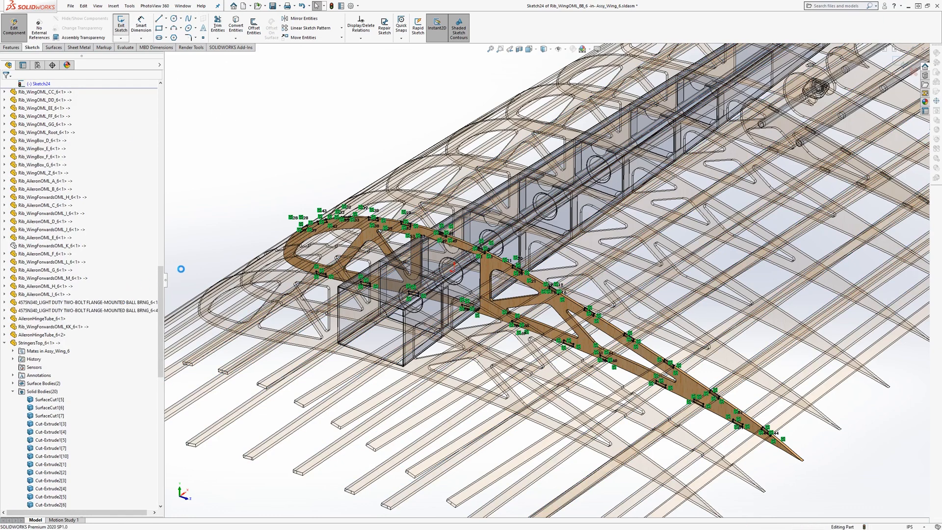
left_click(120, 20)
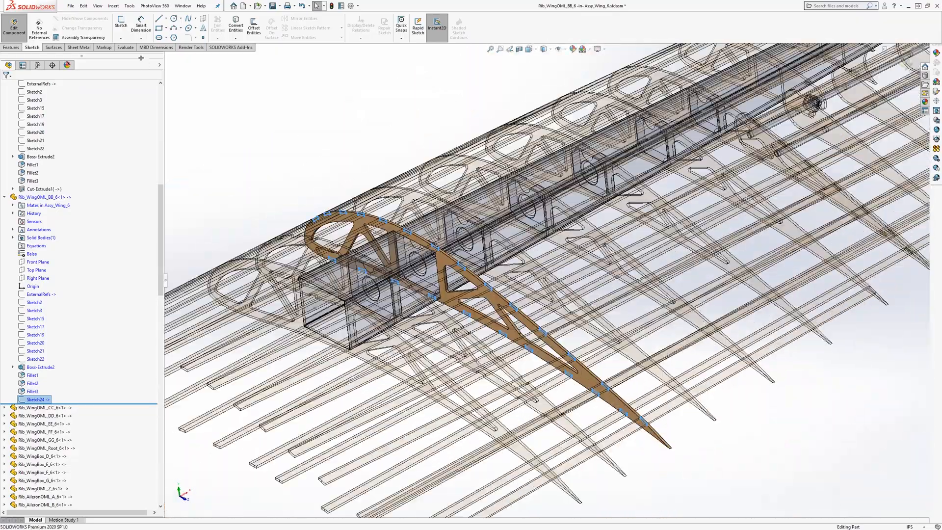
Cut-extrude Sketch24 Through All - Both to slot rib BB for every stringer.
left_click(9, 47)
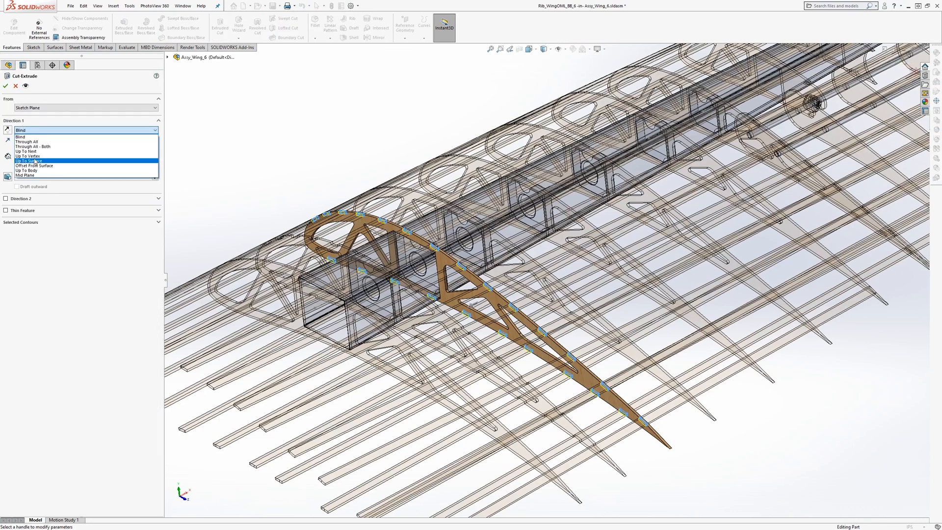
left_click(35, 147)
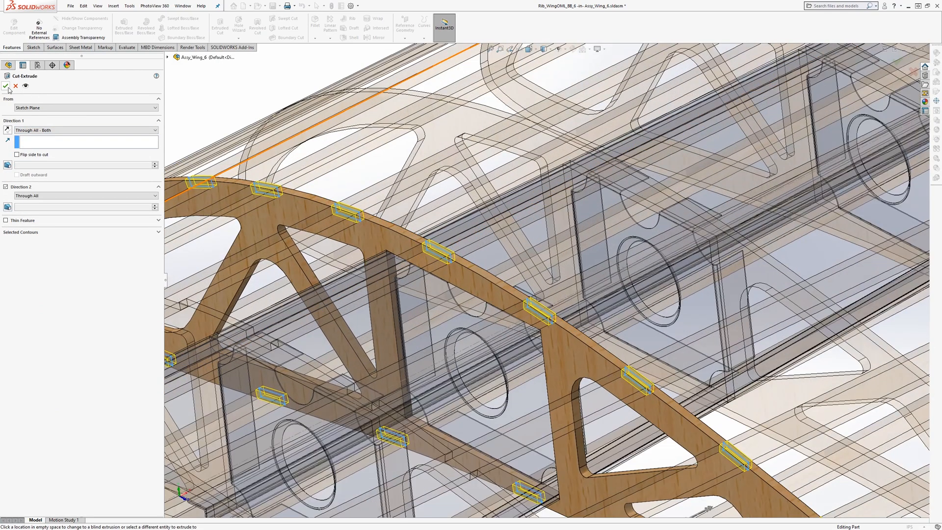
left_click(6, 88)
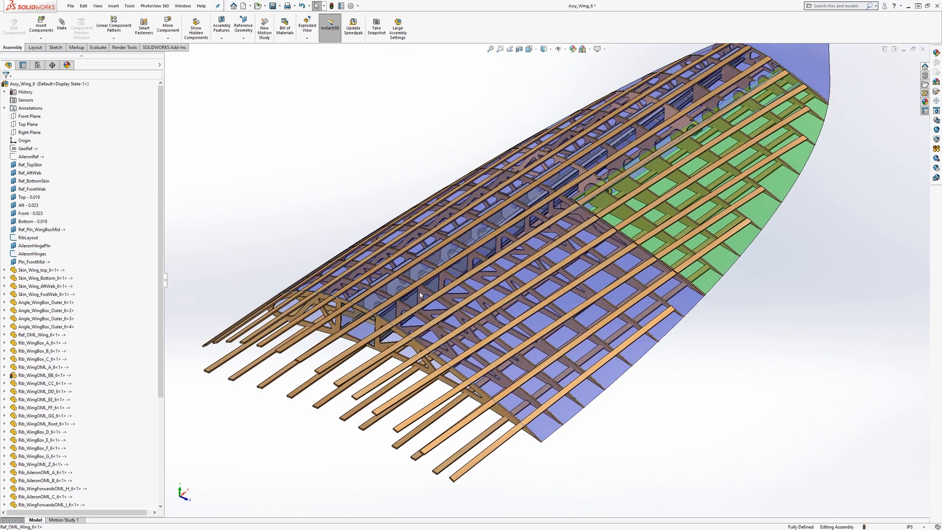
mouse_move(600, 265)
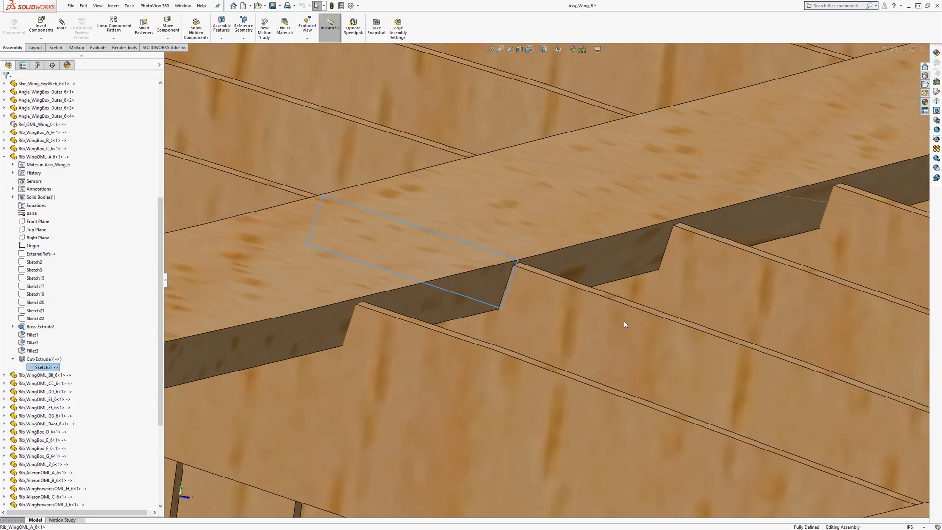
left_click_drag(624, 324, 521, 278)
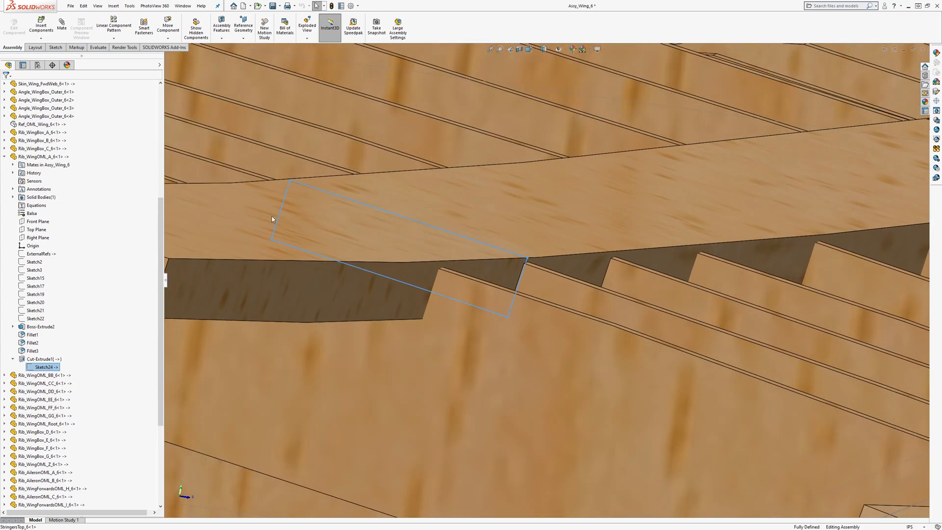
mouse_move(515, 276)
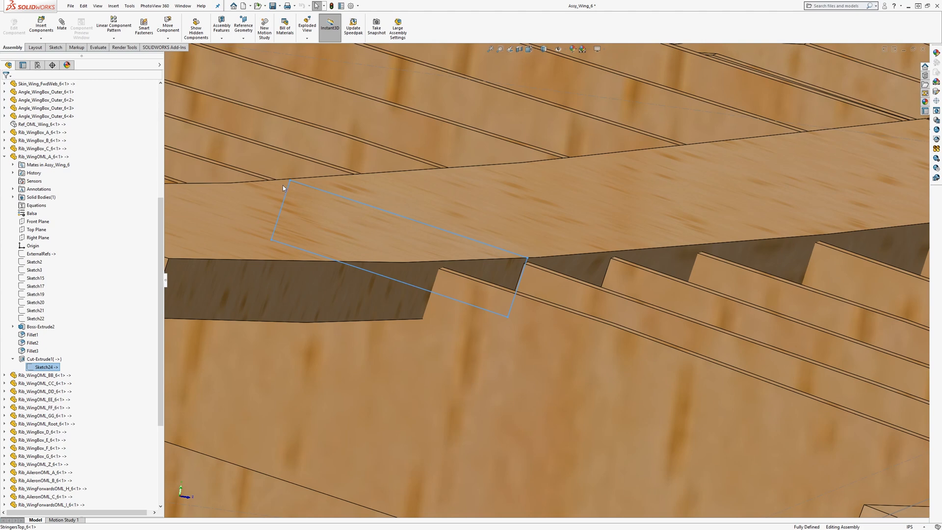
mouse_move(468, 237)
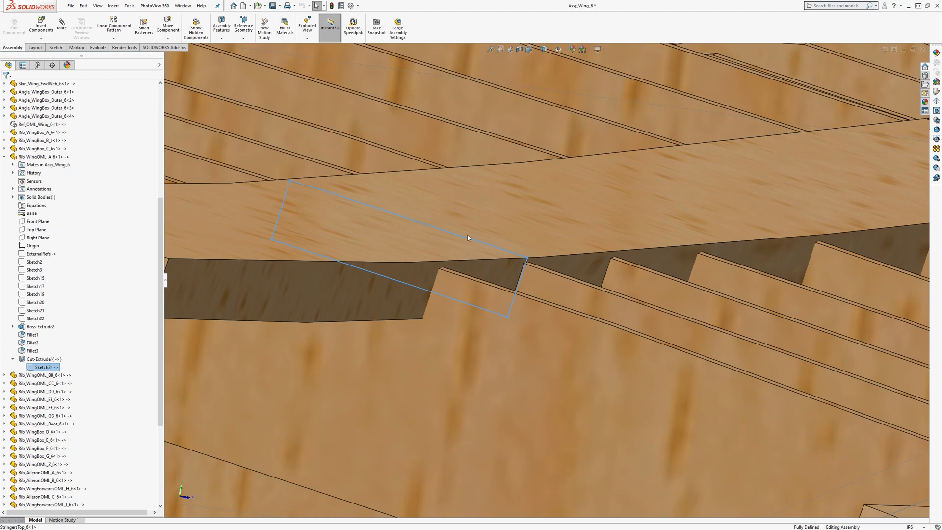
left_click_drag(468, 237, 609, 311)
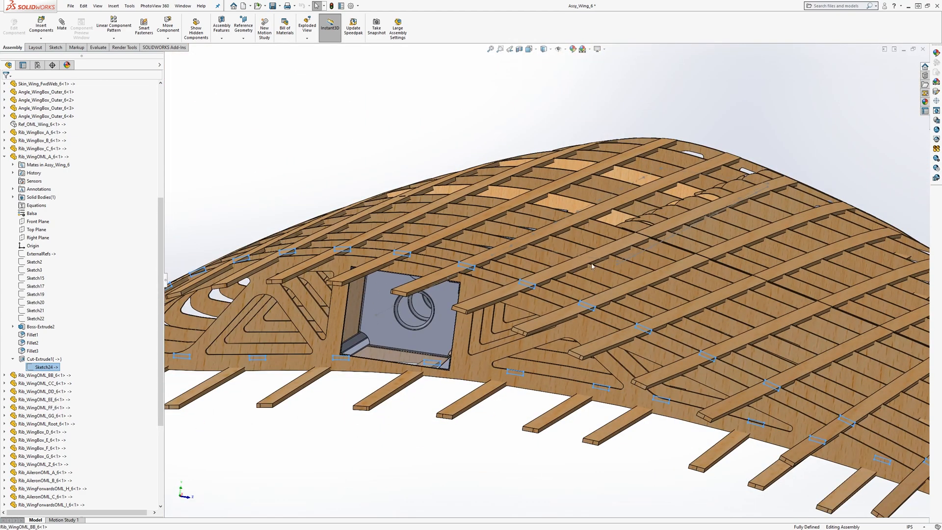
mouse_move(676, 225)
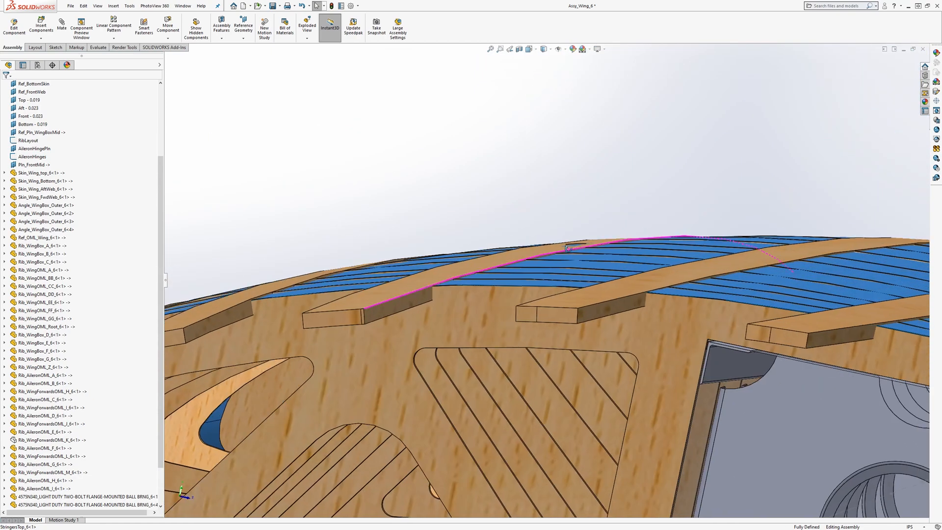
scroll("down", 3)
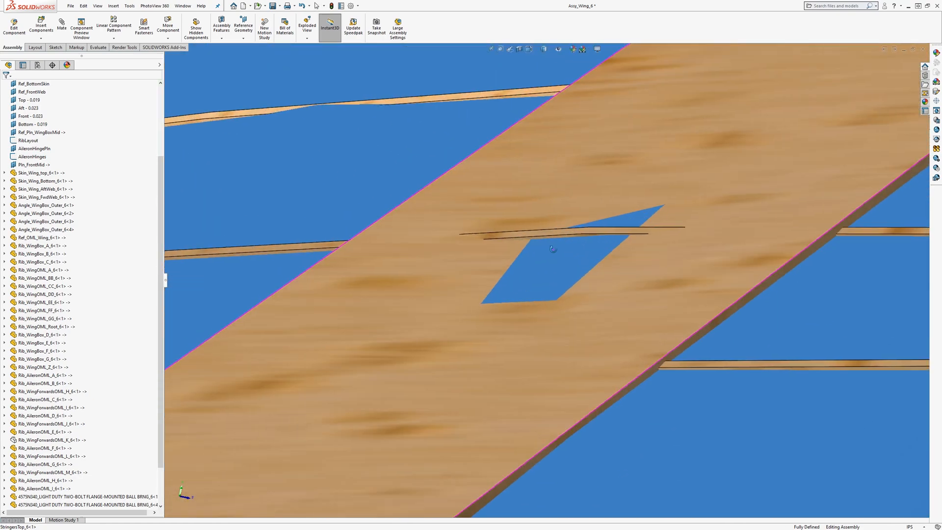